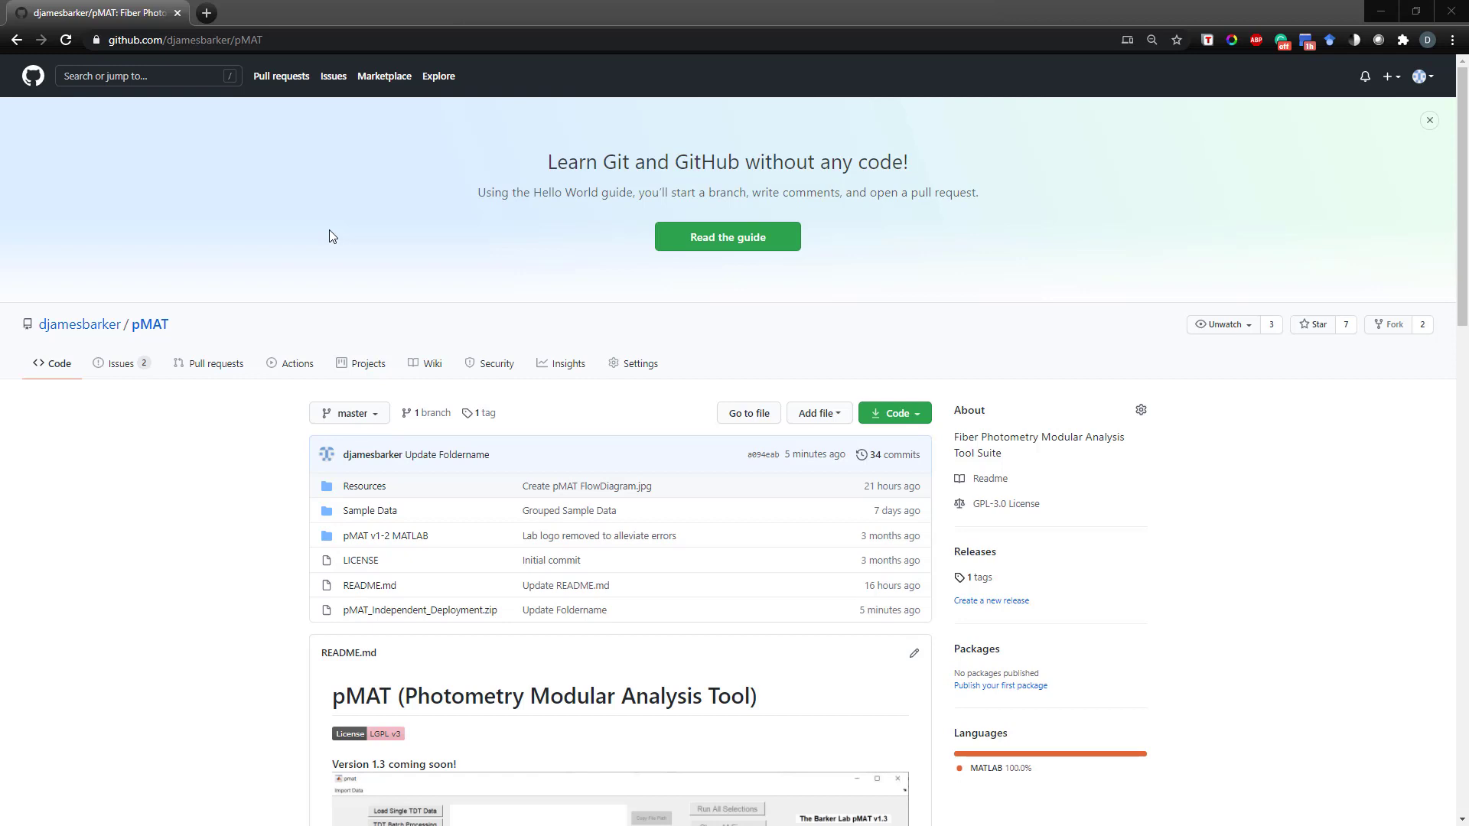
- Go to the pMAT_Independent_Deployment.zip file page on GitHub and start its download
key(ctrl+plus)
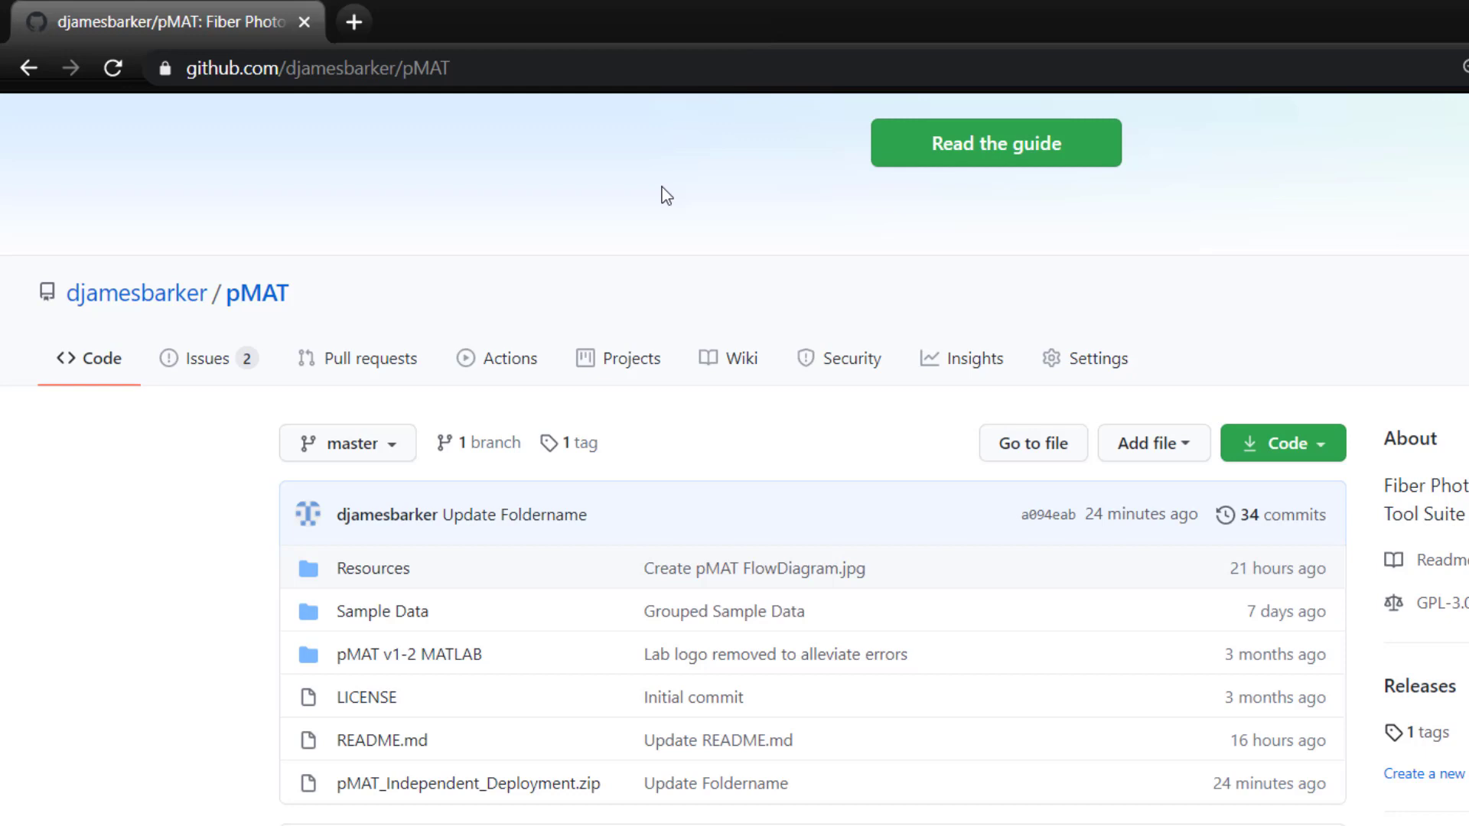
mouse_move(606, 196)
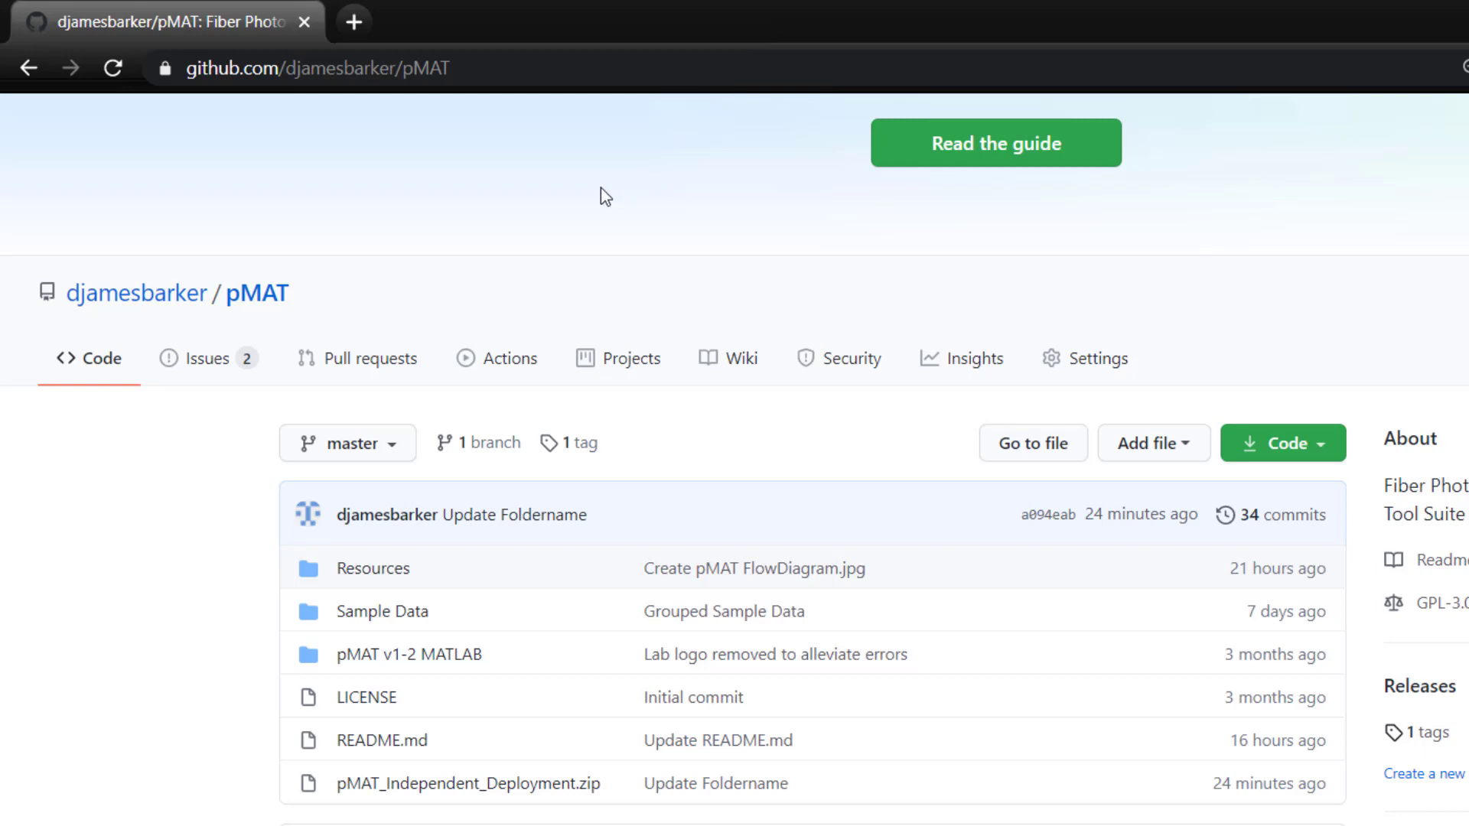
mouse_move(582, 193)
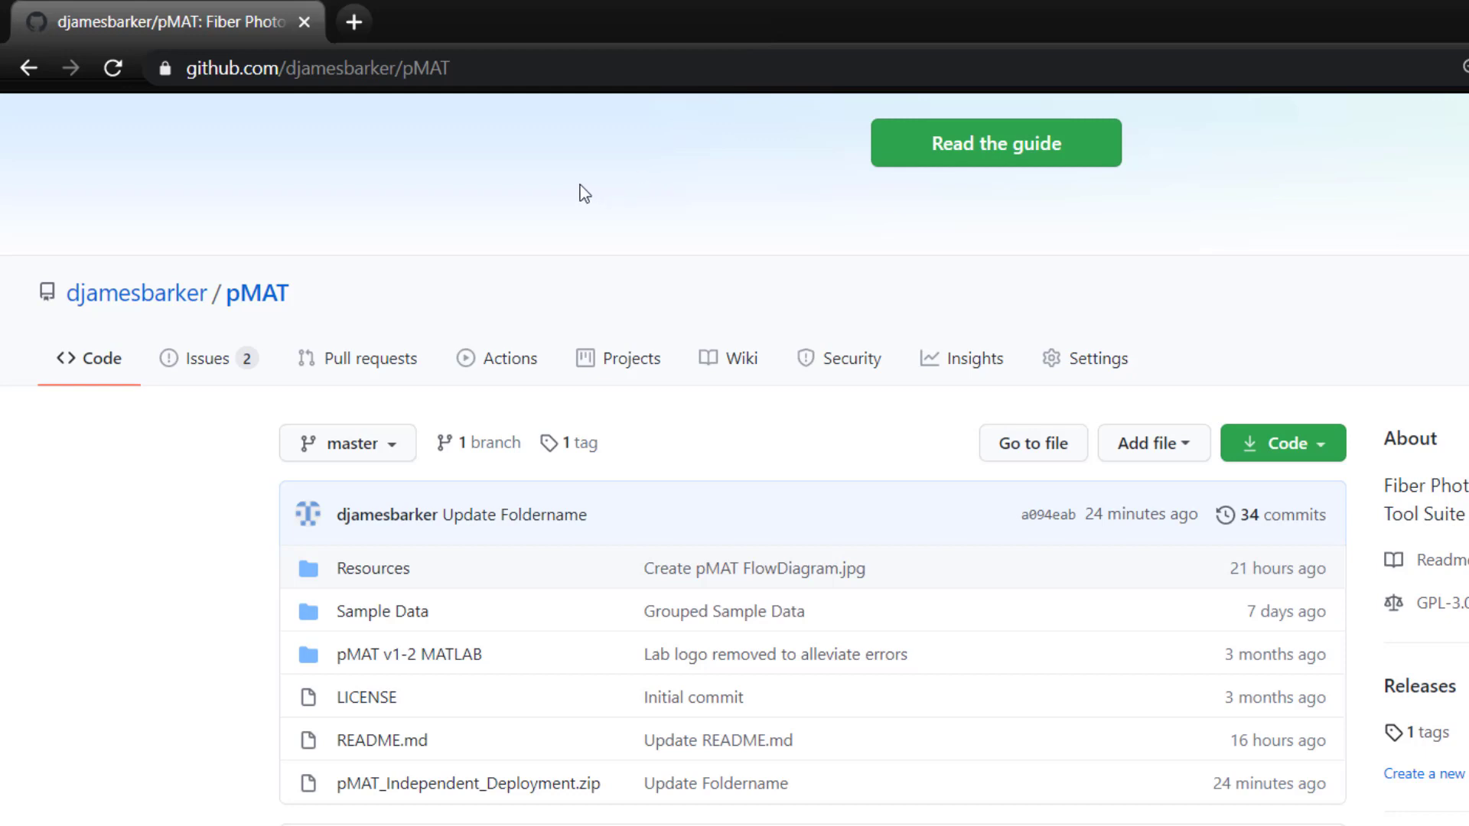
mouse_move(450, 721)
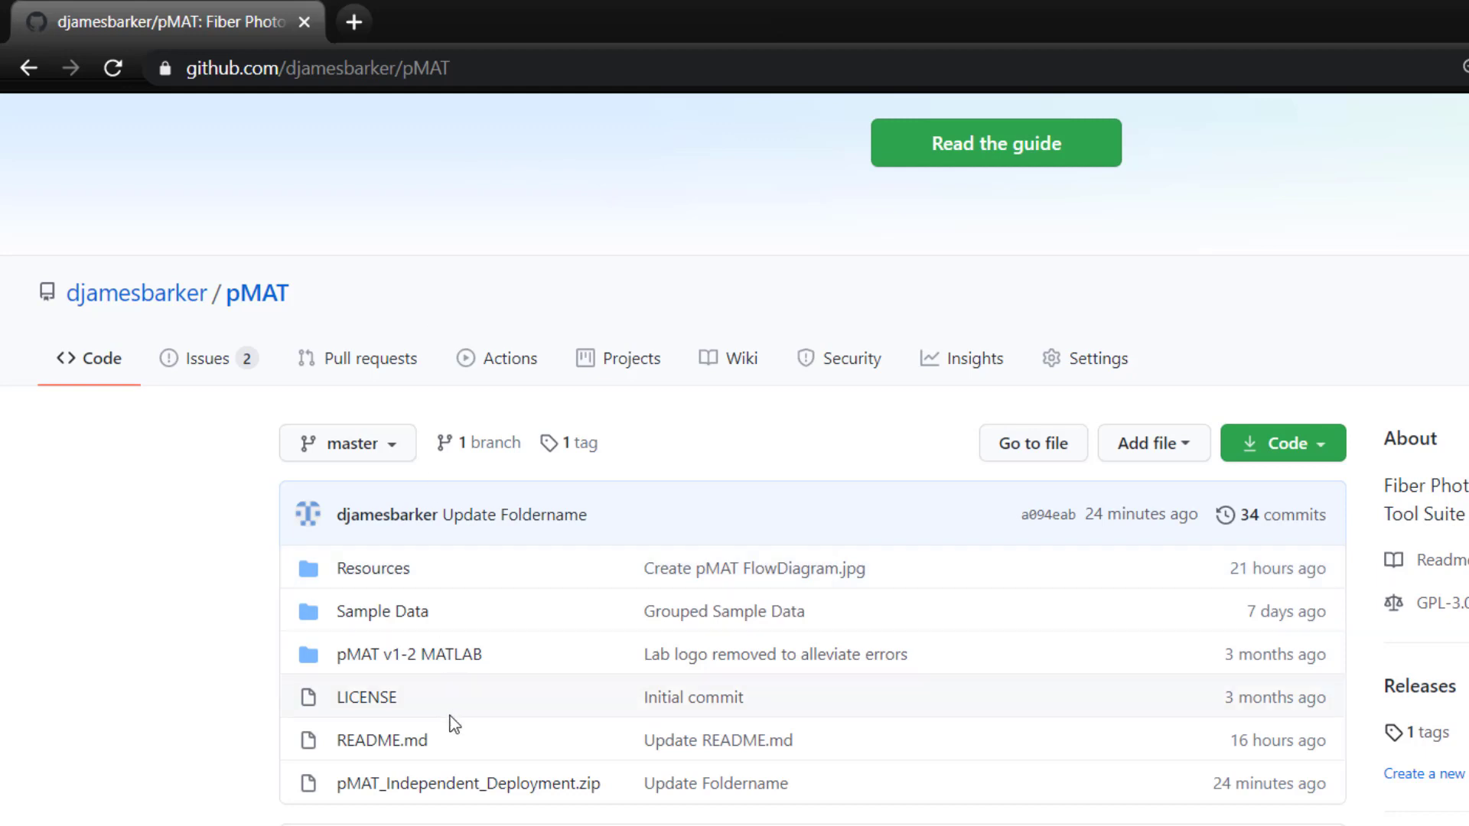
mouse_move(468, 784)
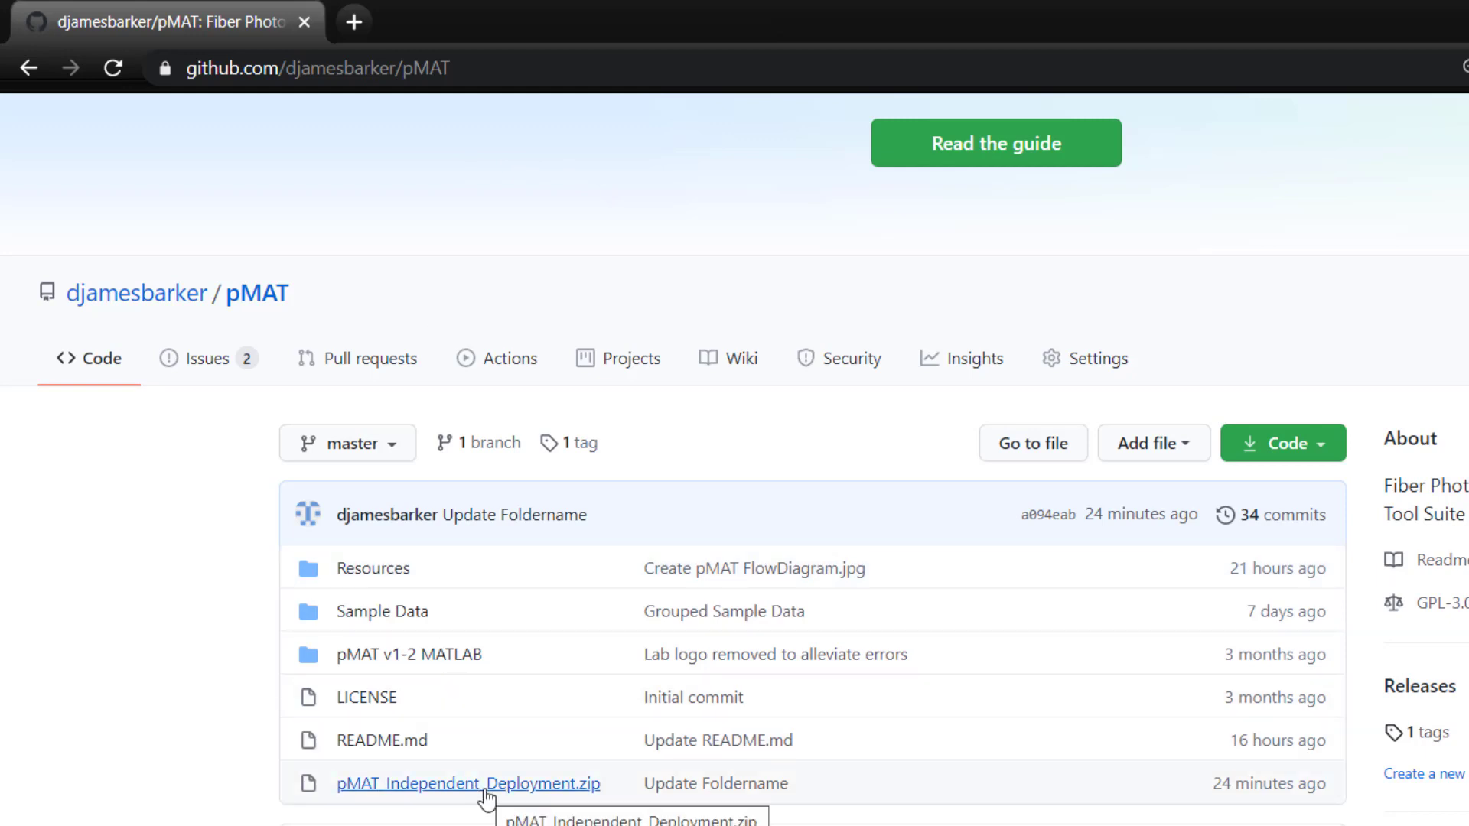
click(468, 784)
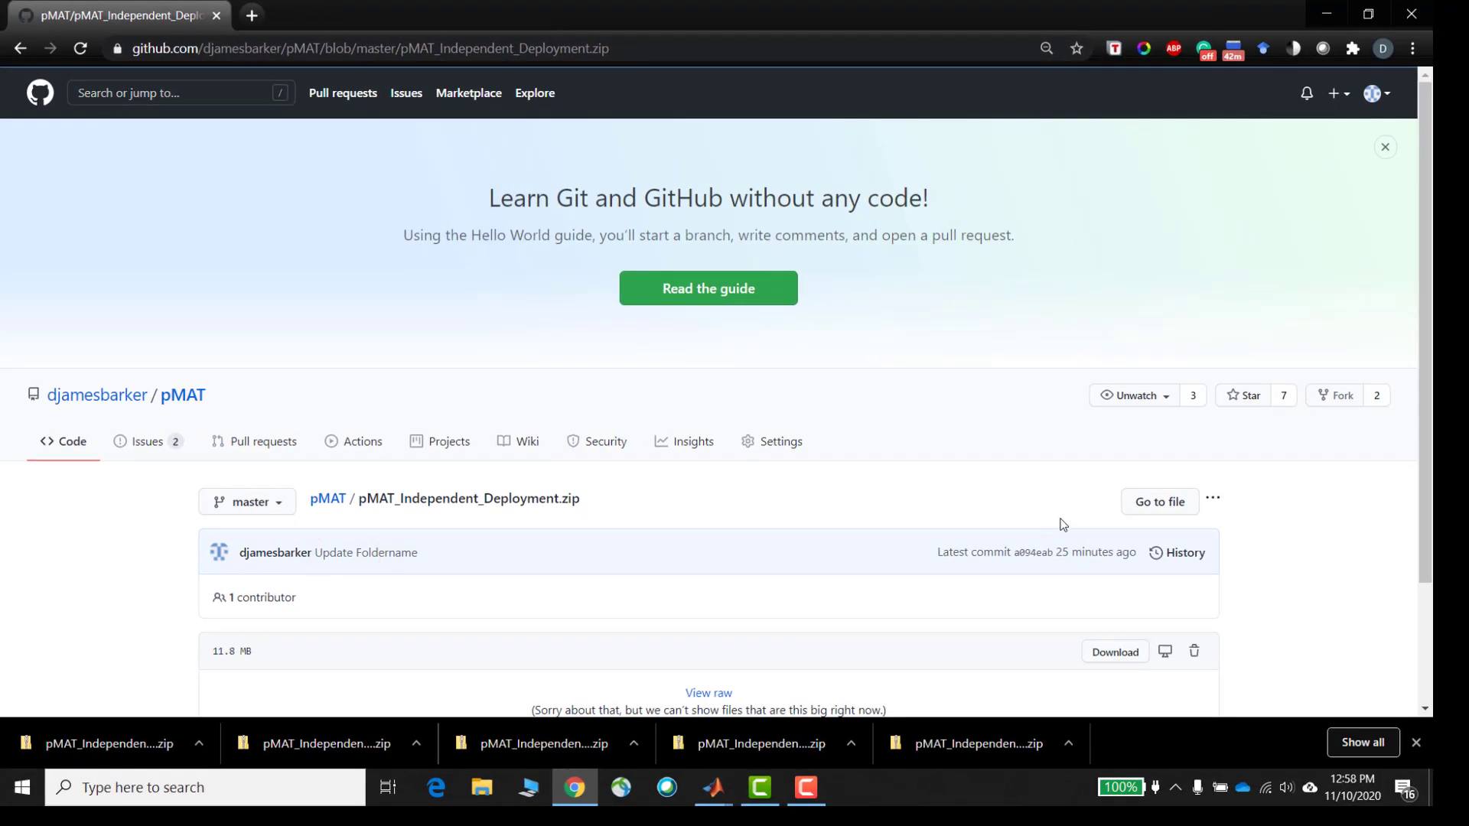
scroll(down, 3)
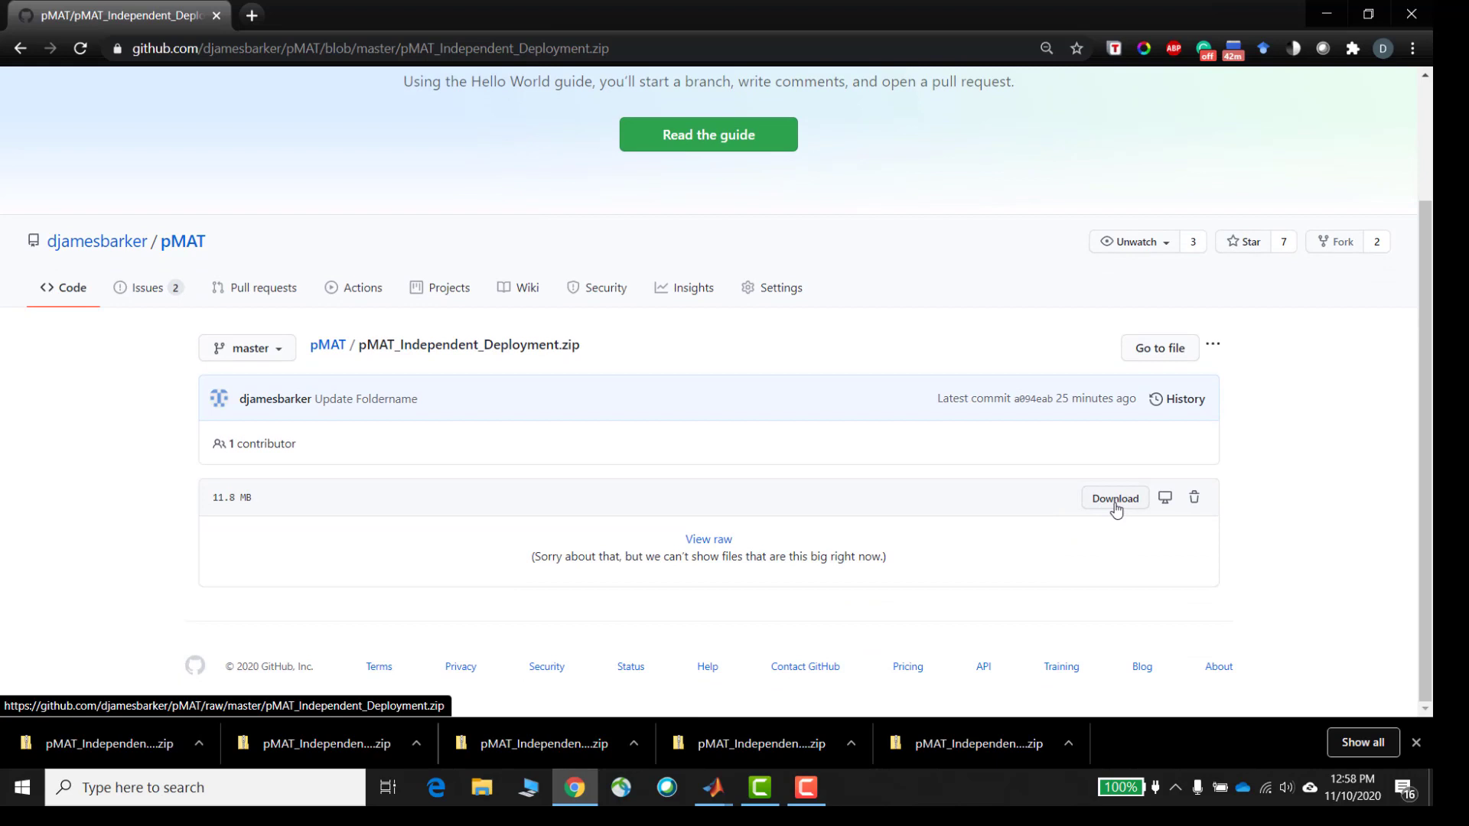
click(1114, 497)
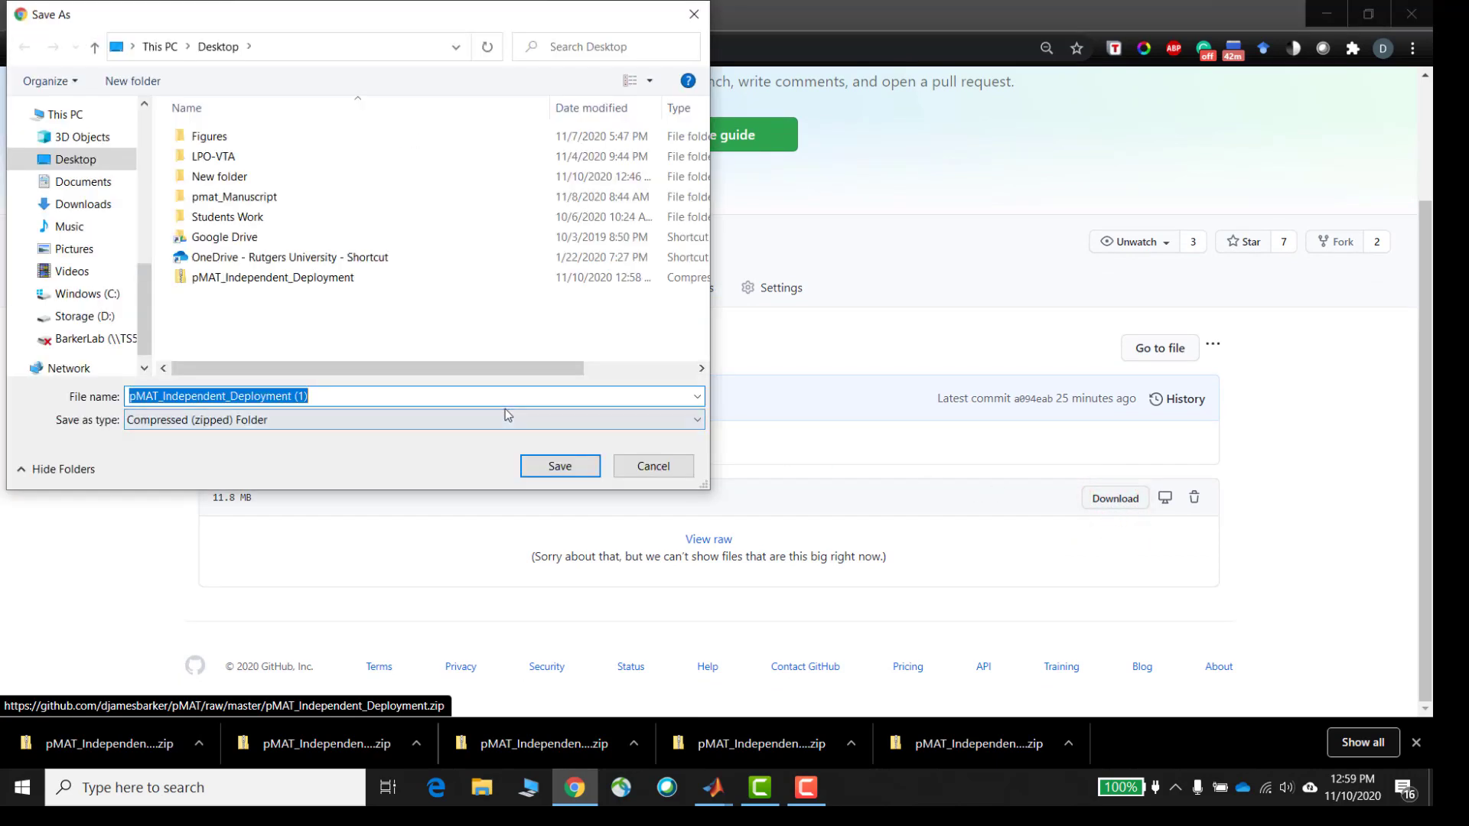
mouse_move(573, 487)
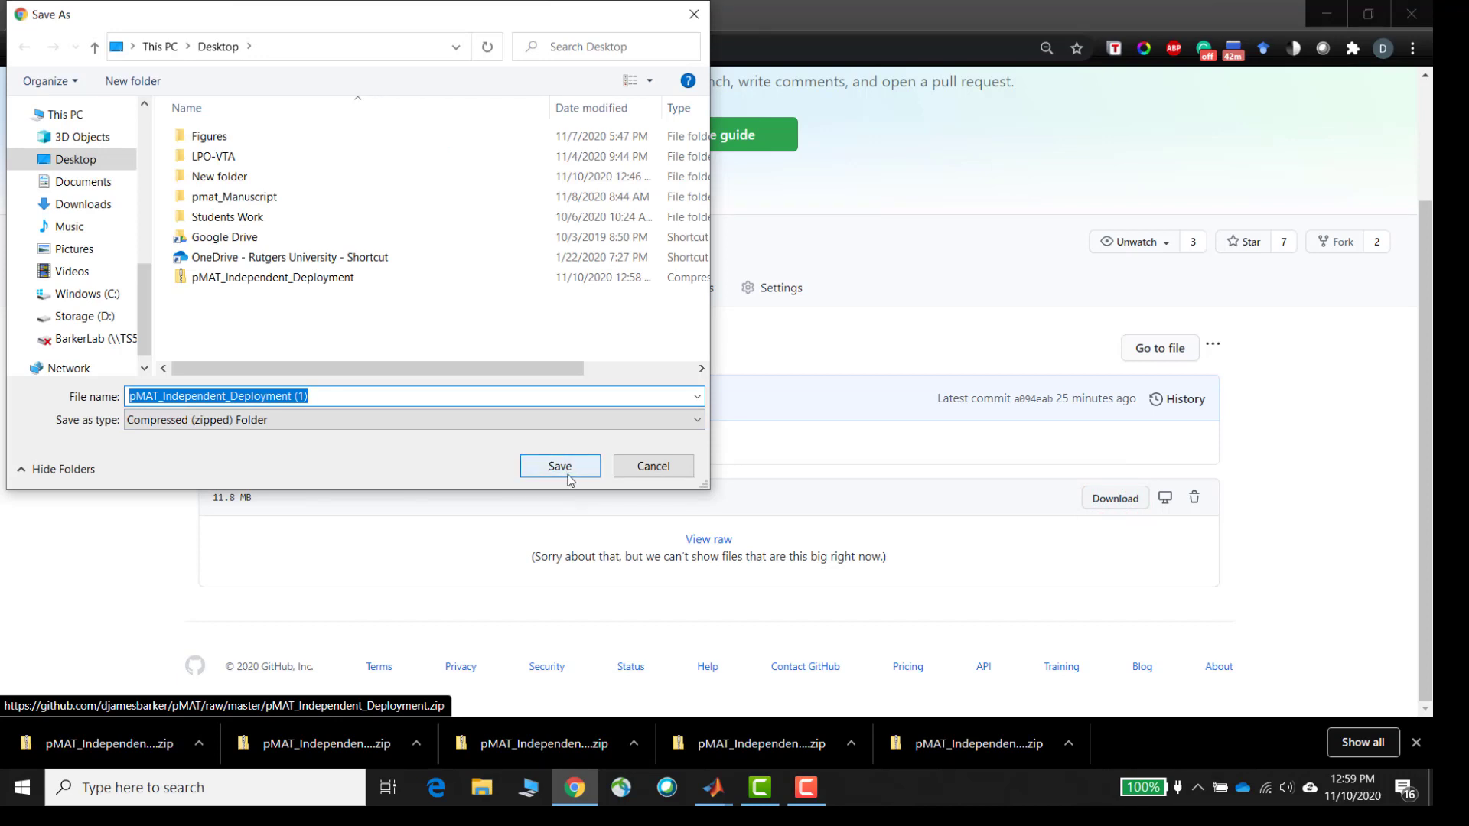
mouse_move(569, 473)
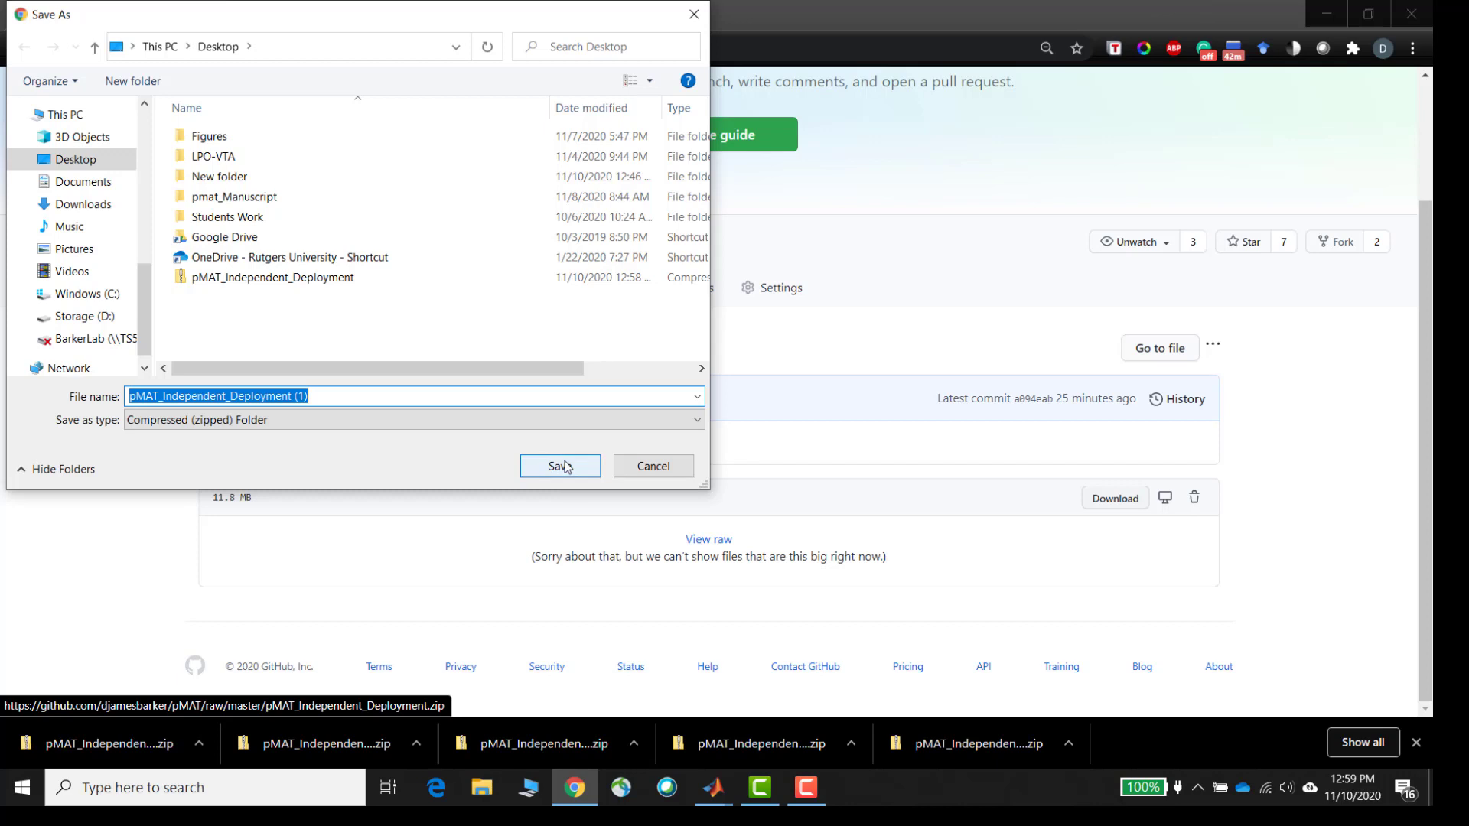
mouse_move(570, 470)
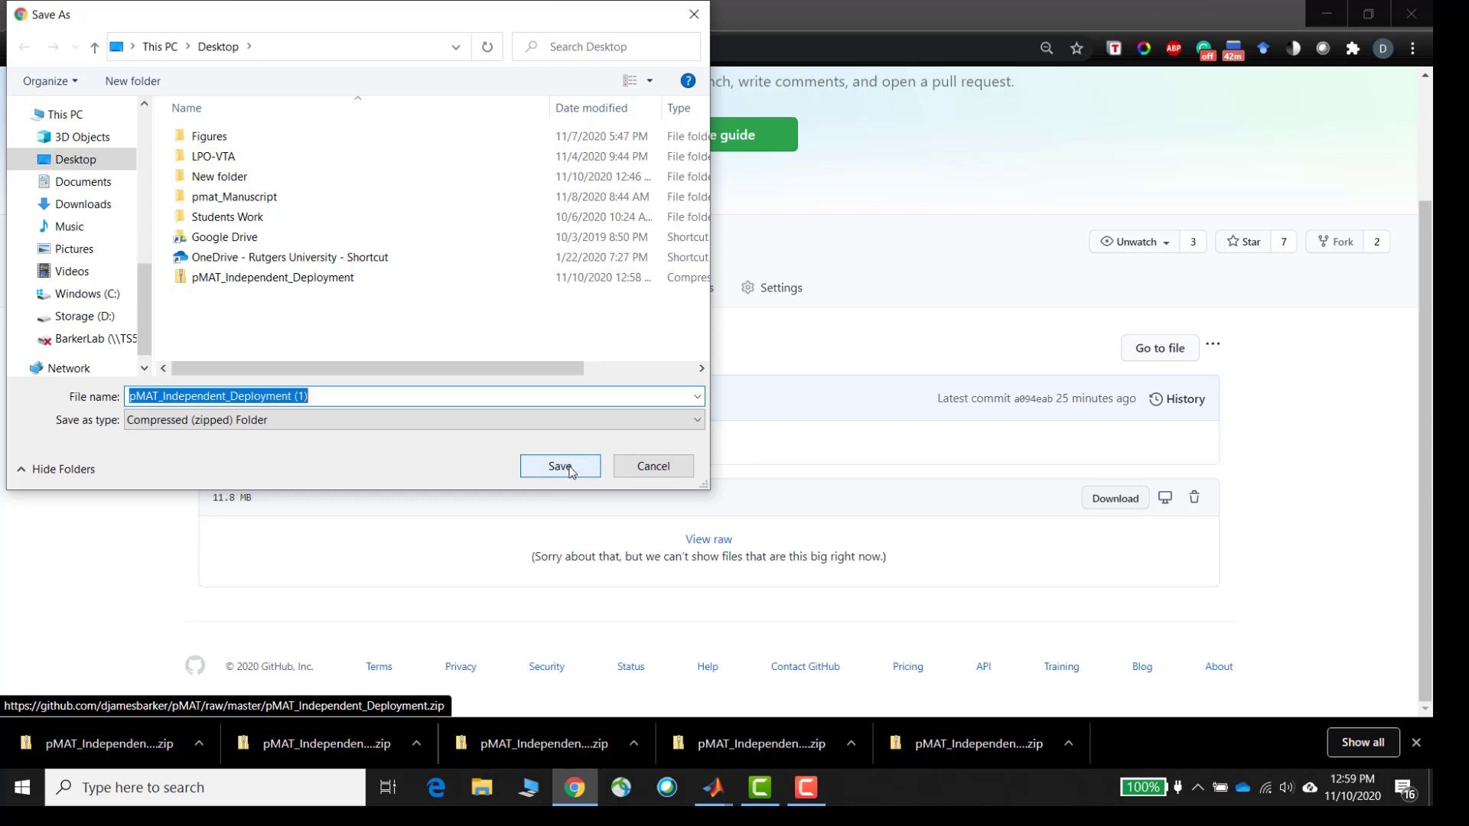
- Save the zip to the Desktop and view its pmatV1-2 folder in File Explorer
click(560, 467)
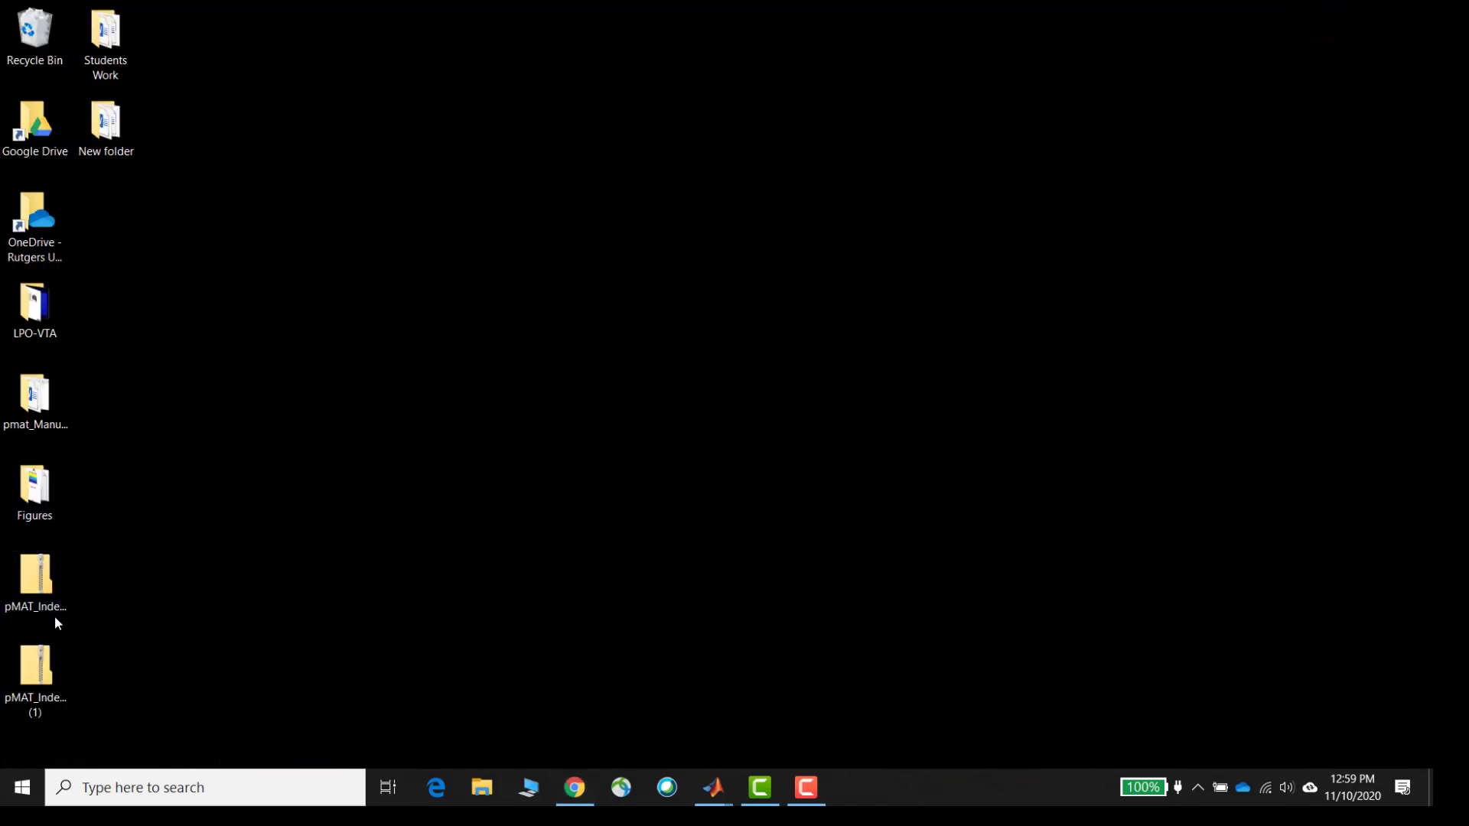
click(35, 581)
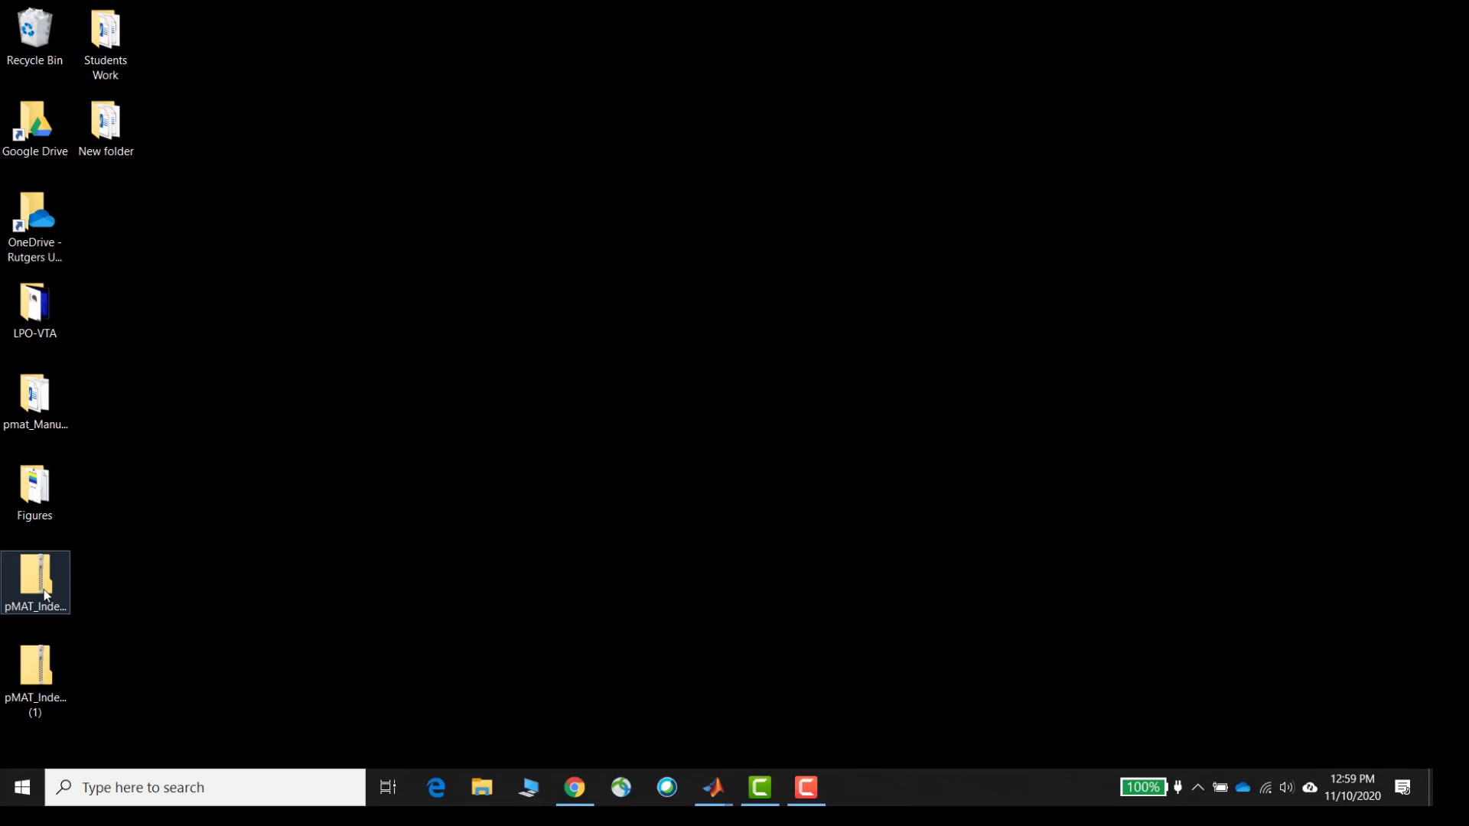
double_click(36, 581)
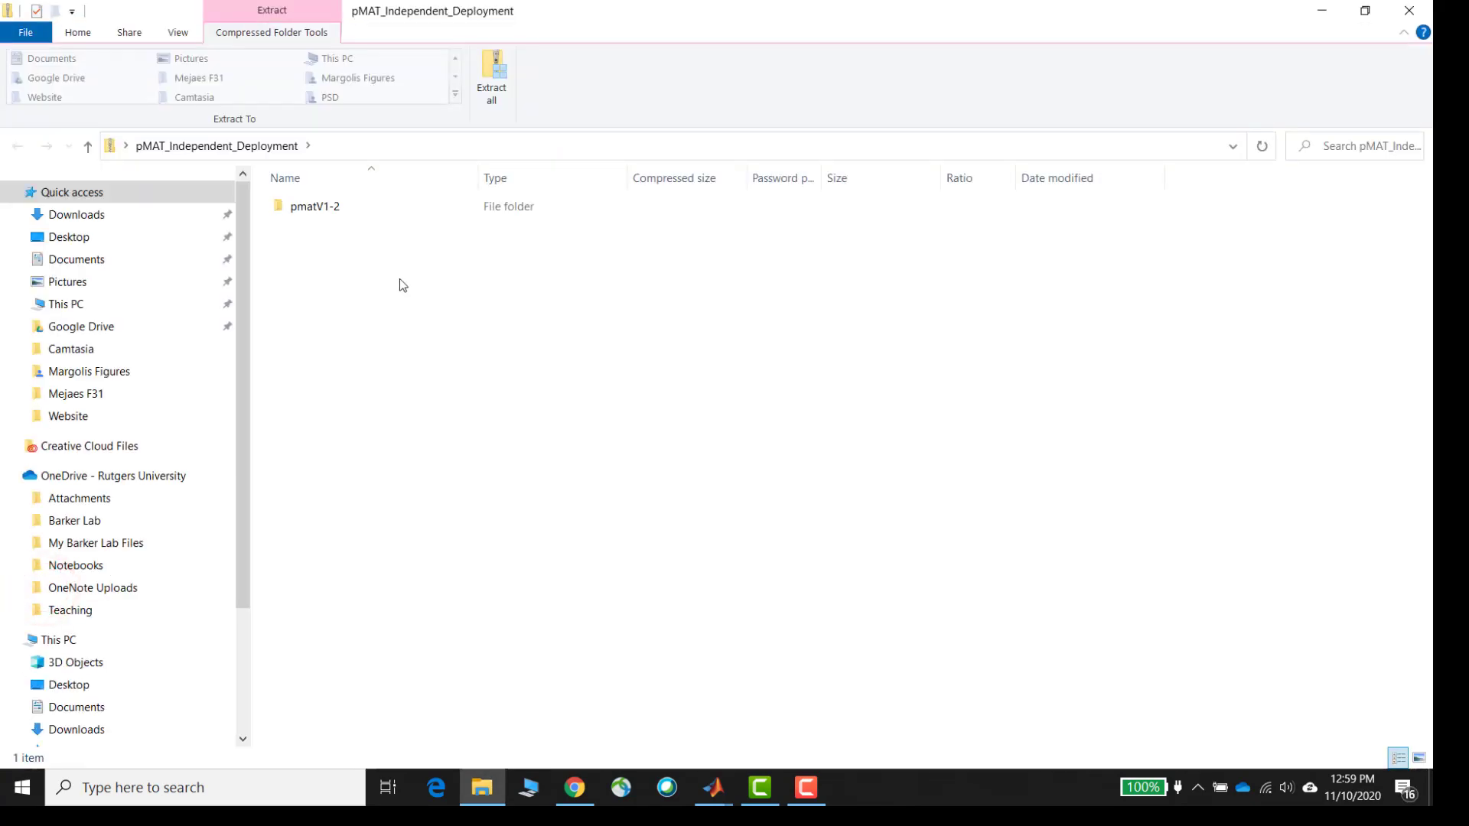
mouse_move(320, 235)
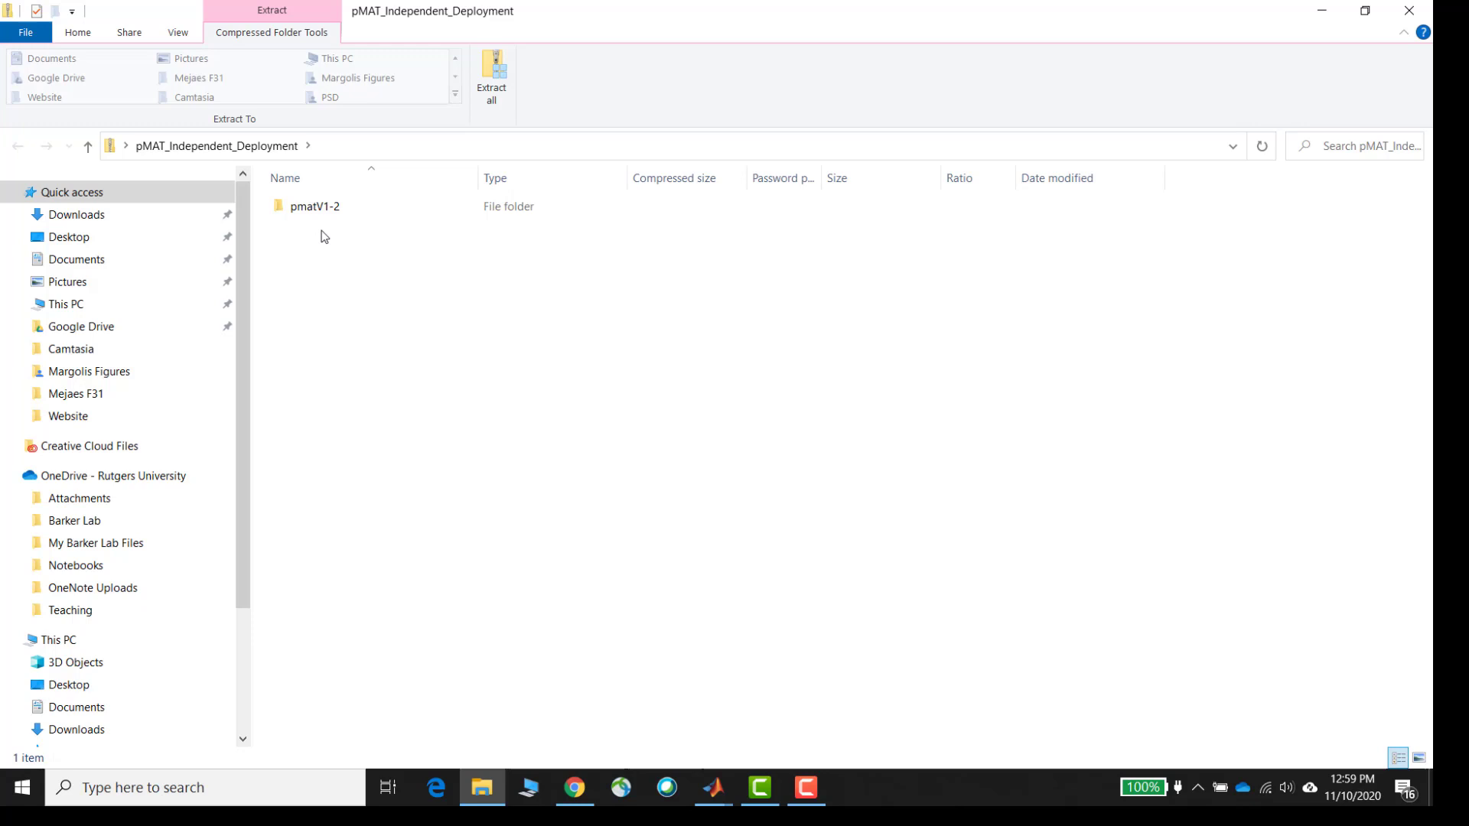
mouse_move(485, 59)
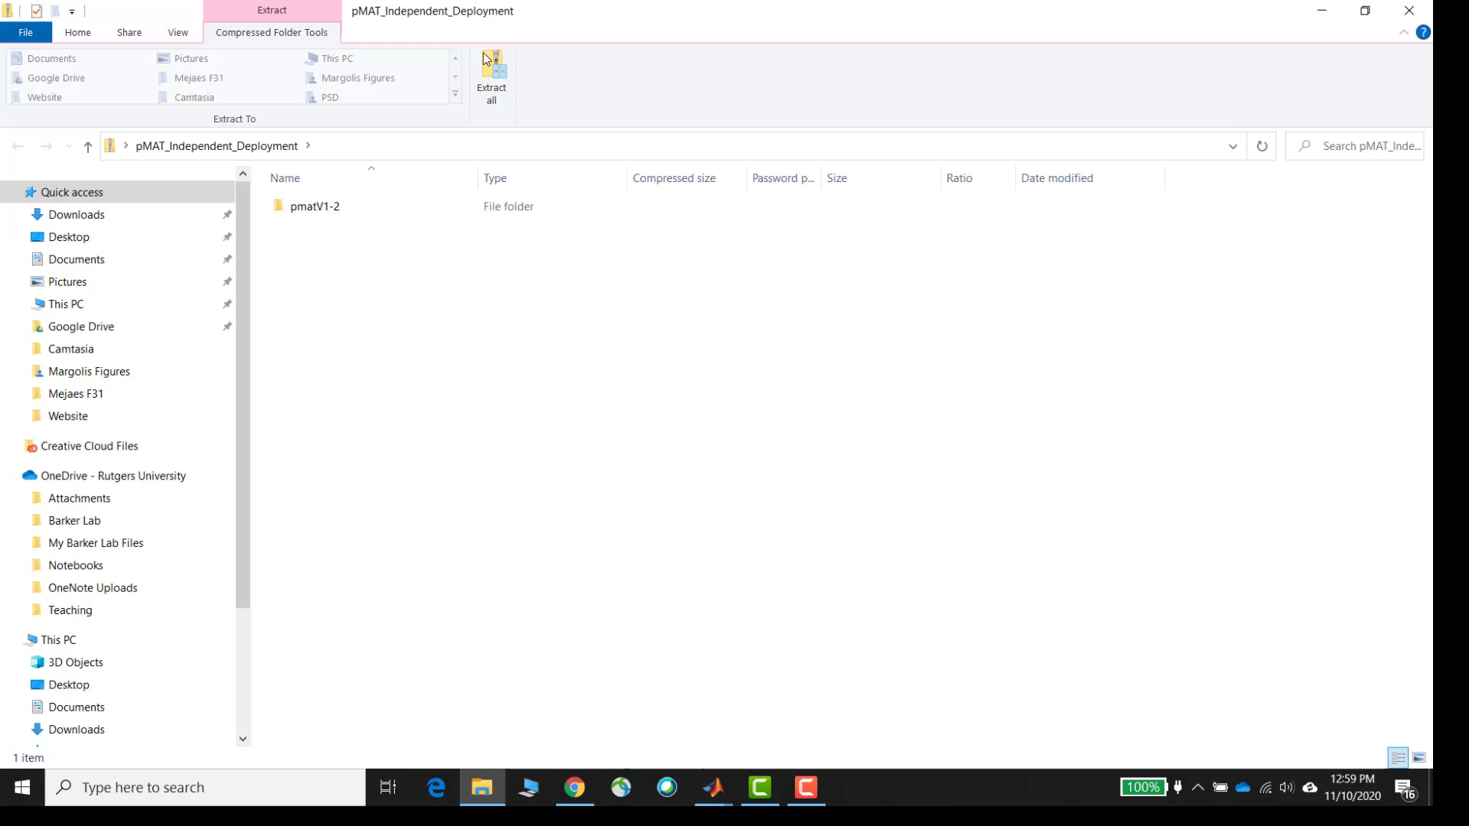
mouse_move(491, 79)
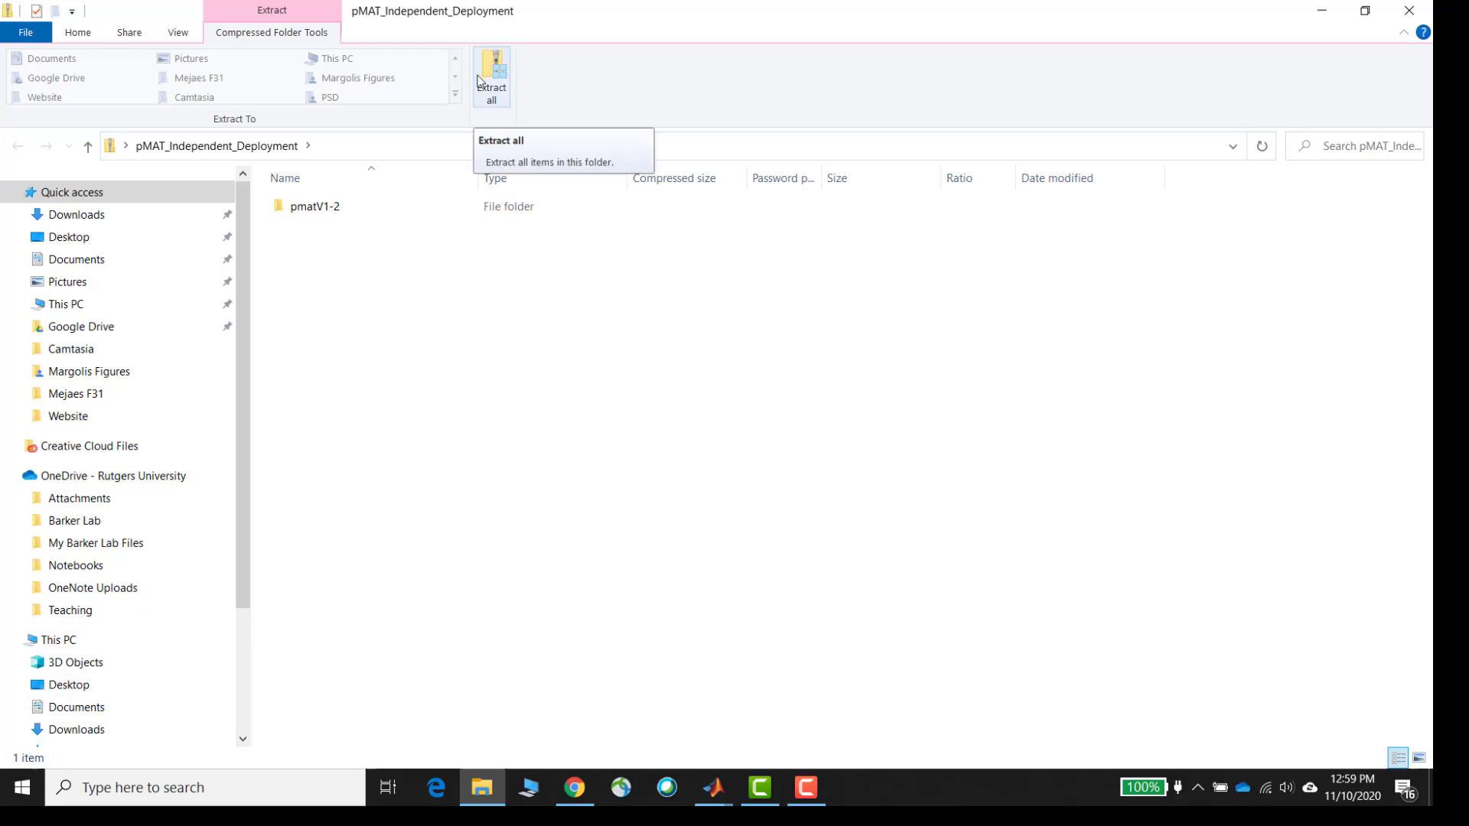
mouse_move(1320, 8)
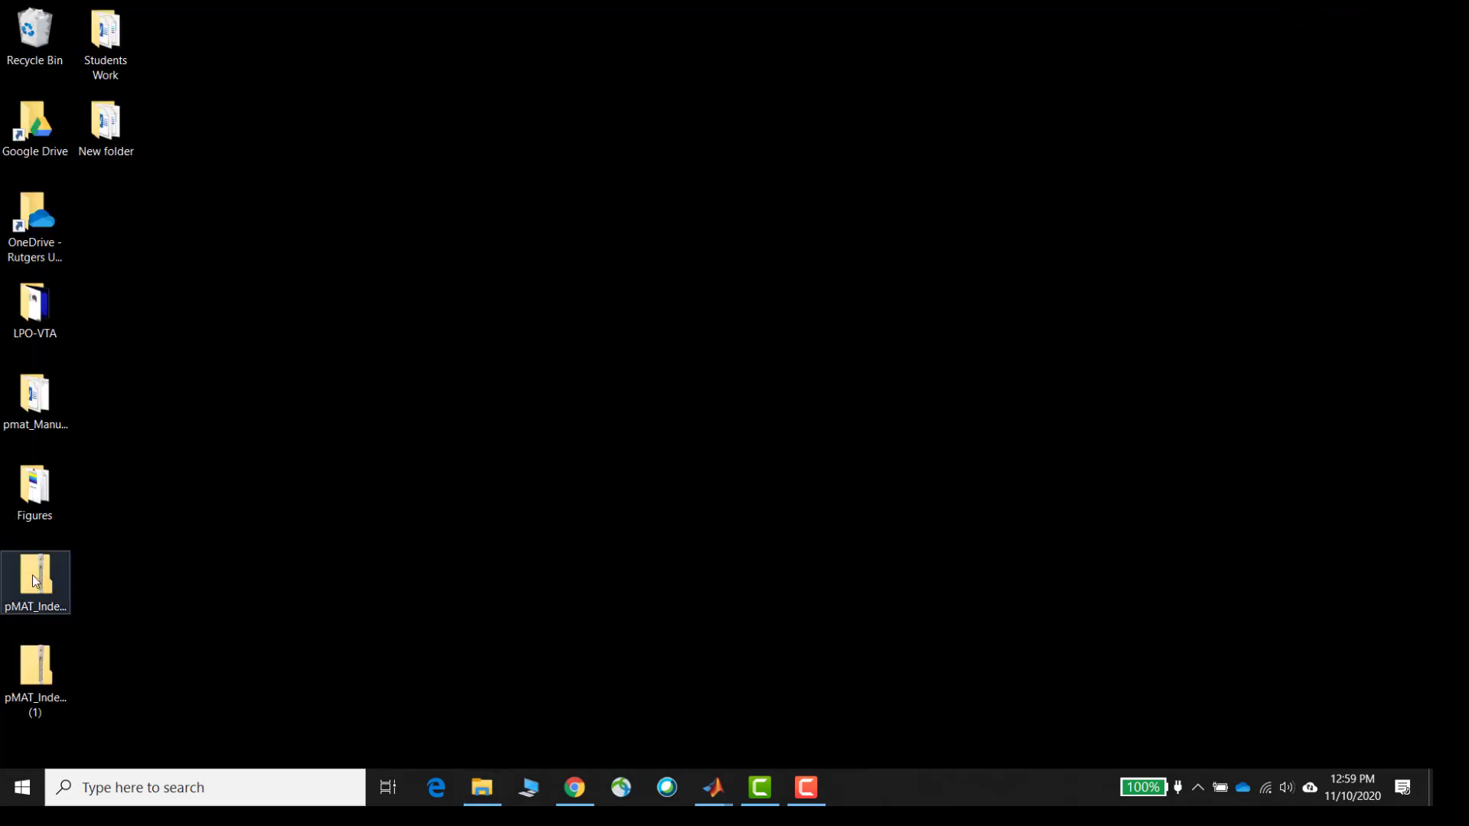
- Extract all files from the zip into the default Desktop pMAT_Independent_Deployment folder
right_click(35, 582)
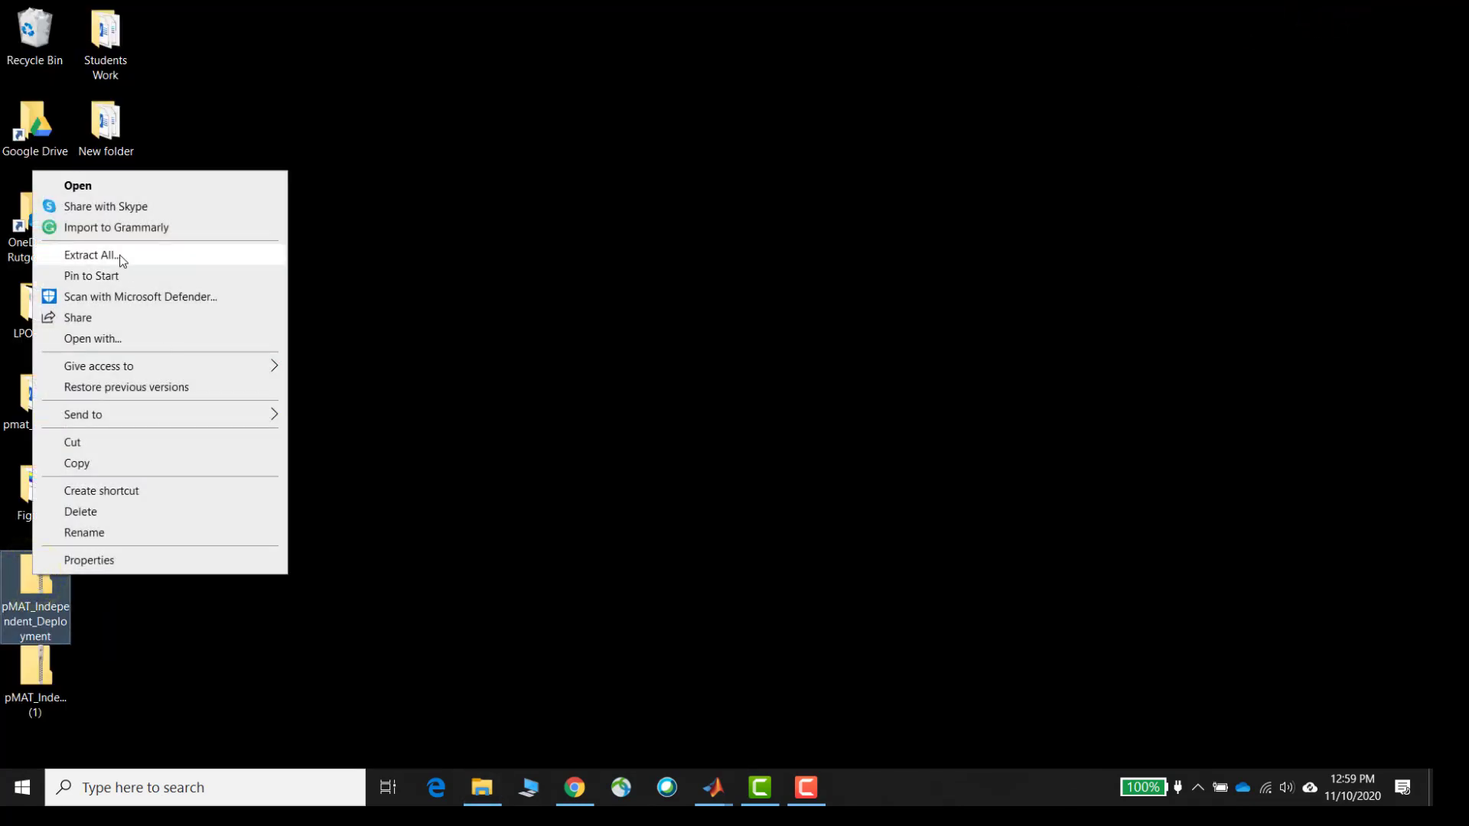
click(89, 256)
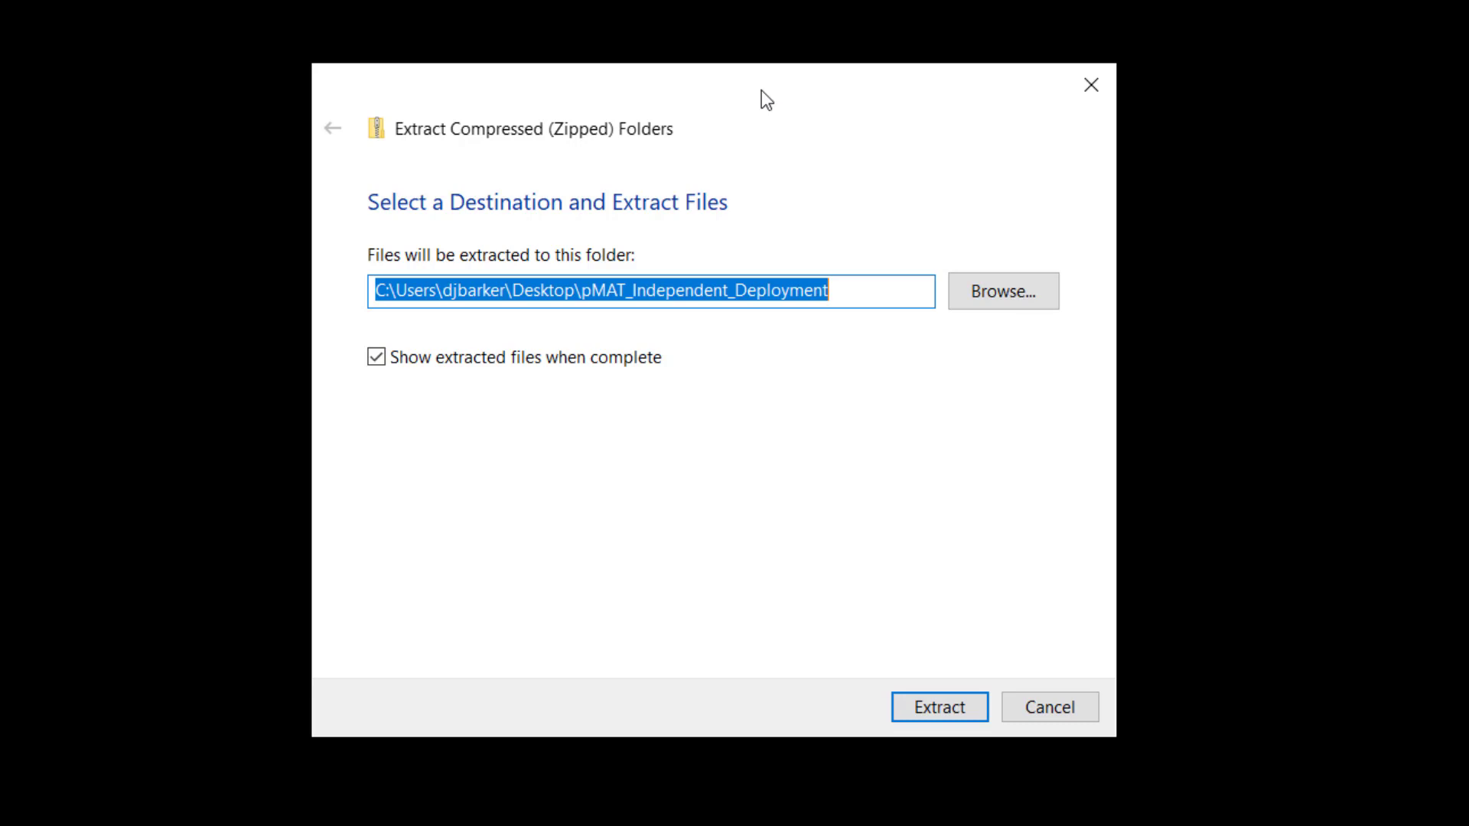
mouse_move(915, 766)
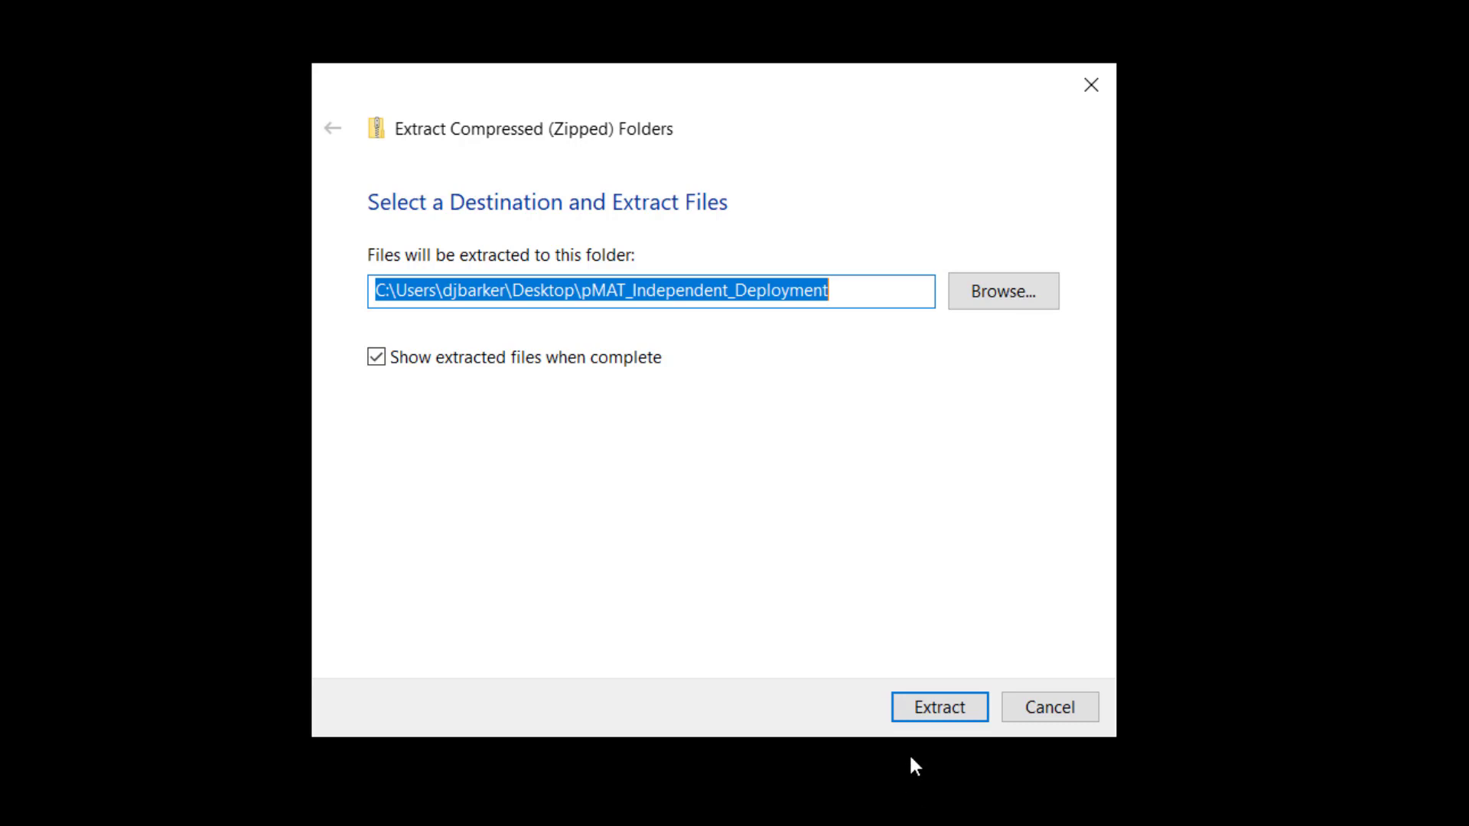
click(938, 707)
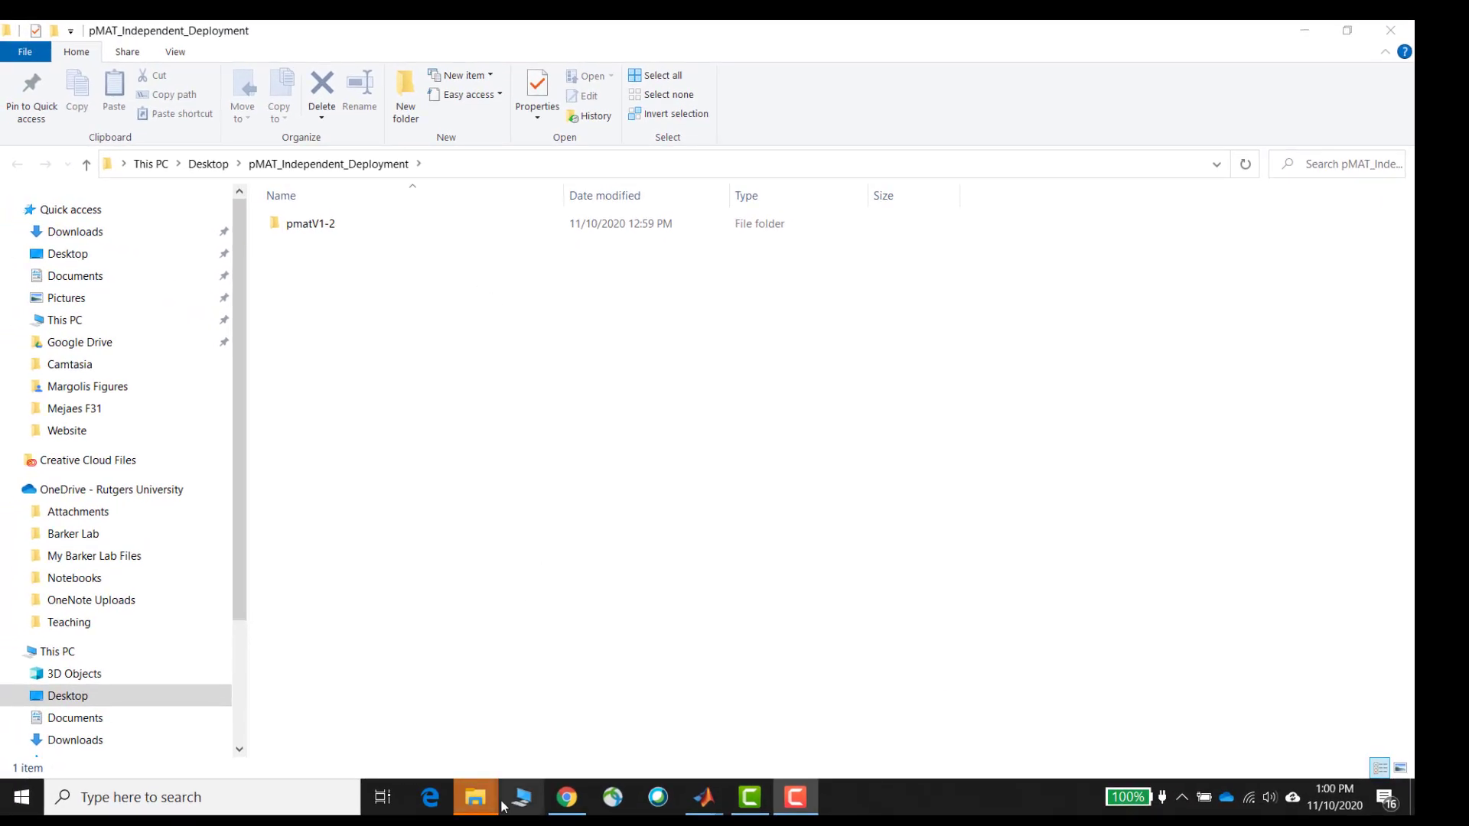
mouse_move(476, 797)
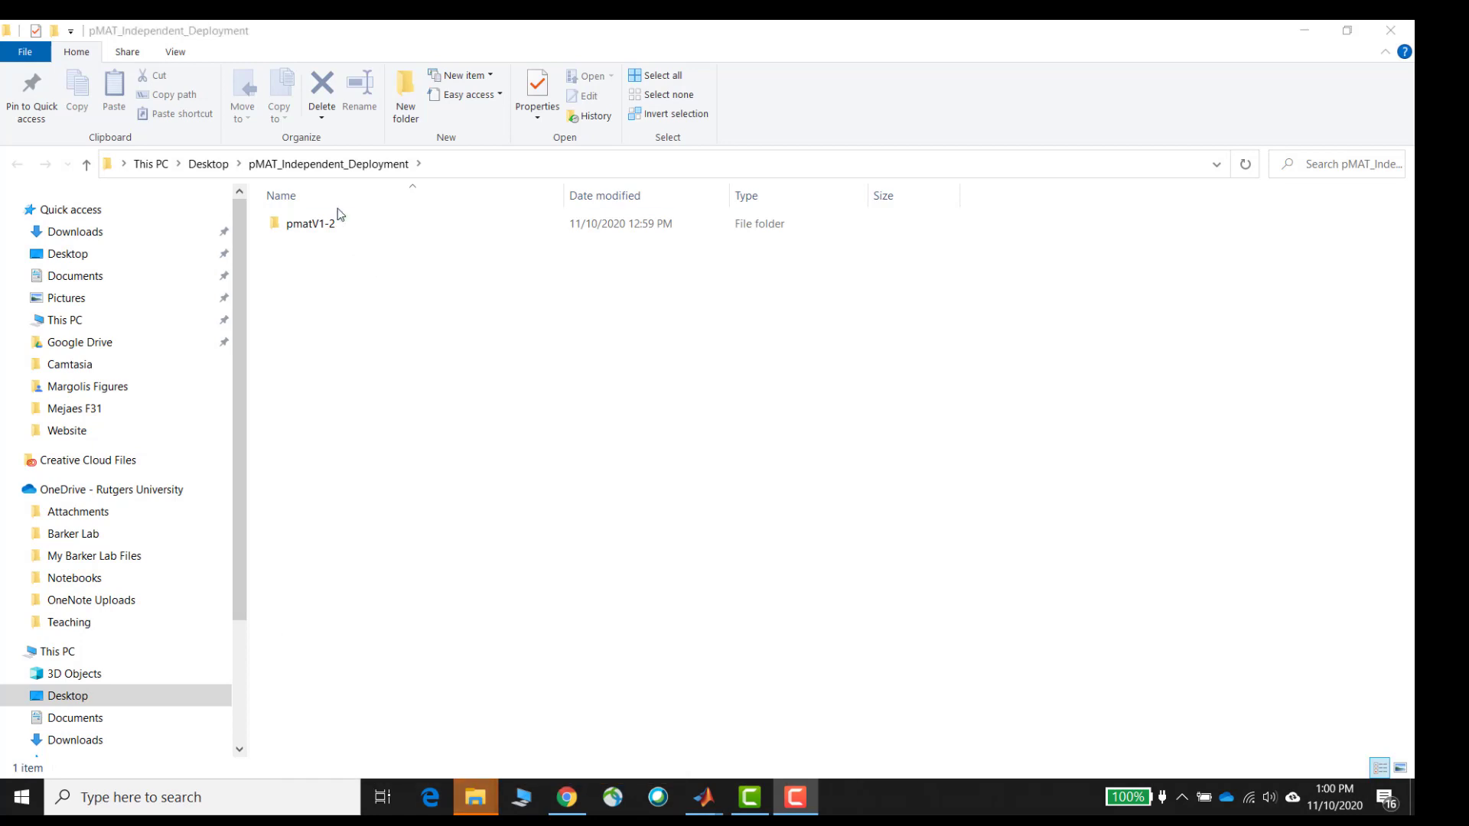
- Enter the pmatV1-2 folder and run pMAT Installer, raising the SmartScreen warning
click(310, 223)
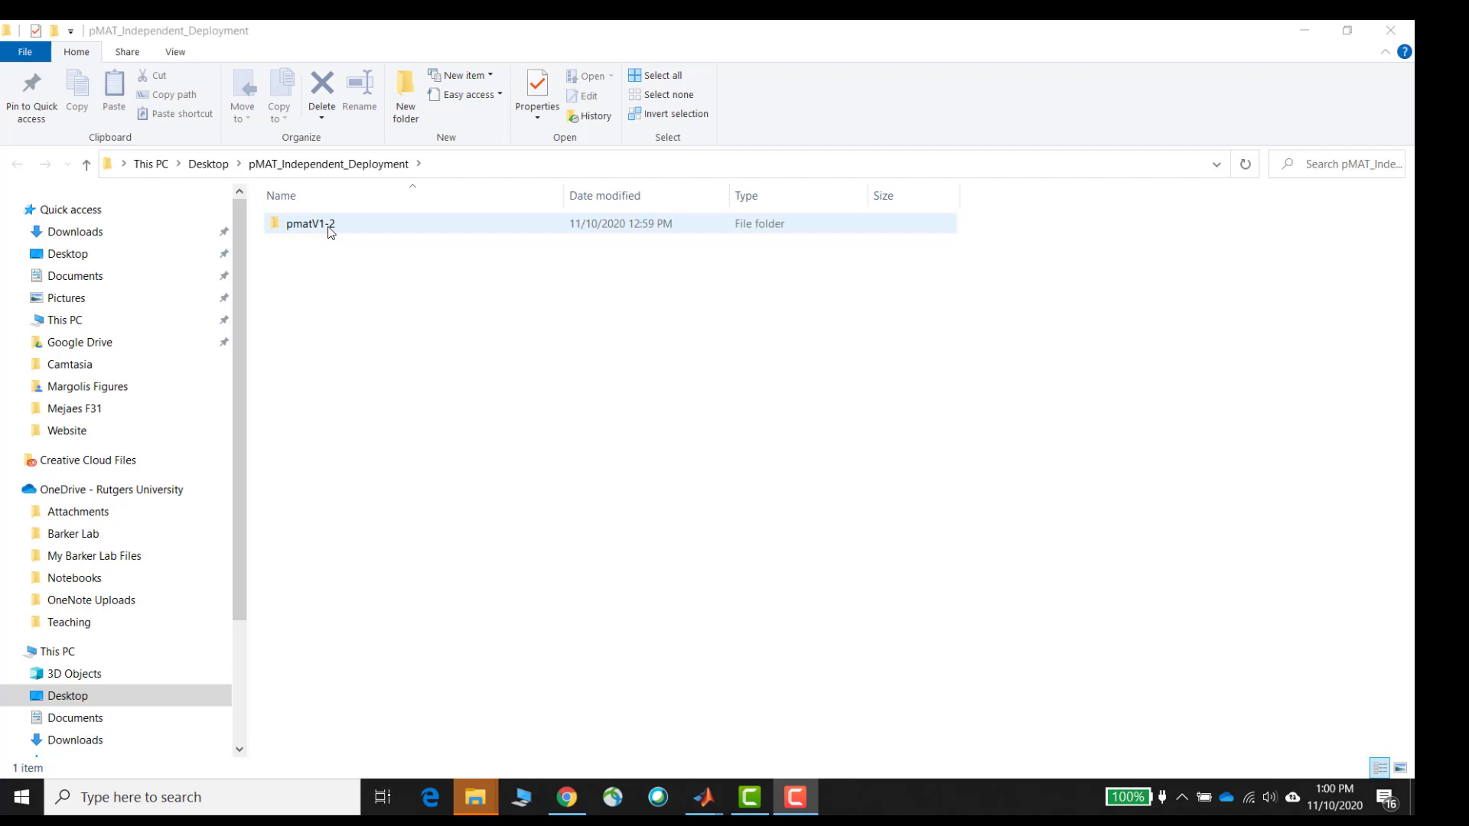
double_click(309, 224)
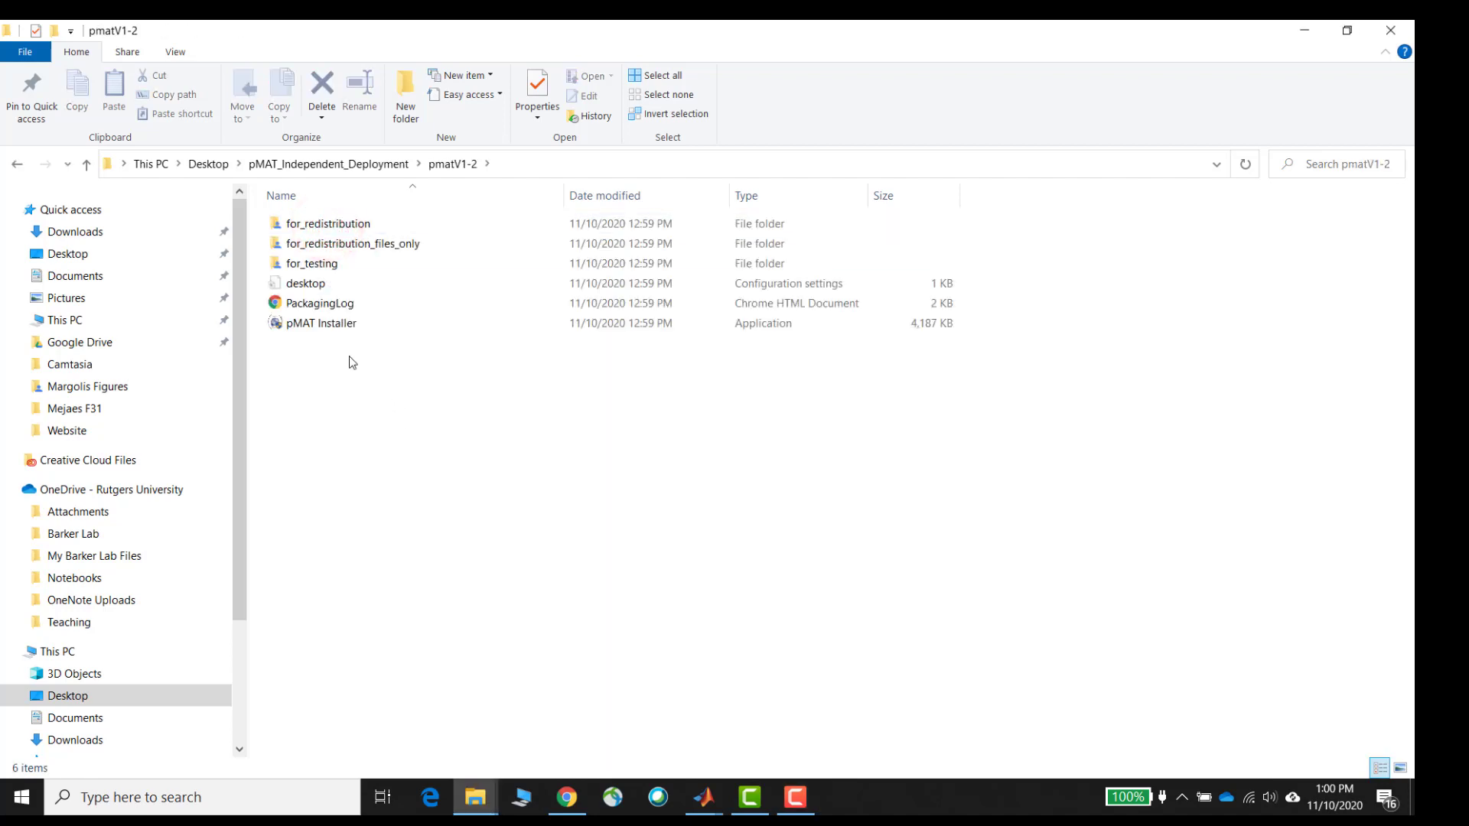
mouse_move(324, 323)
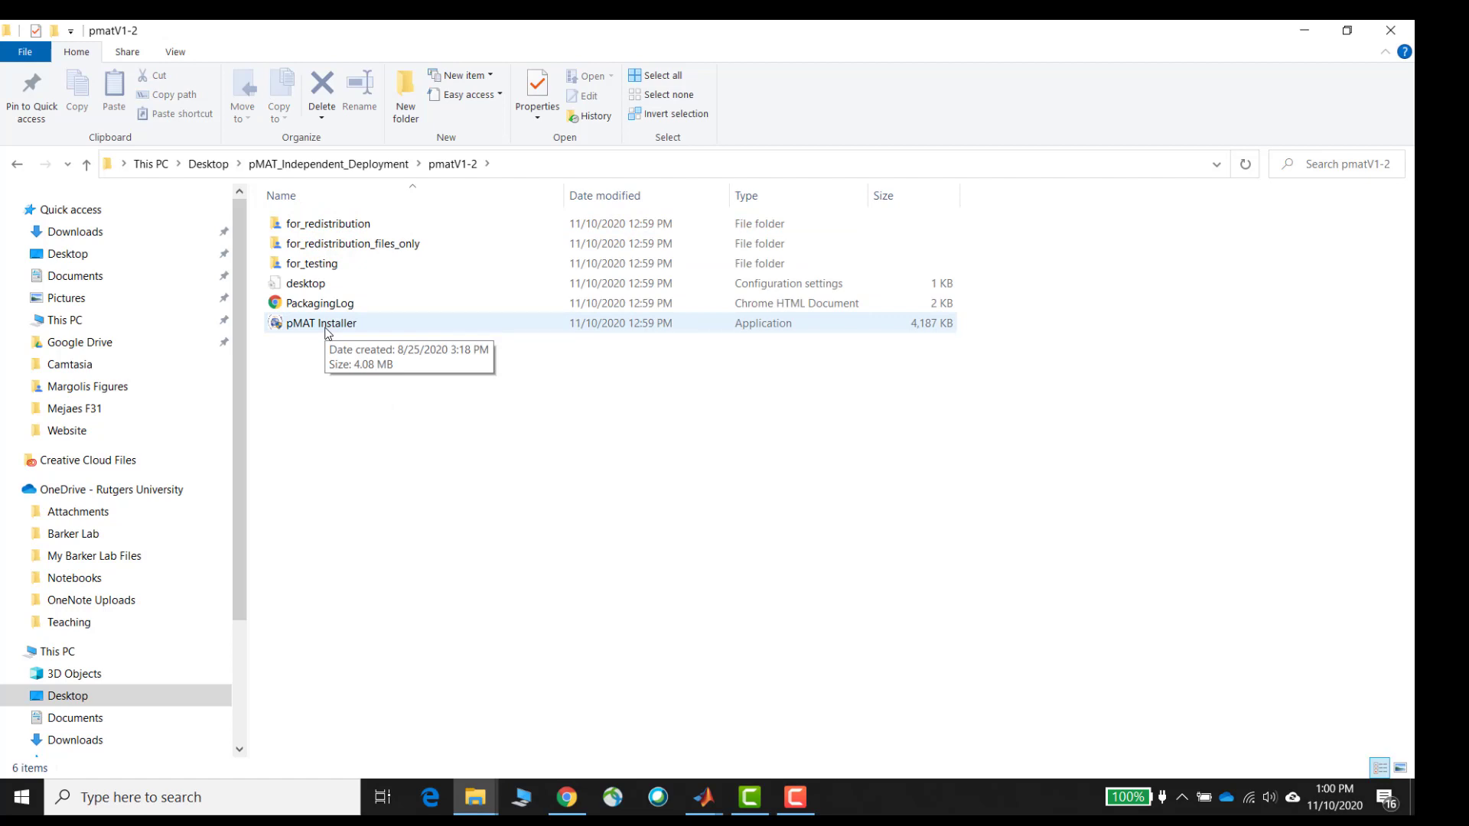
double_click(323, 323)
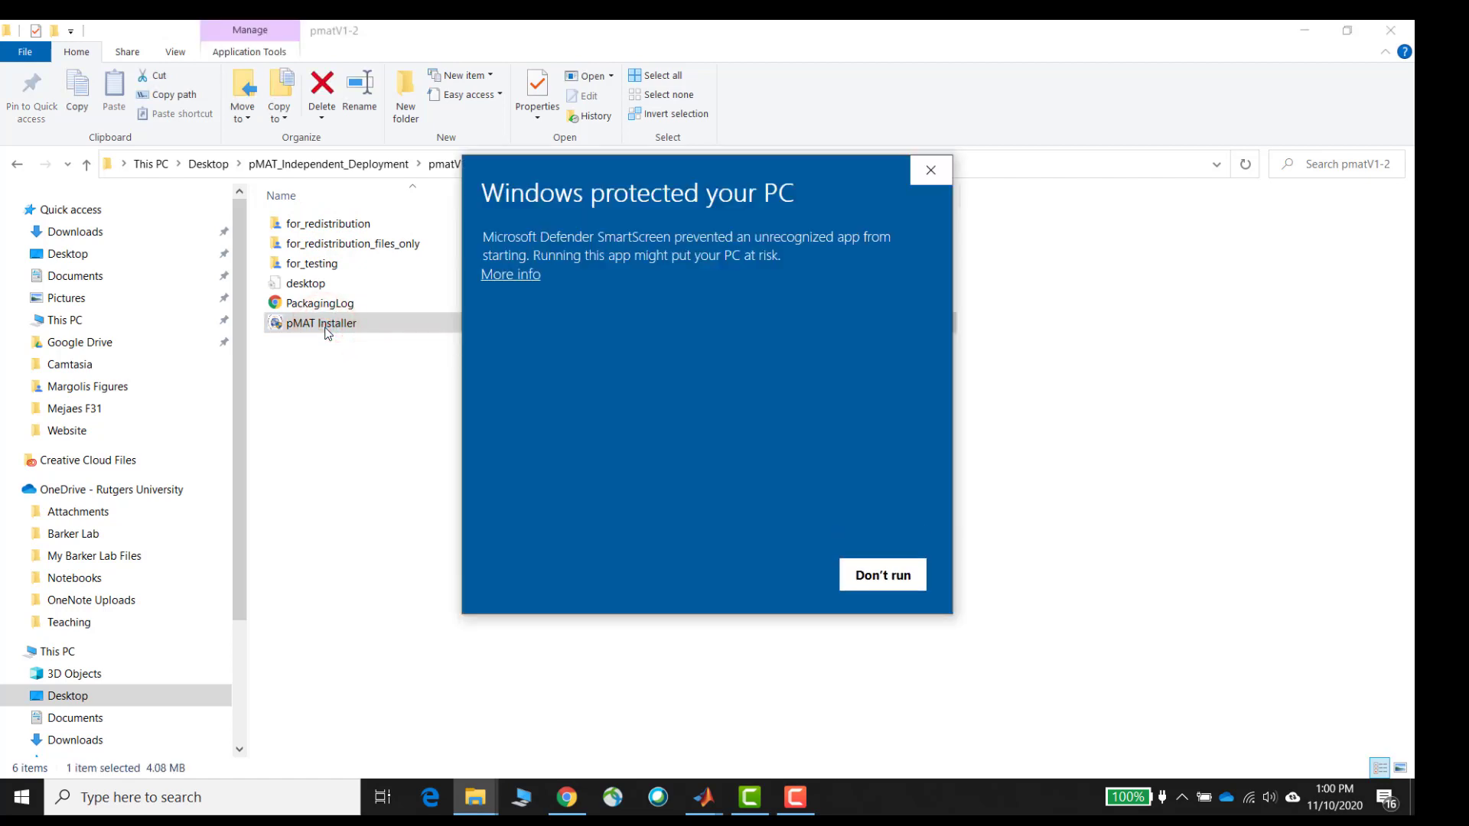
mouse_move(583, 370)
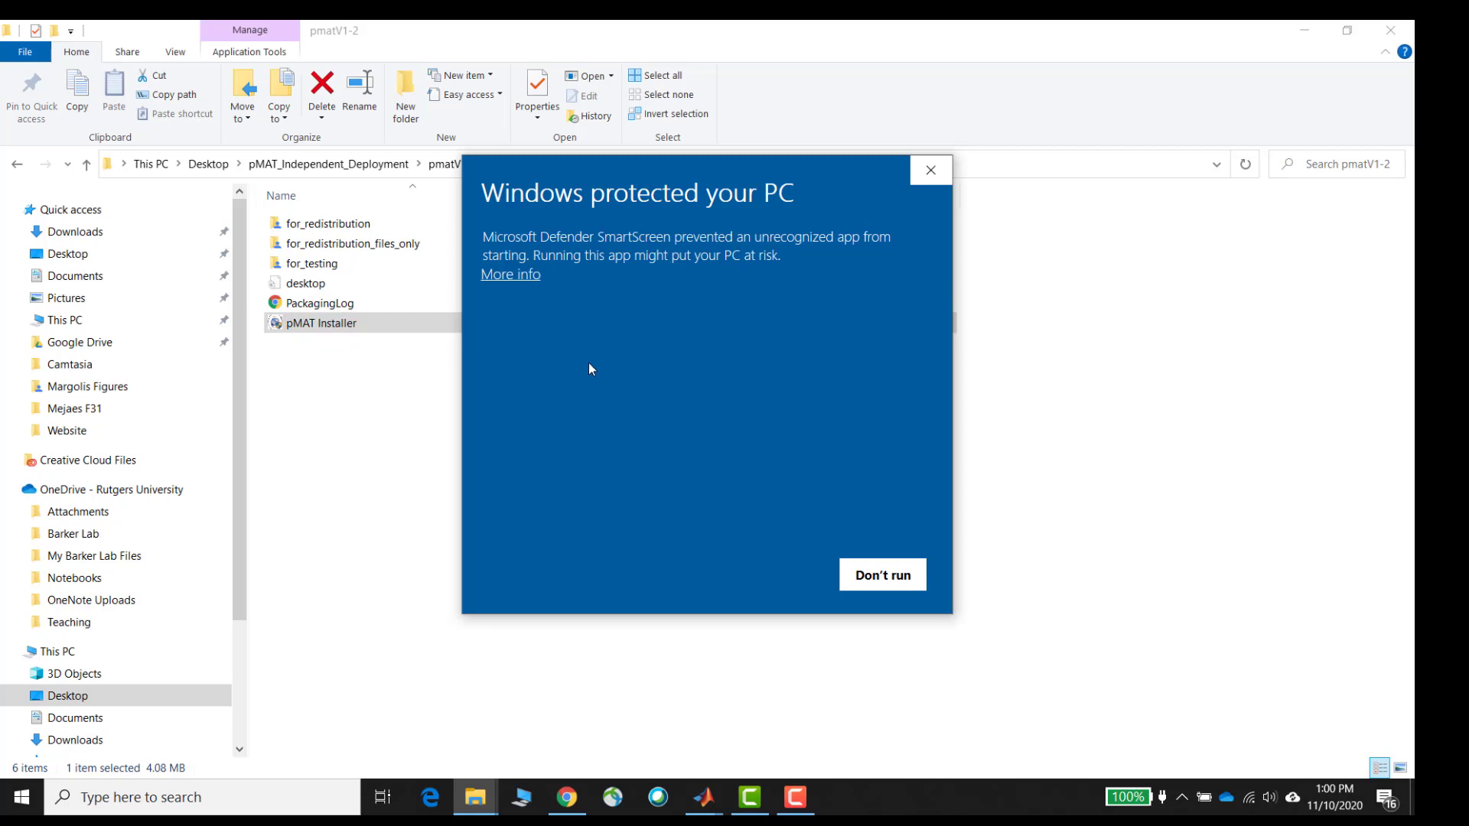
mouse_move(583, 331)
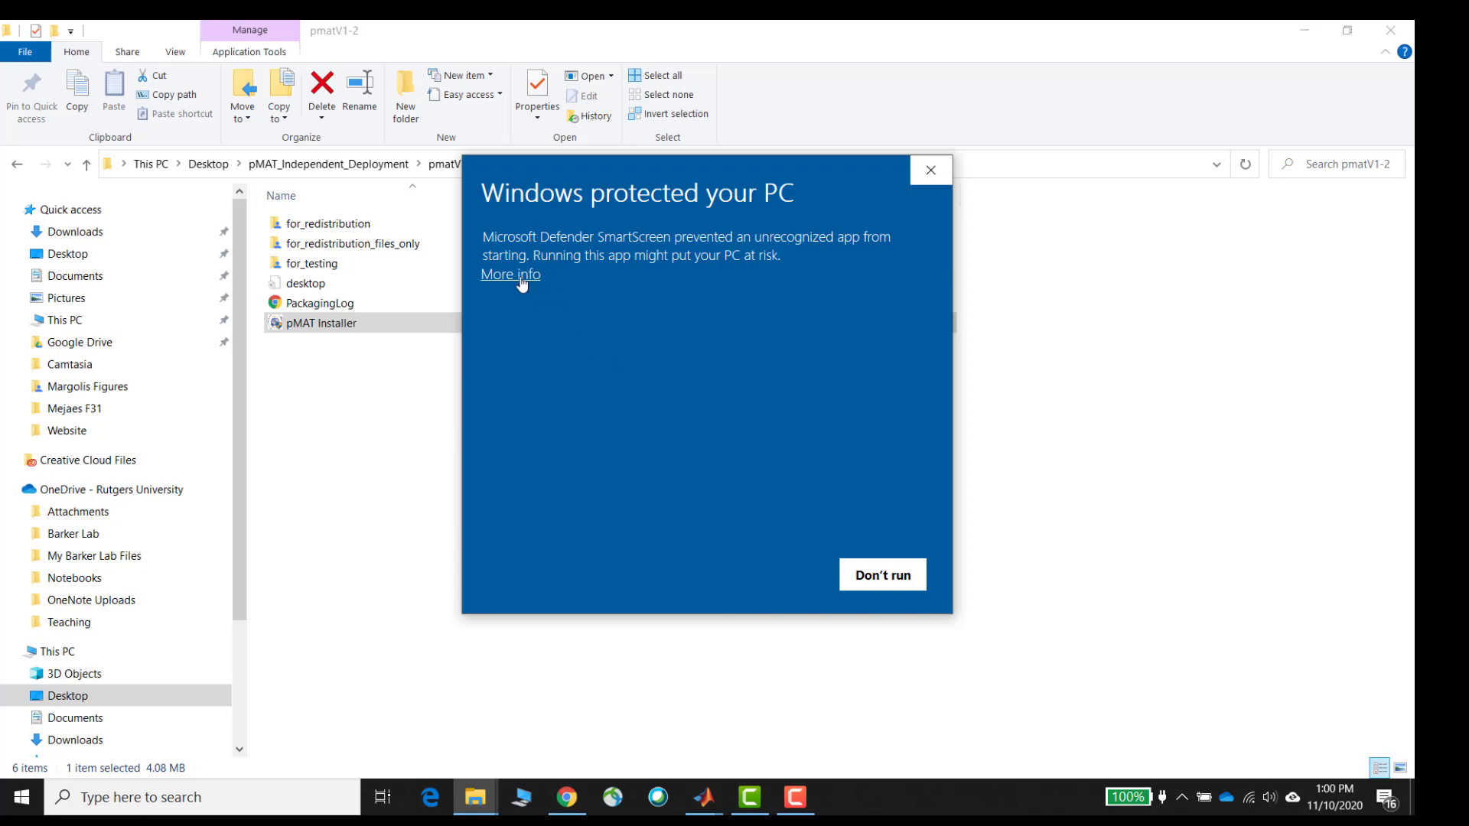
- Reveal the SmartScreen details showing pMAT Installer.exe from an unknown publisher with Run anyway
click(509, 274)
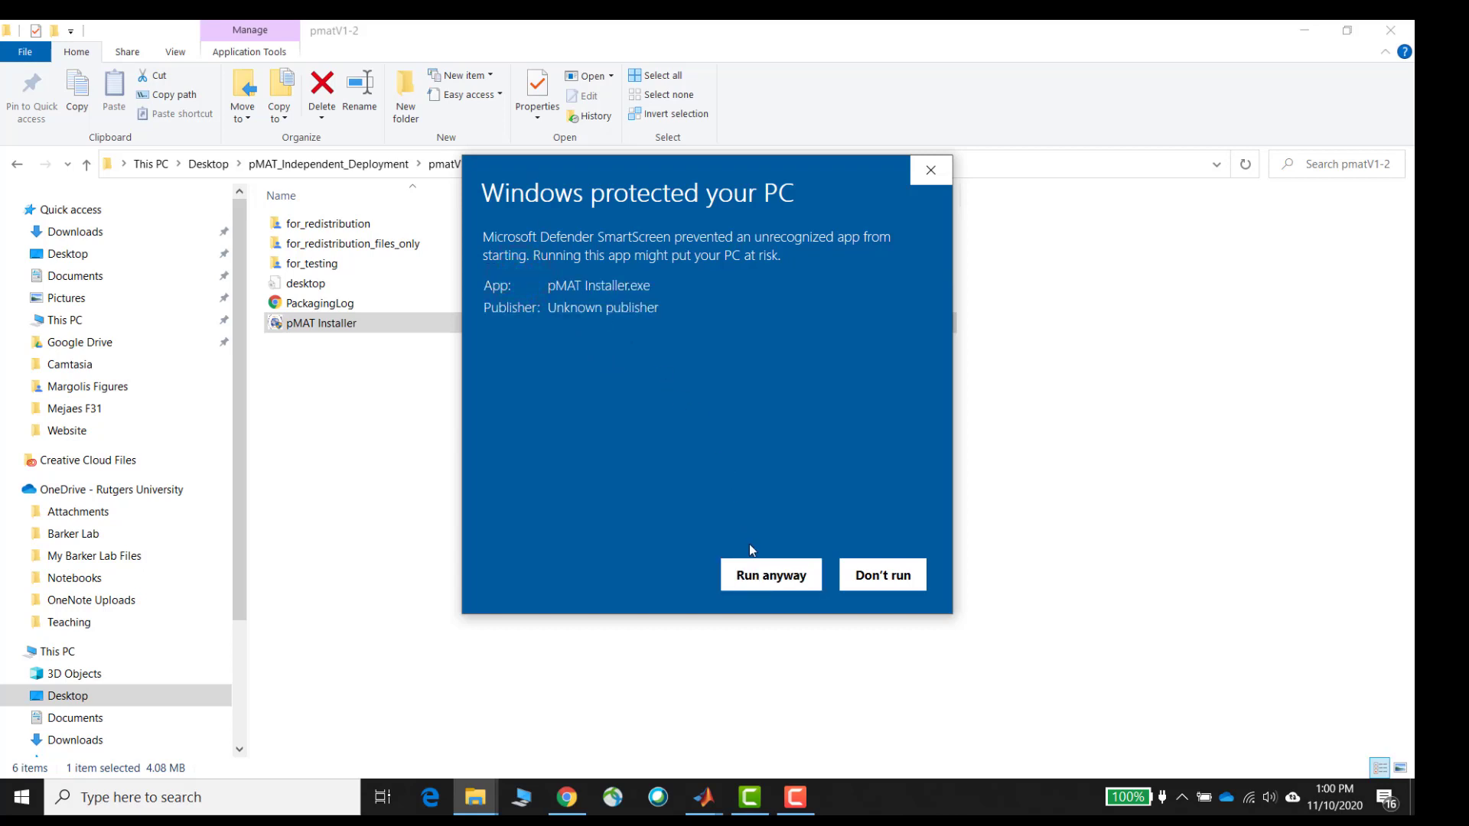
mouse_move(750, 525)
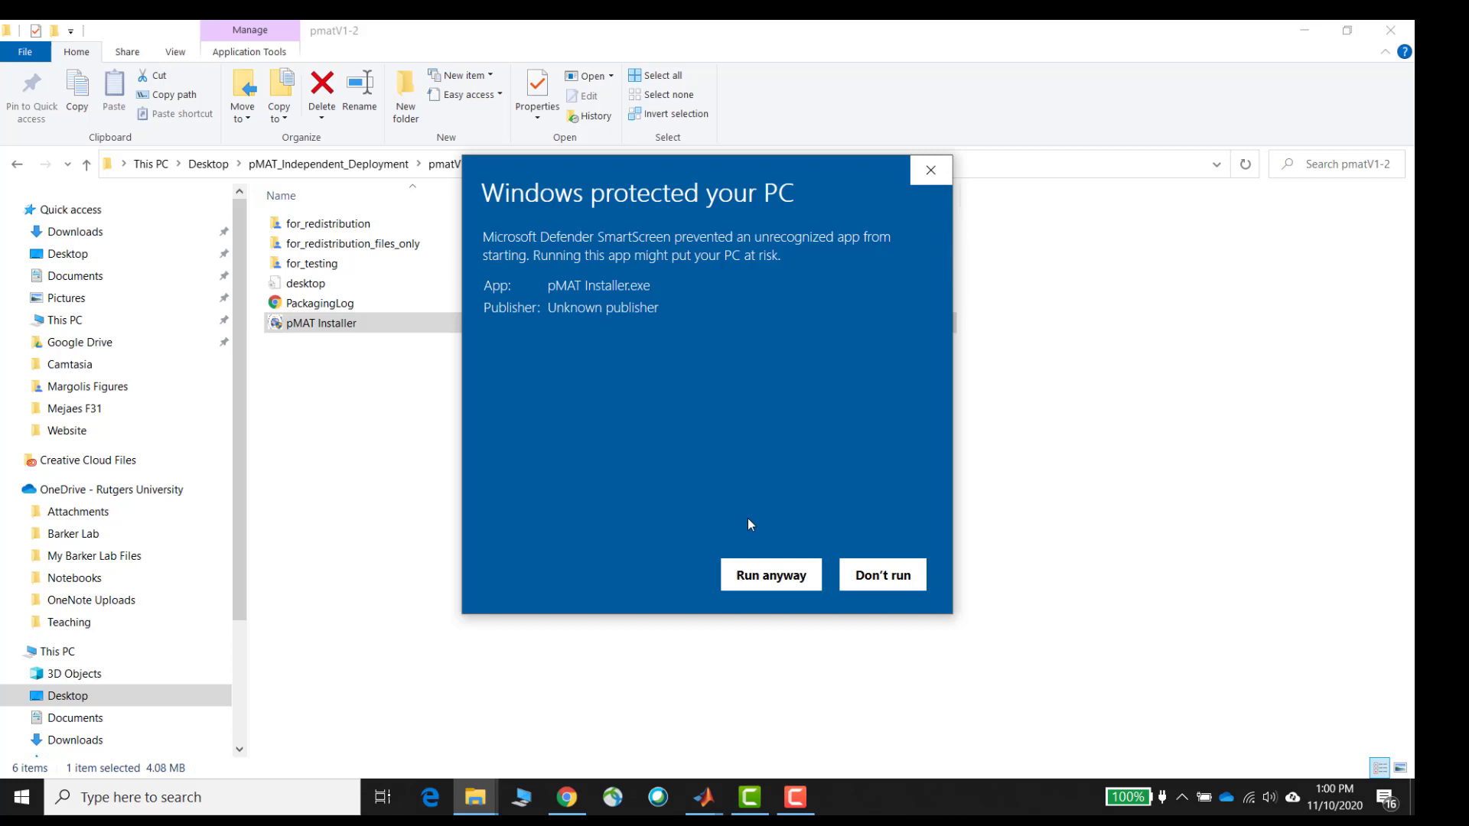
mouse_move(746, 427)
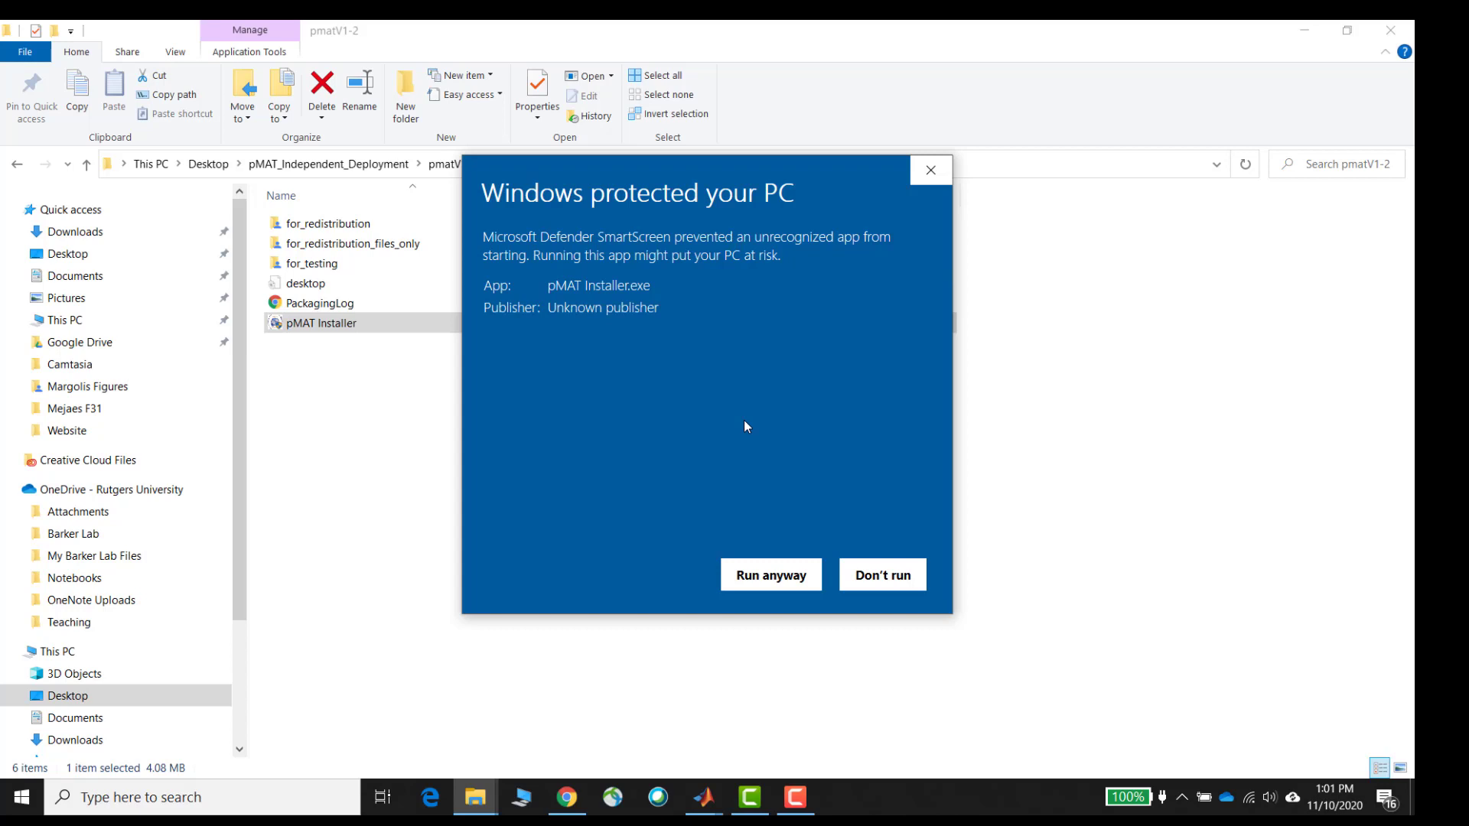
mouse_move(758, 598)
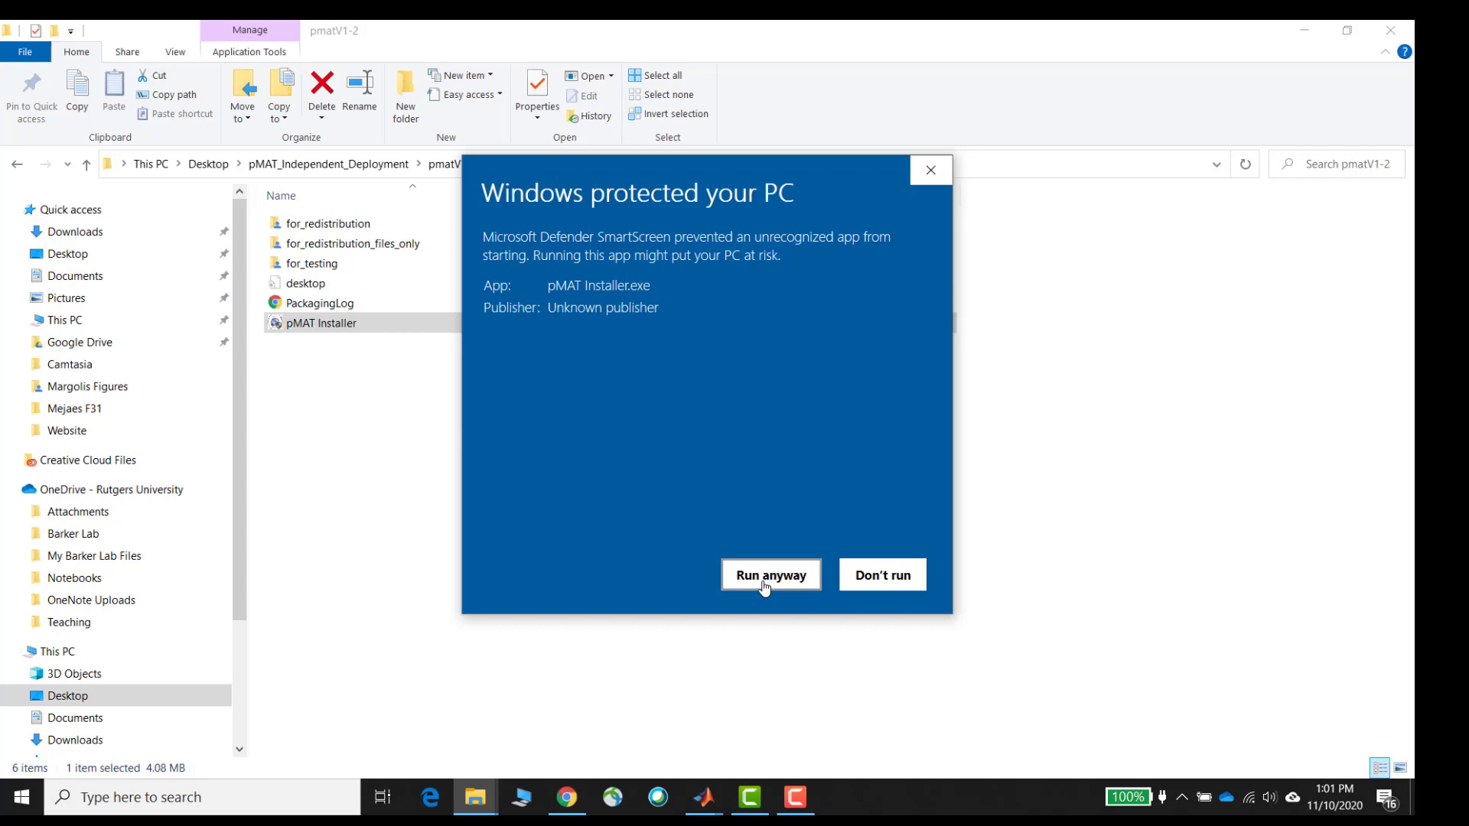
- Choose Run anyway and launch the pmat 1.2 installer's welcome page
click(770, 573)
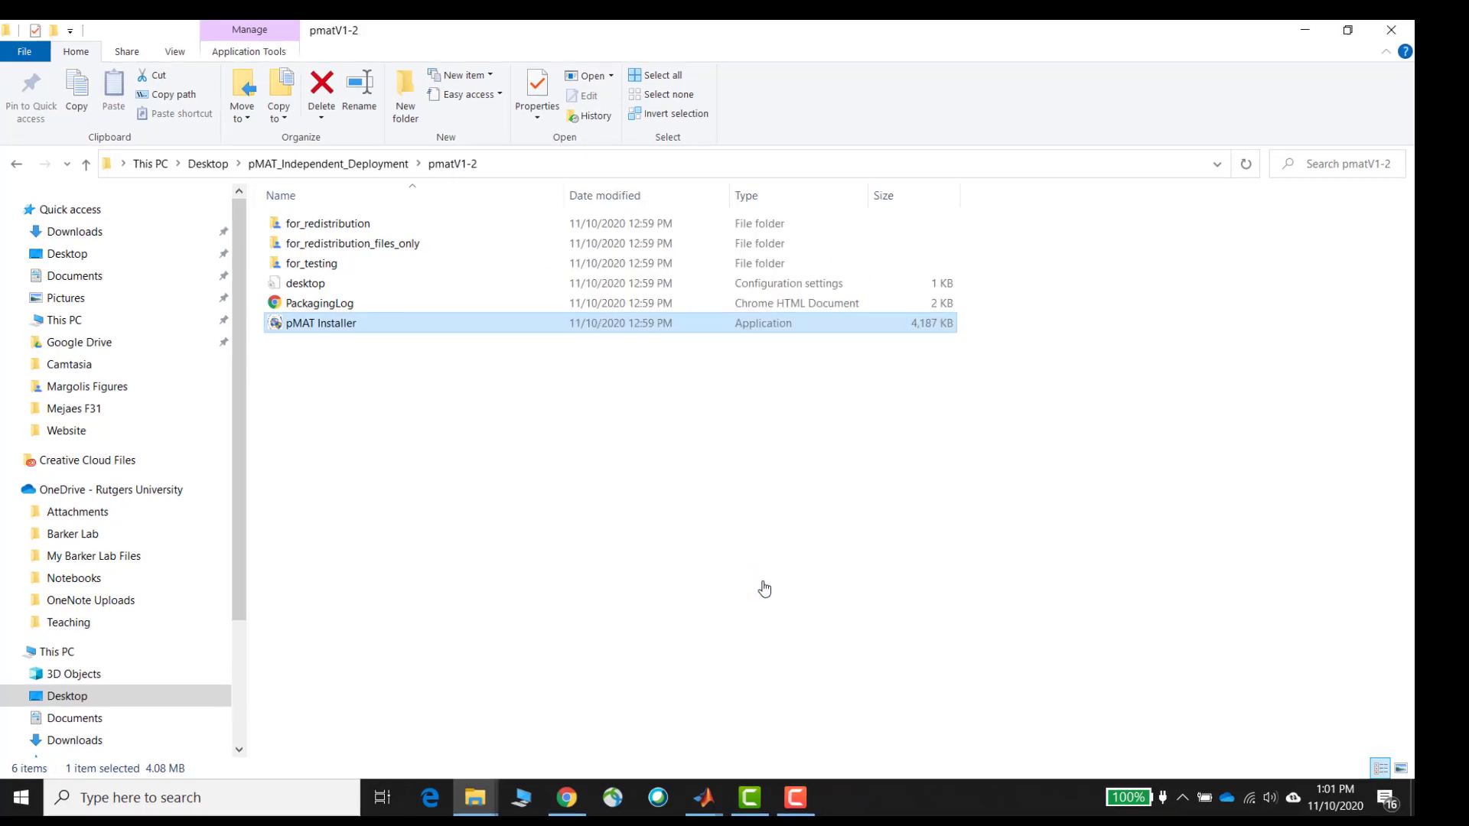
double_click(321, 323)
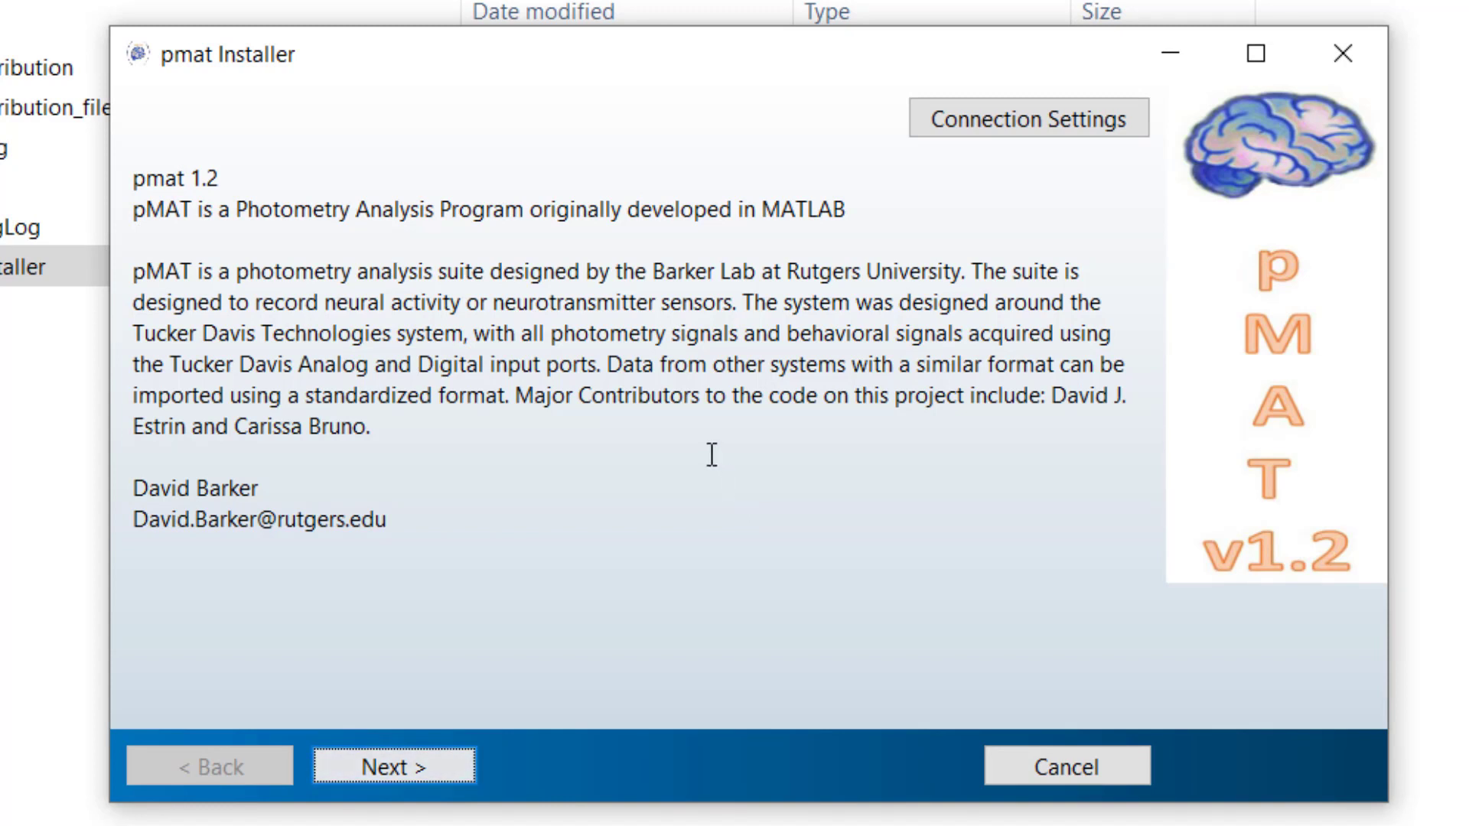
- Keep the default C:\Program Files\pmat-BarkerLab folder and enable the desktop shortcut option
click(392, 767)
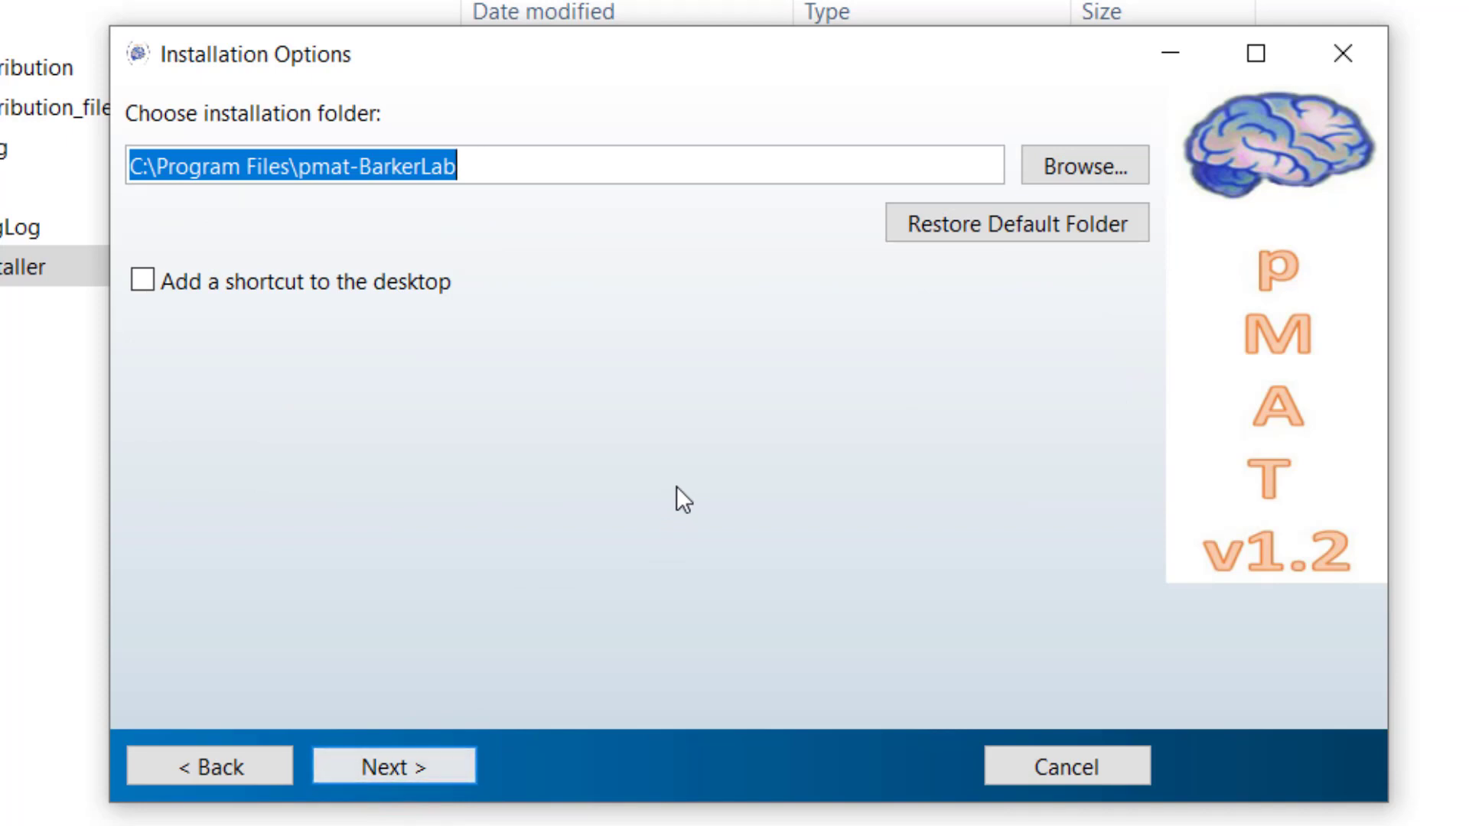
mouse_move(1084, 165)
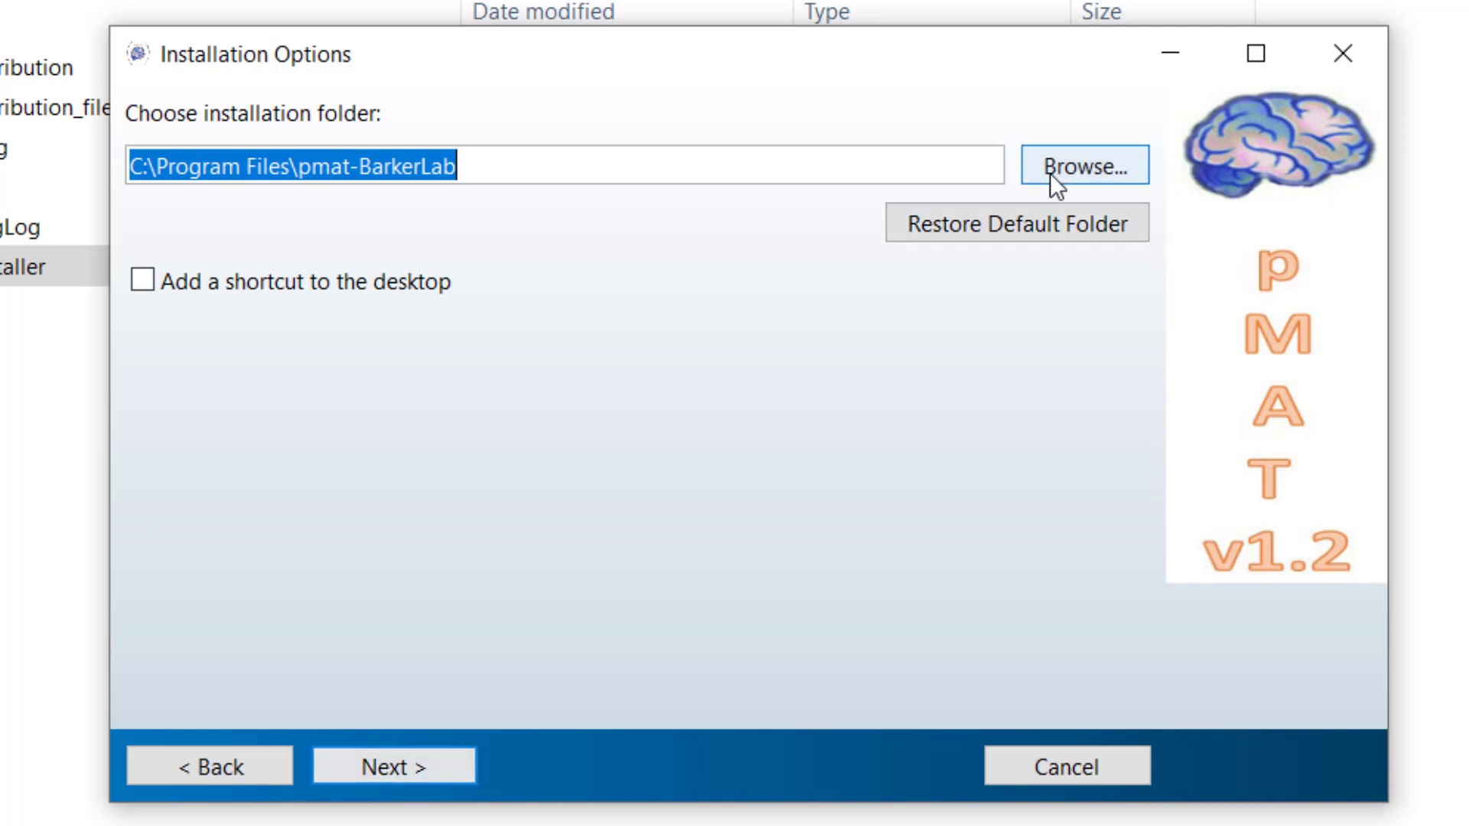
click(628, 170)
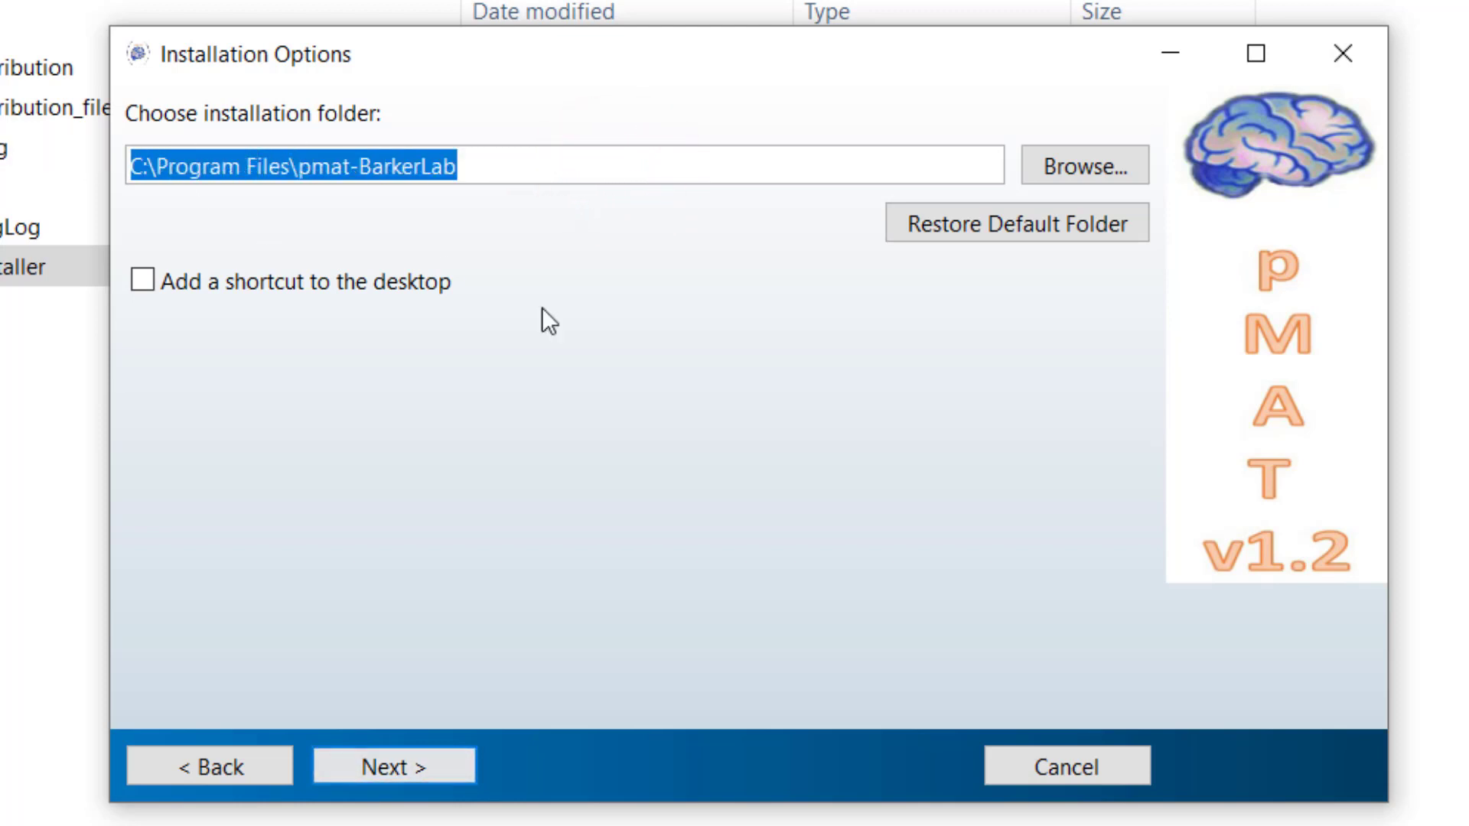
click(586, 165)
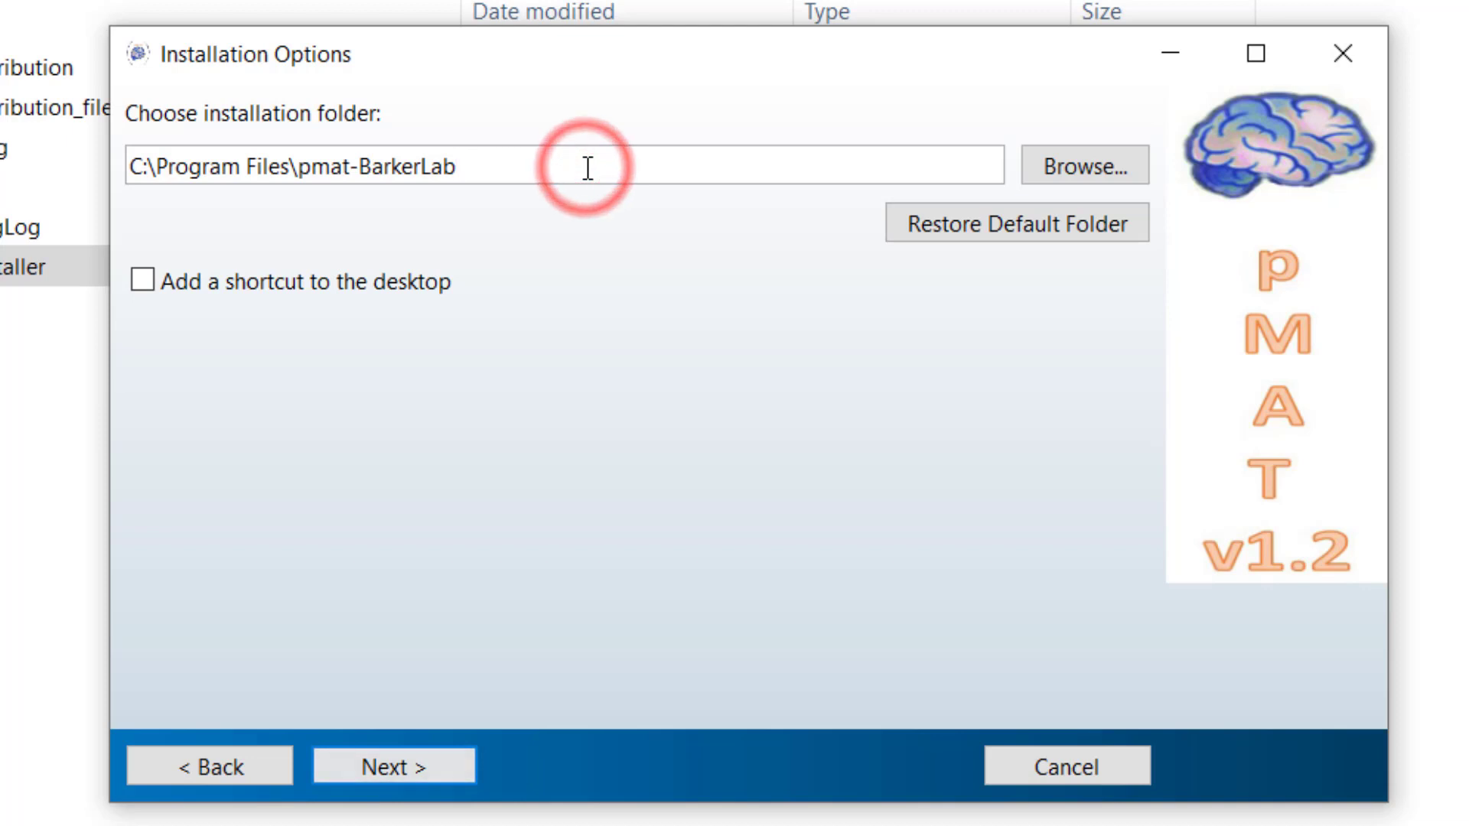
mouse_move(193, 380)
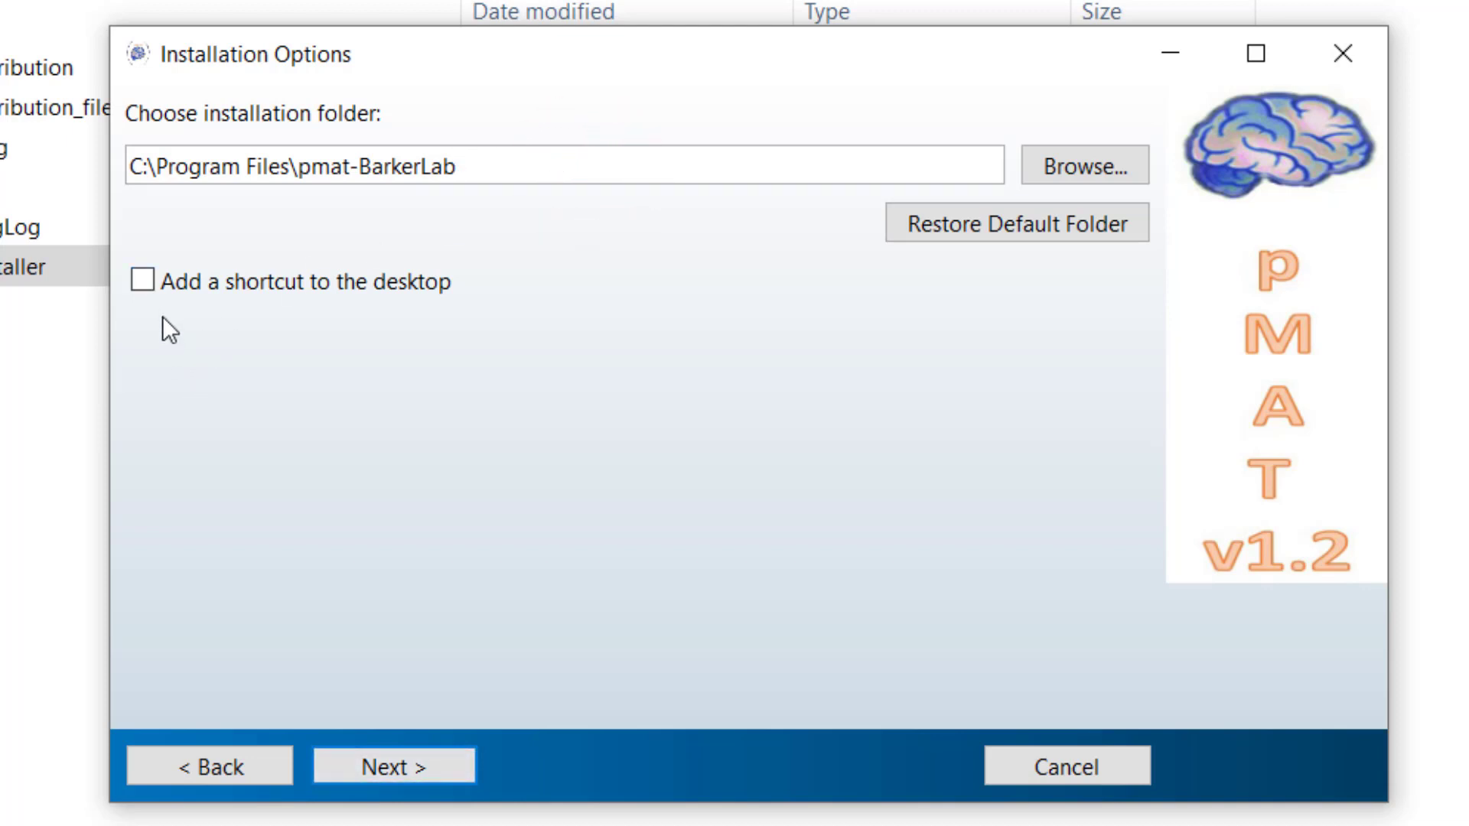
click(141, 281)
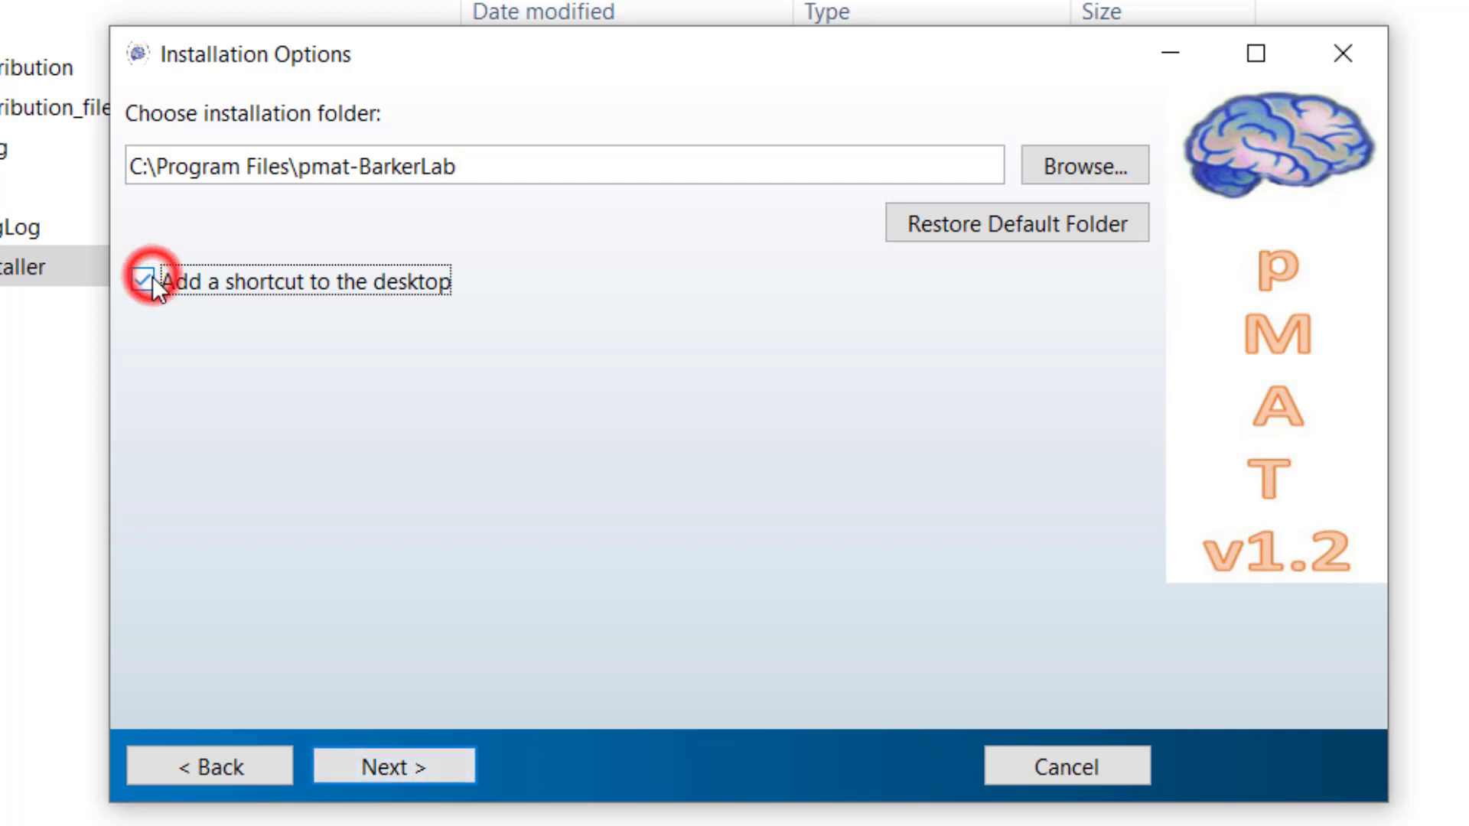
click(141, 282)
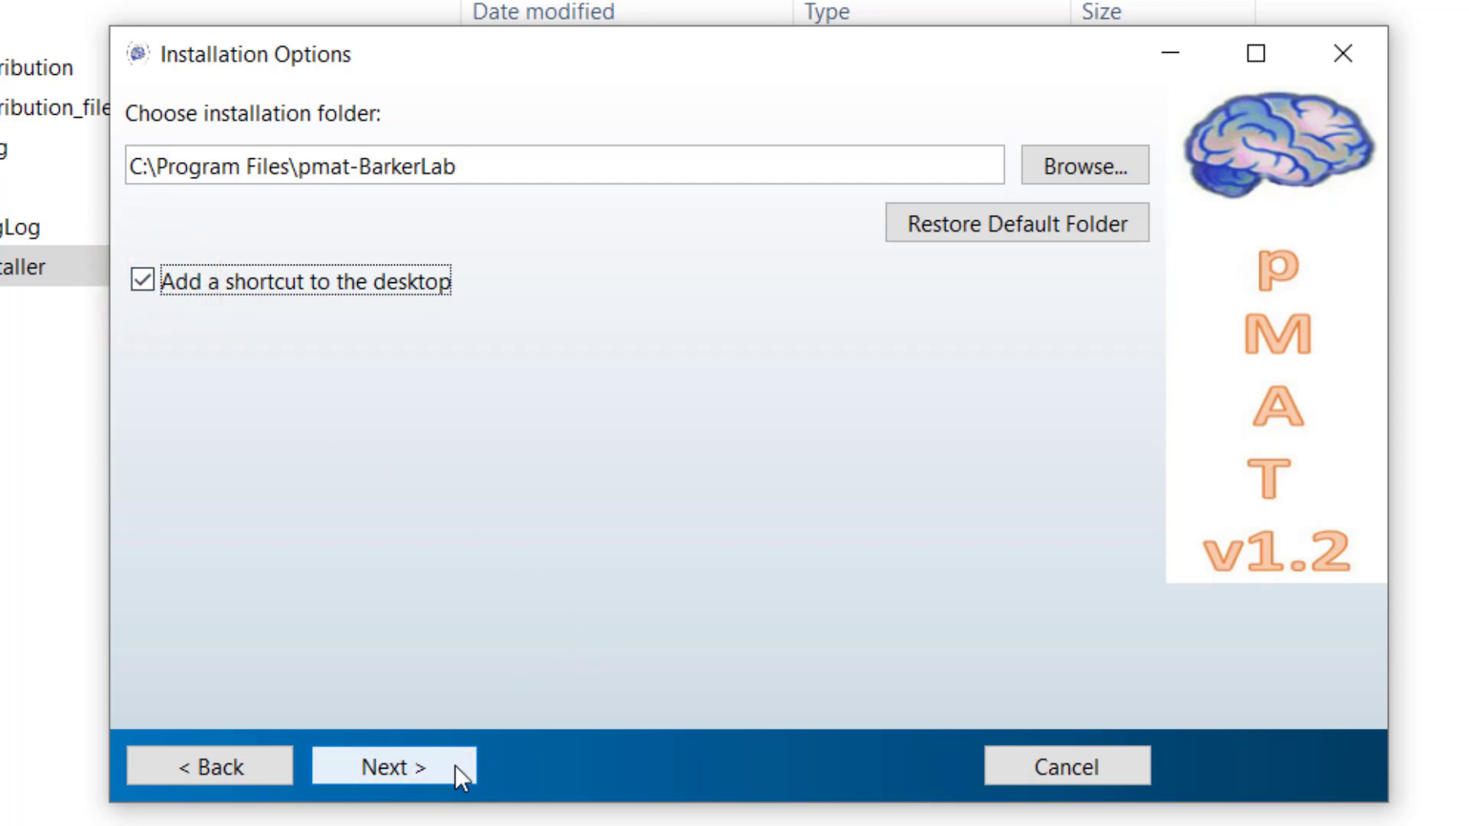
- Advance to the Required Software page reporting MATLAB Runtime R2020a already installed on drive D
click(393, 767)
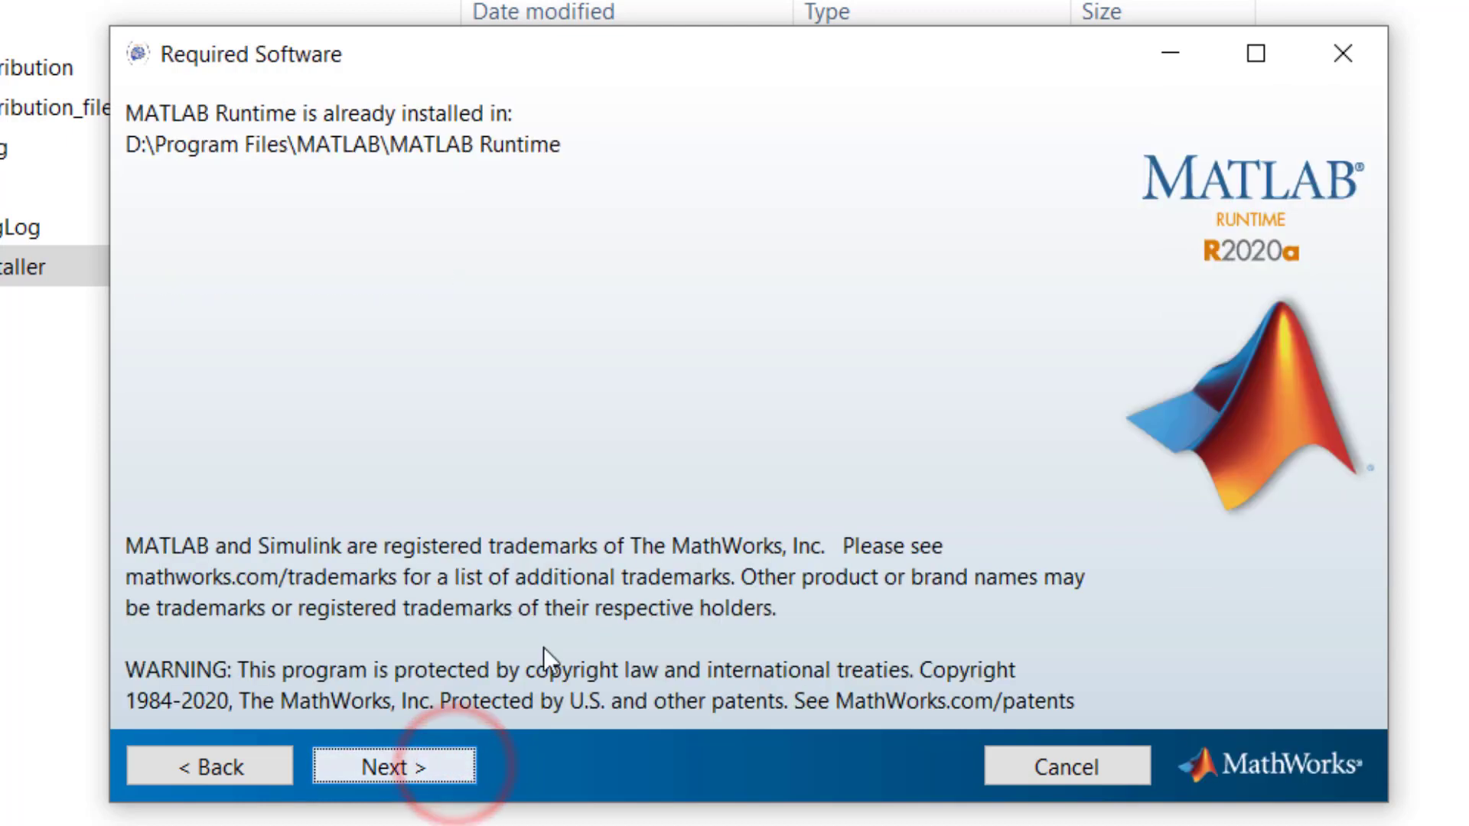
mouse_move(632, 444)
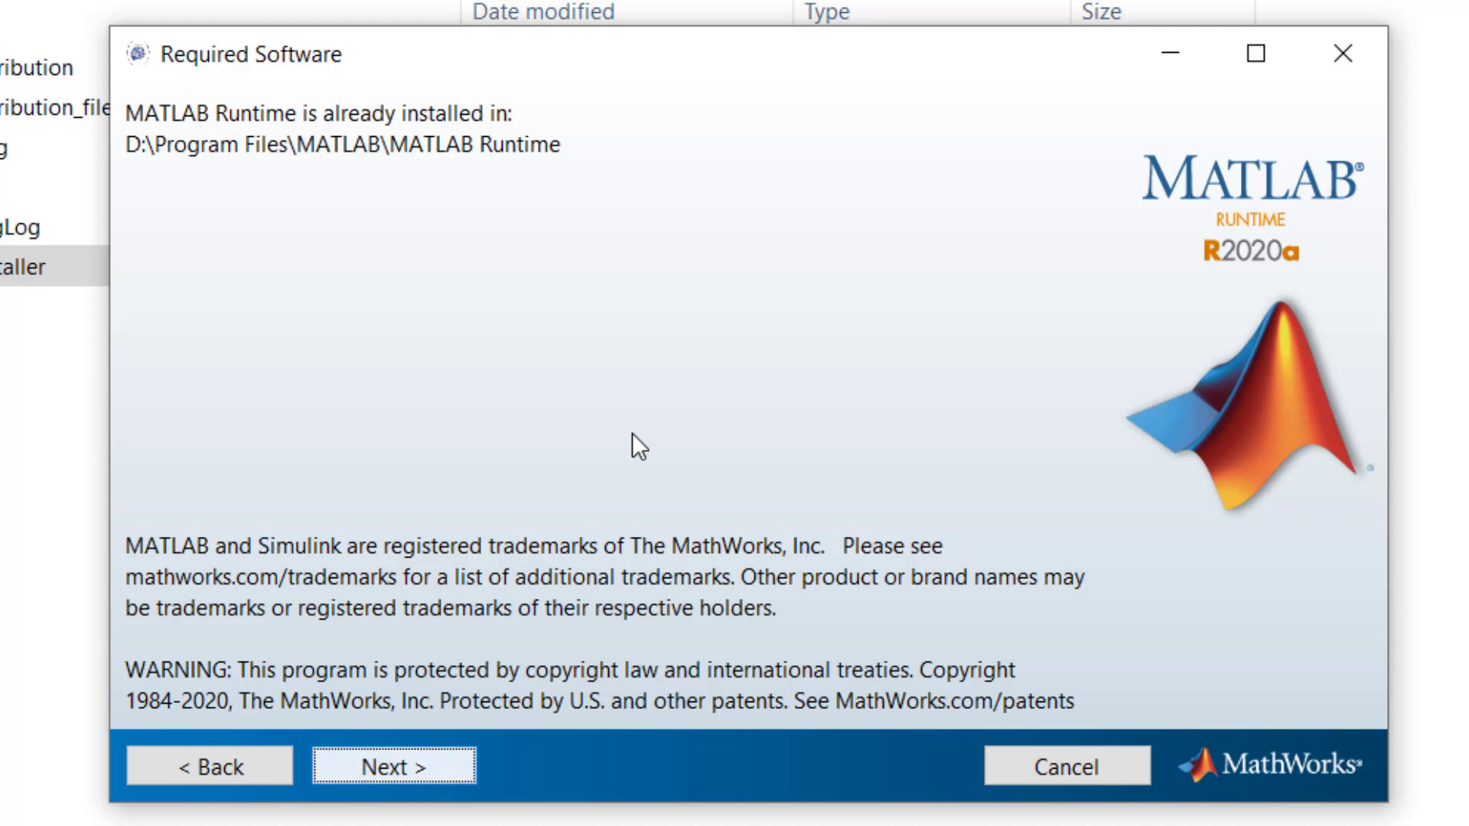
mouse_move(954, 384)
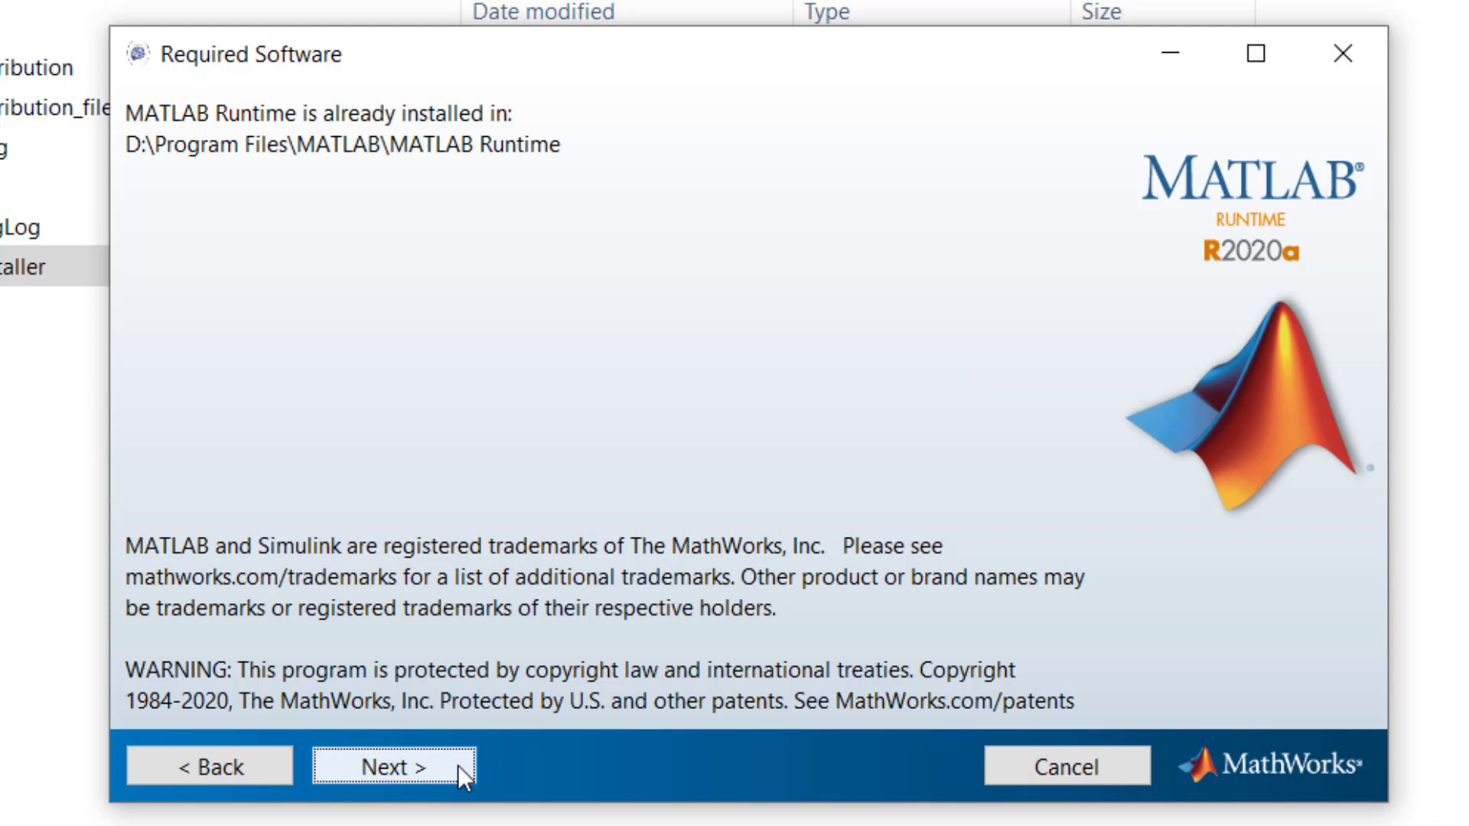
mouse_move(308, 129)
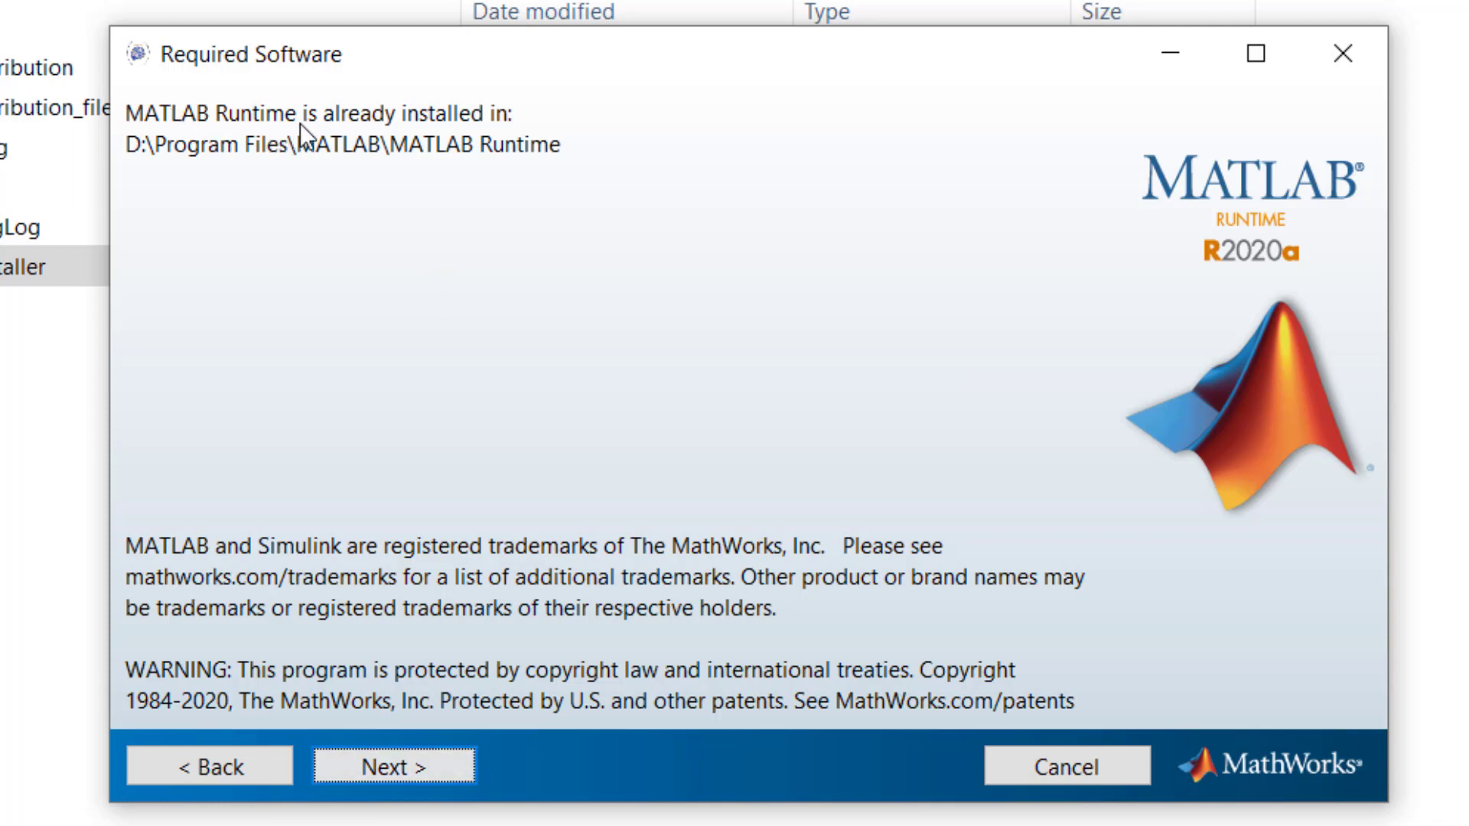
mouse_move(637, 578)
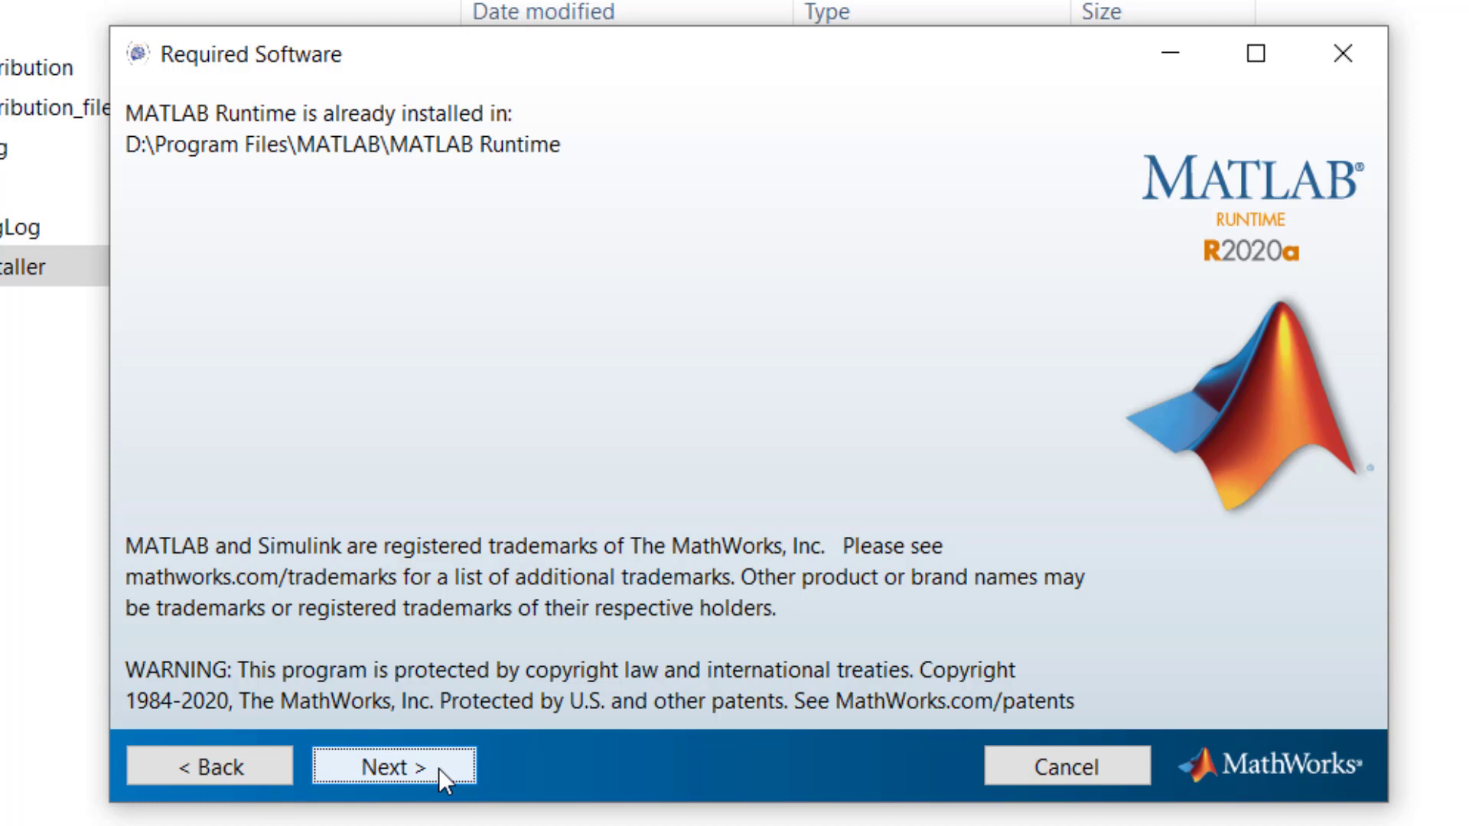
click(395, 766)
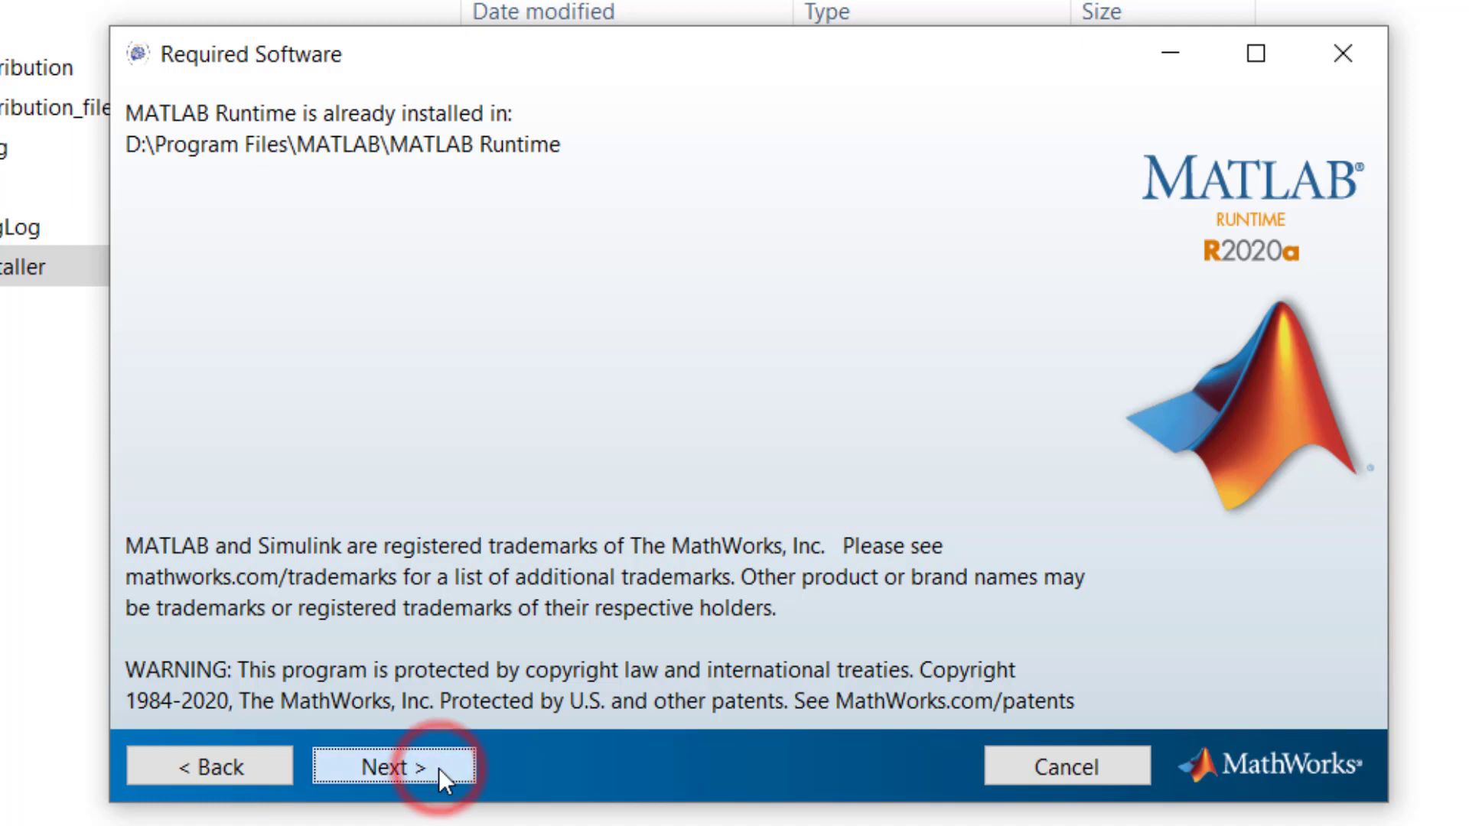
mouse_move(600, 582)
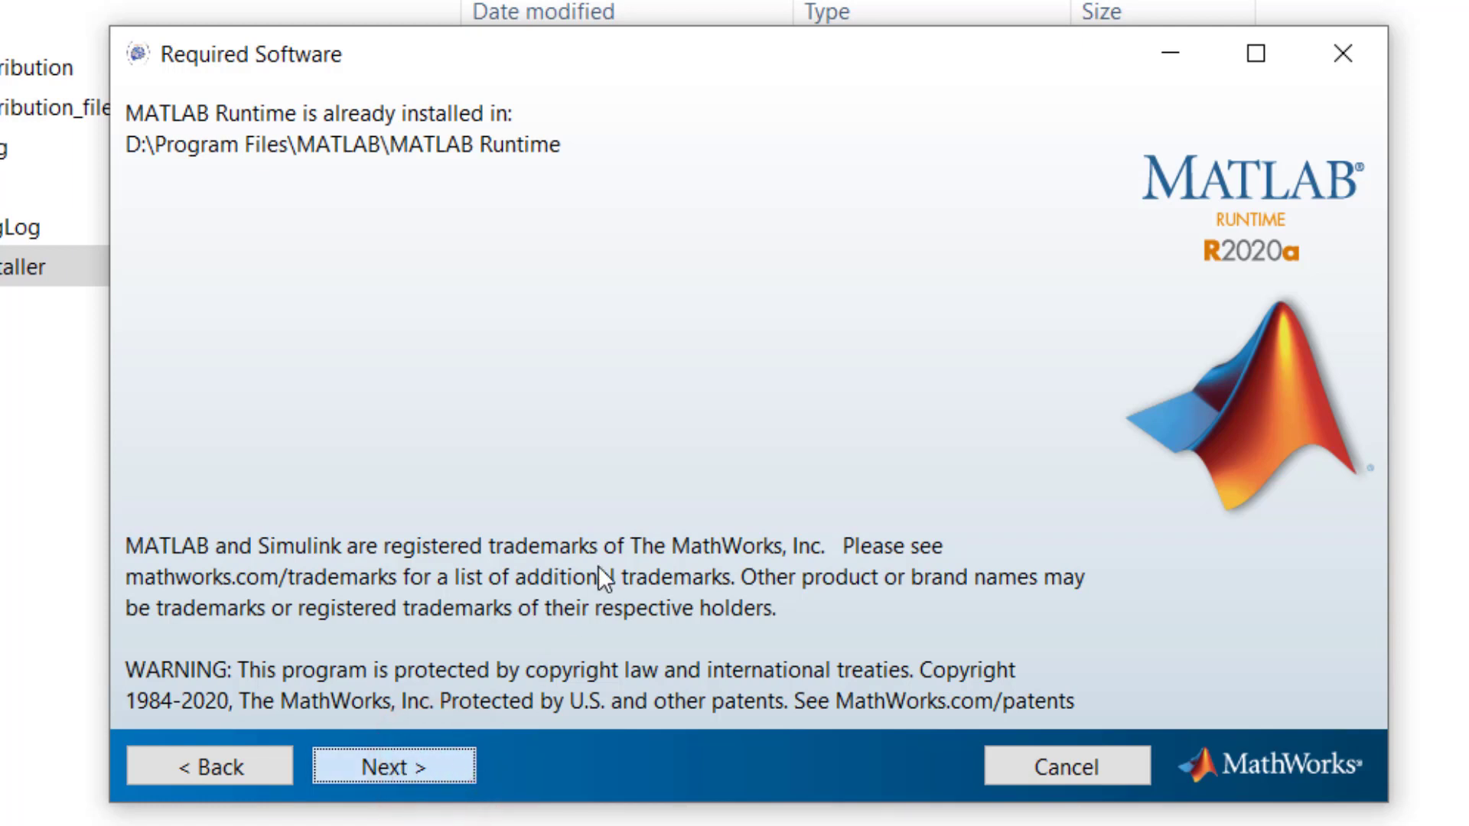
- Review the Confirmation summary of the pmat-BarkerLab install folder and existing MATLAB Runtime R2020a path
click(393, 766)
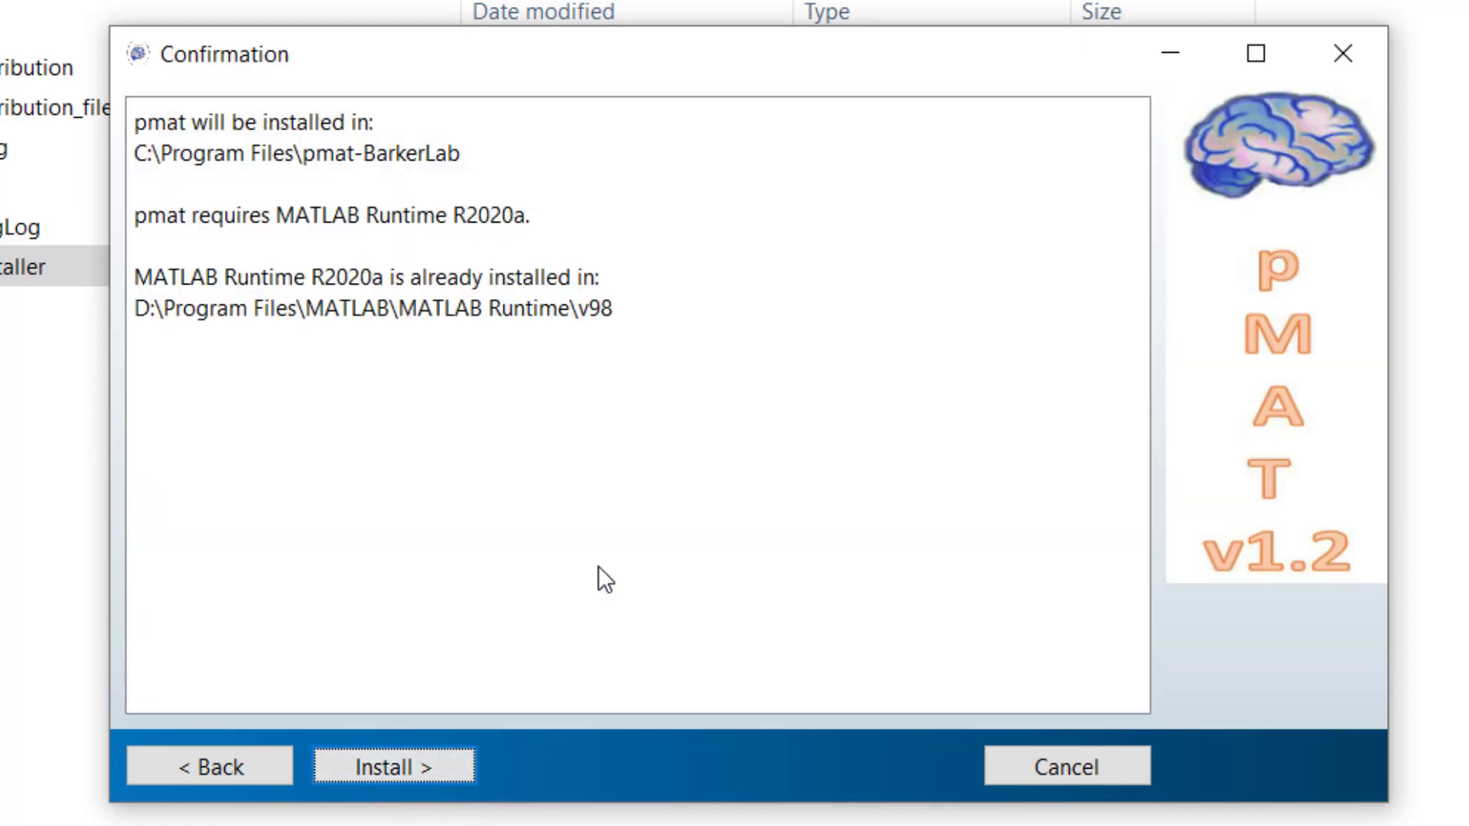
mouse_move(317, 155)
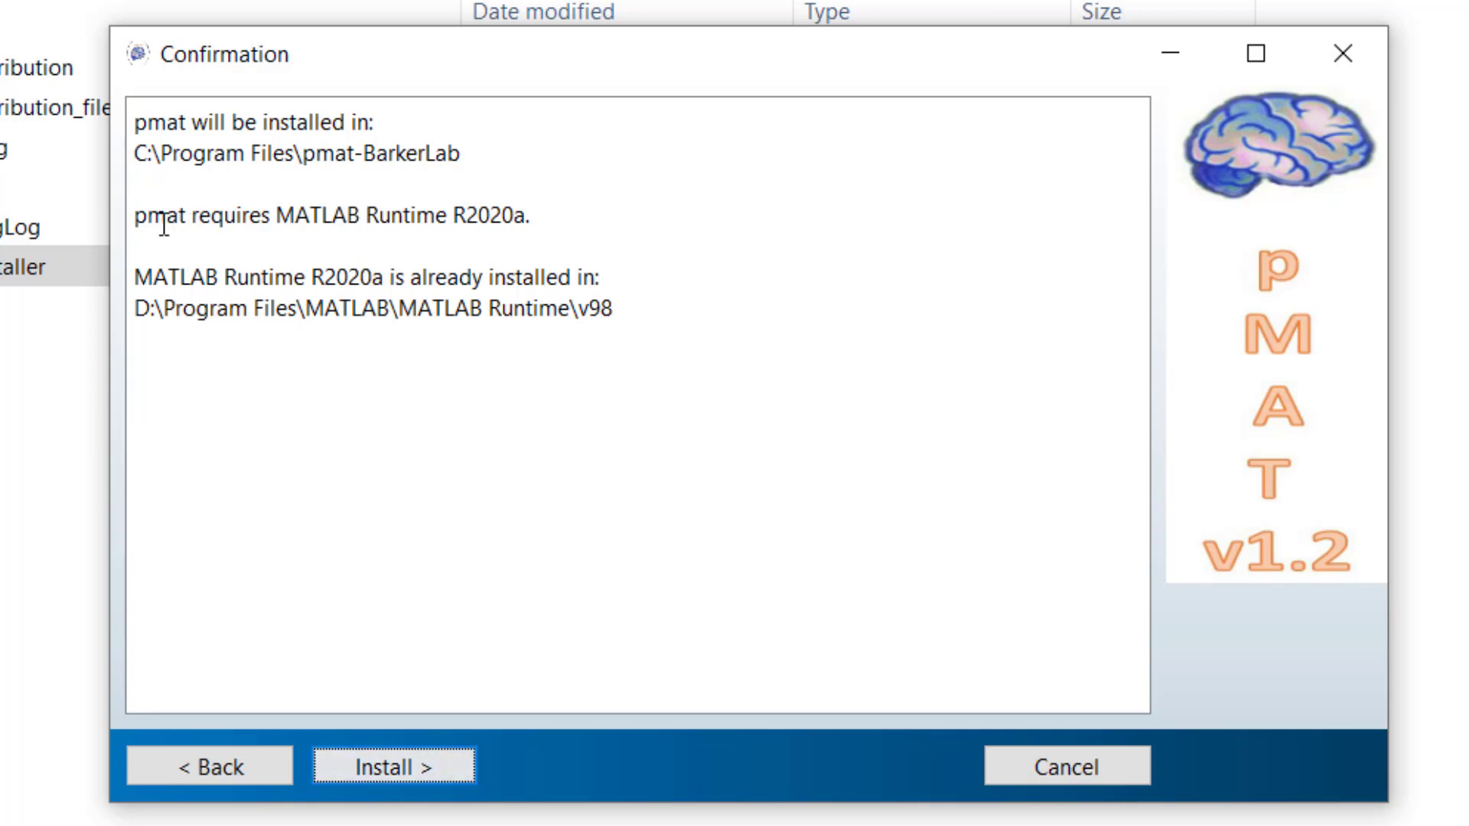
triple_click(327, 216)
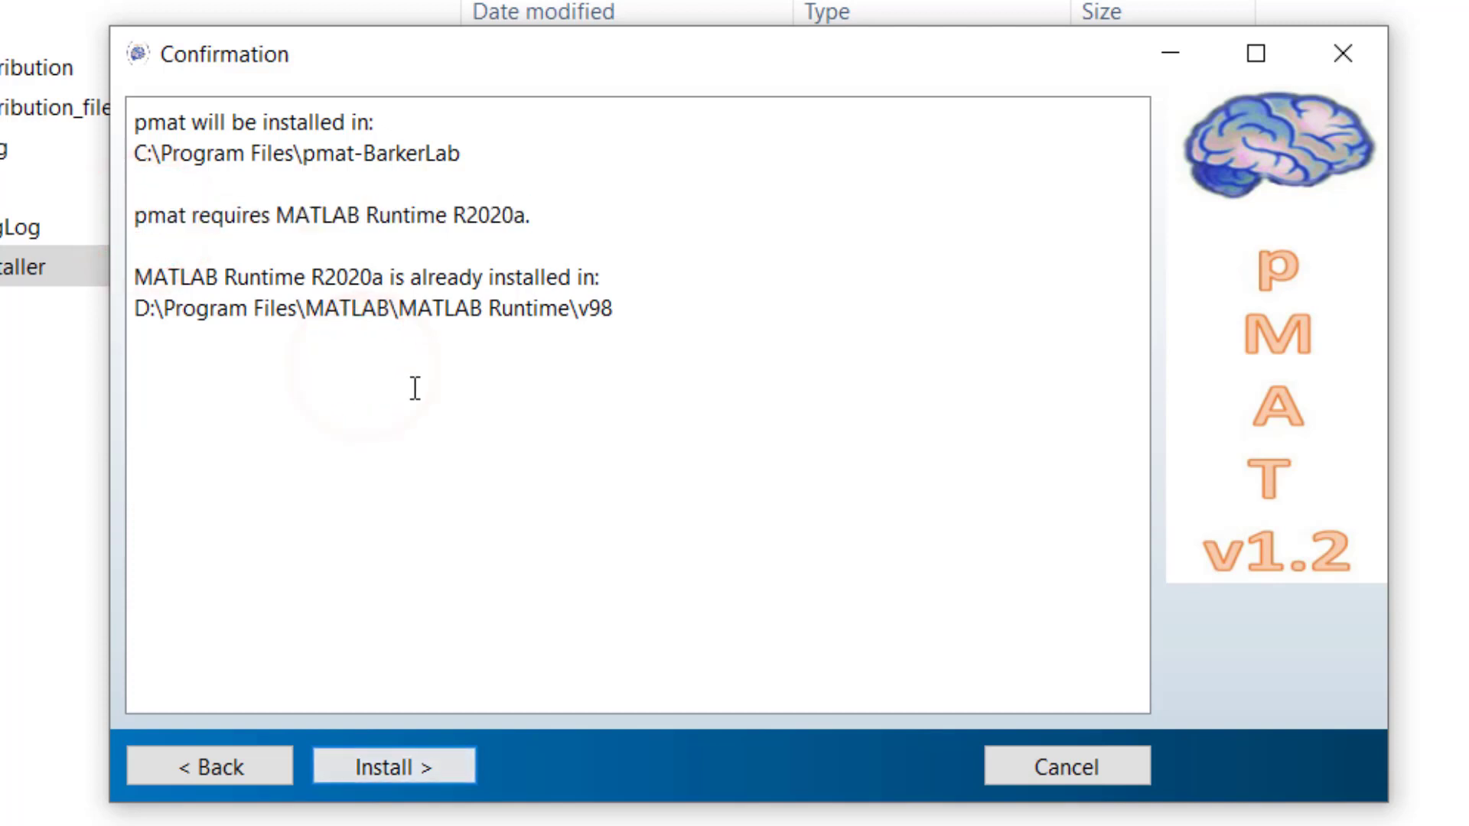
triple_click(366, 311)
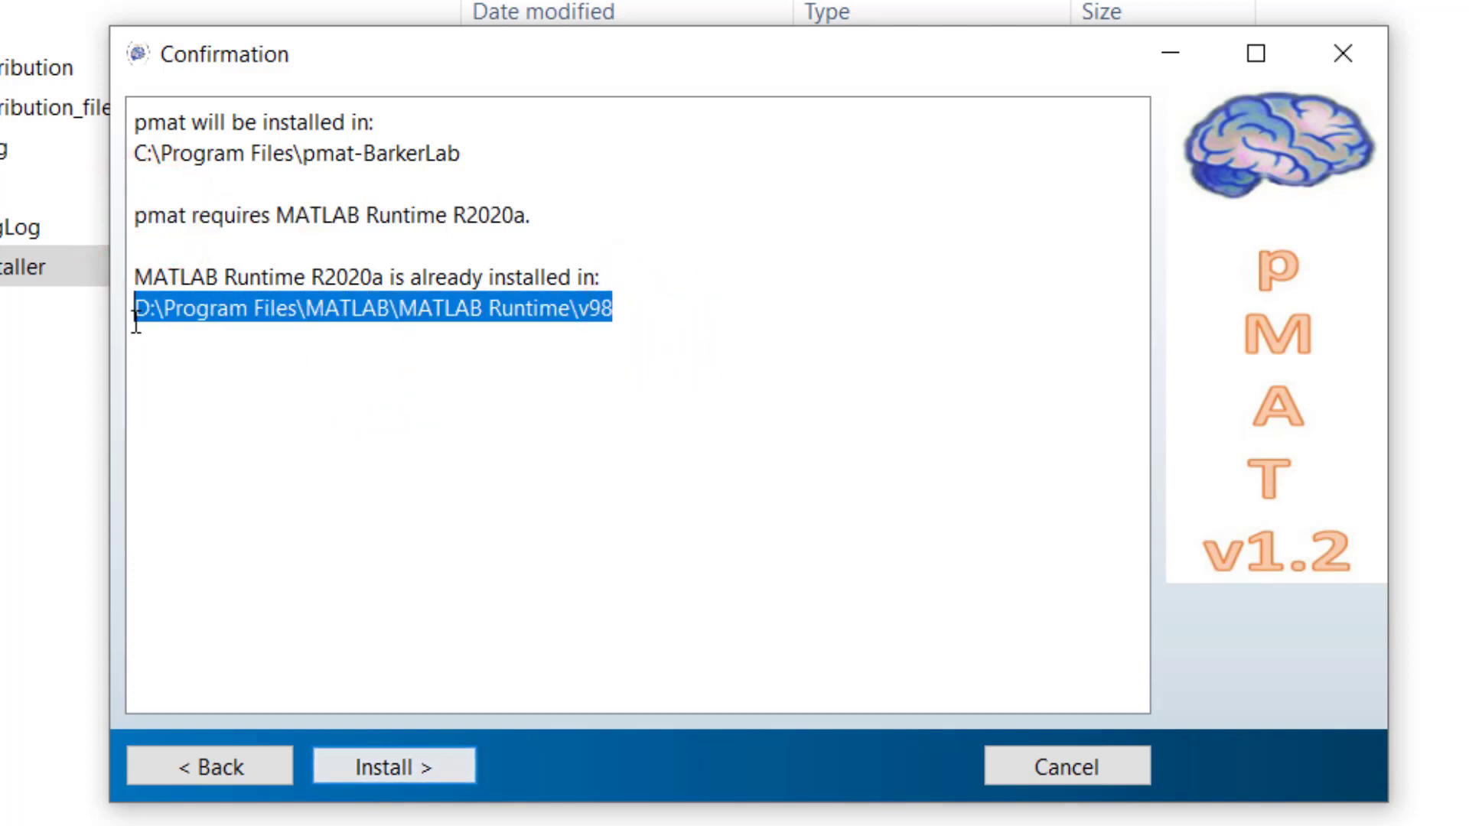
click(422, 537)
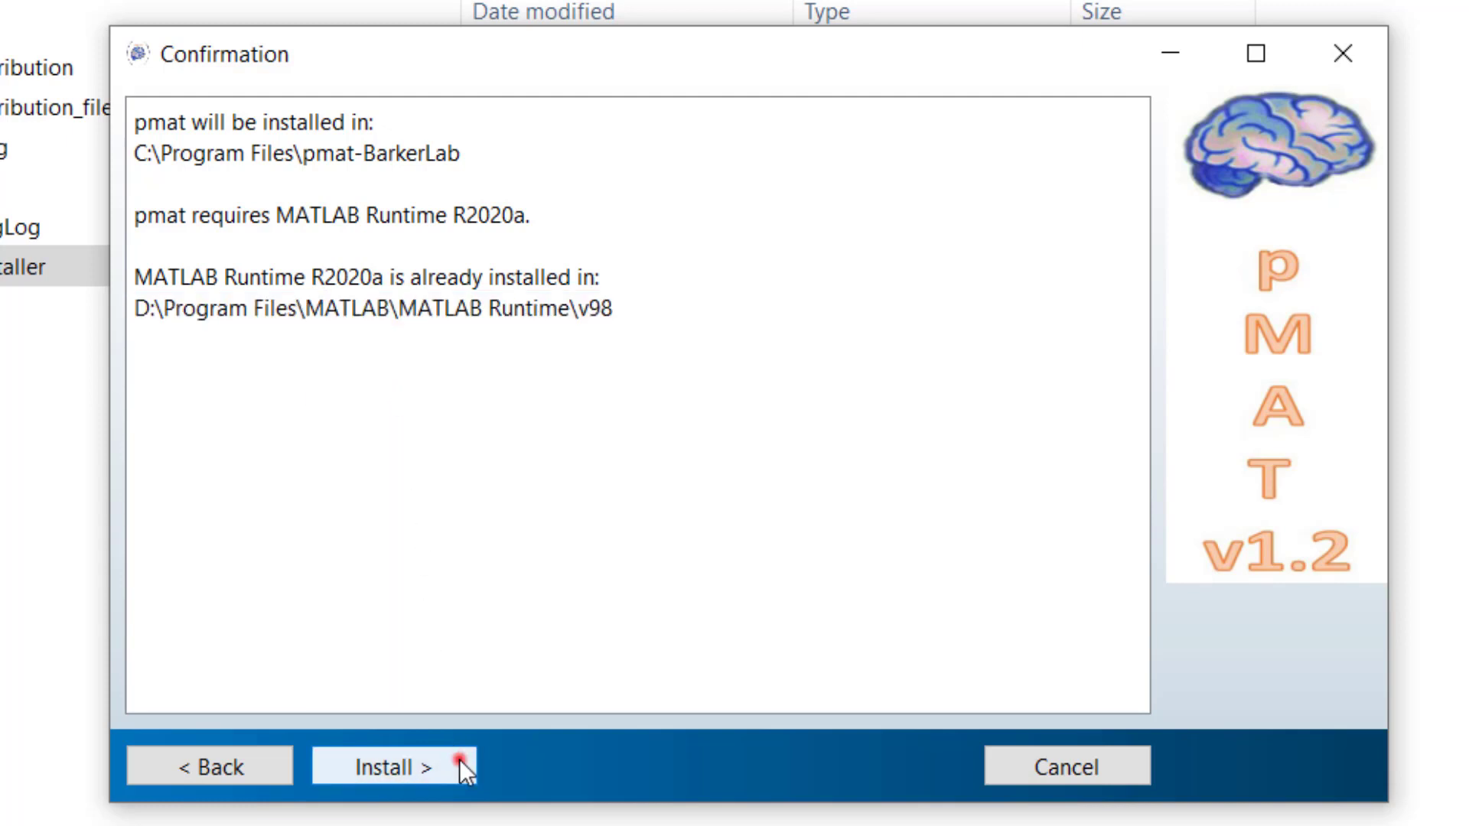
- Install pmat and finish the installer after it reports successful completion
click(383, 766)
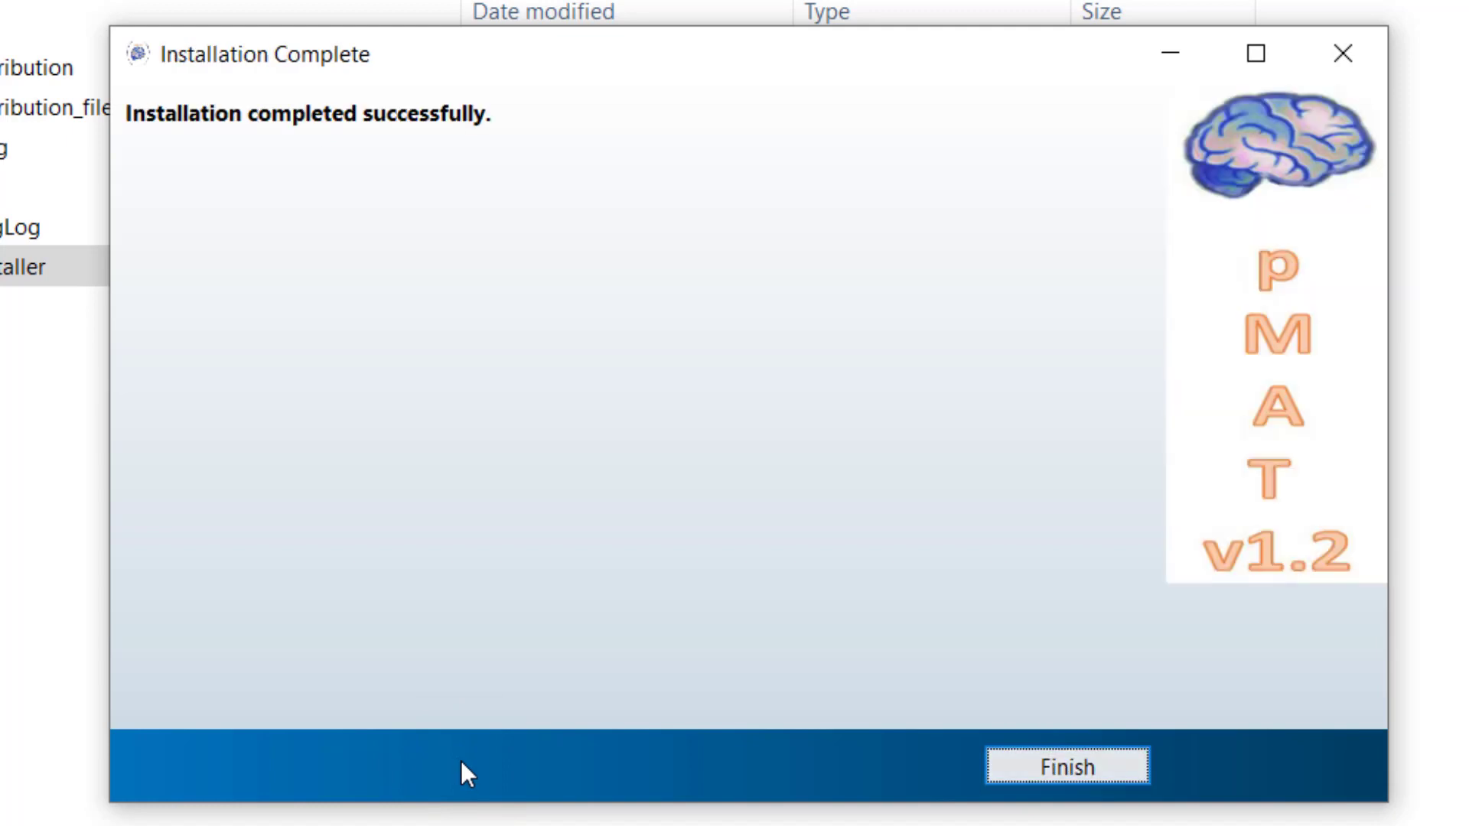
mouse_move(414, 507)
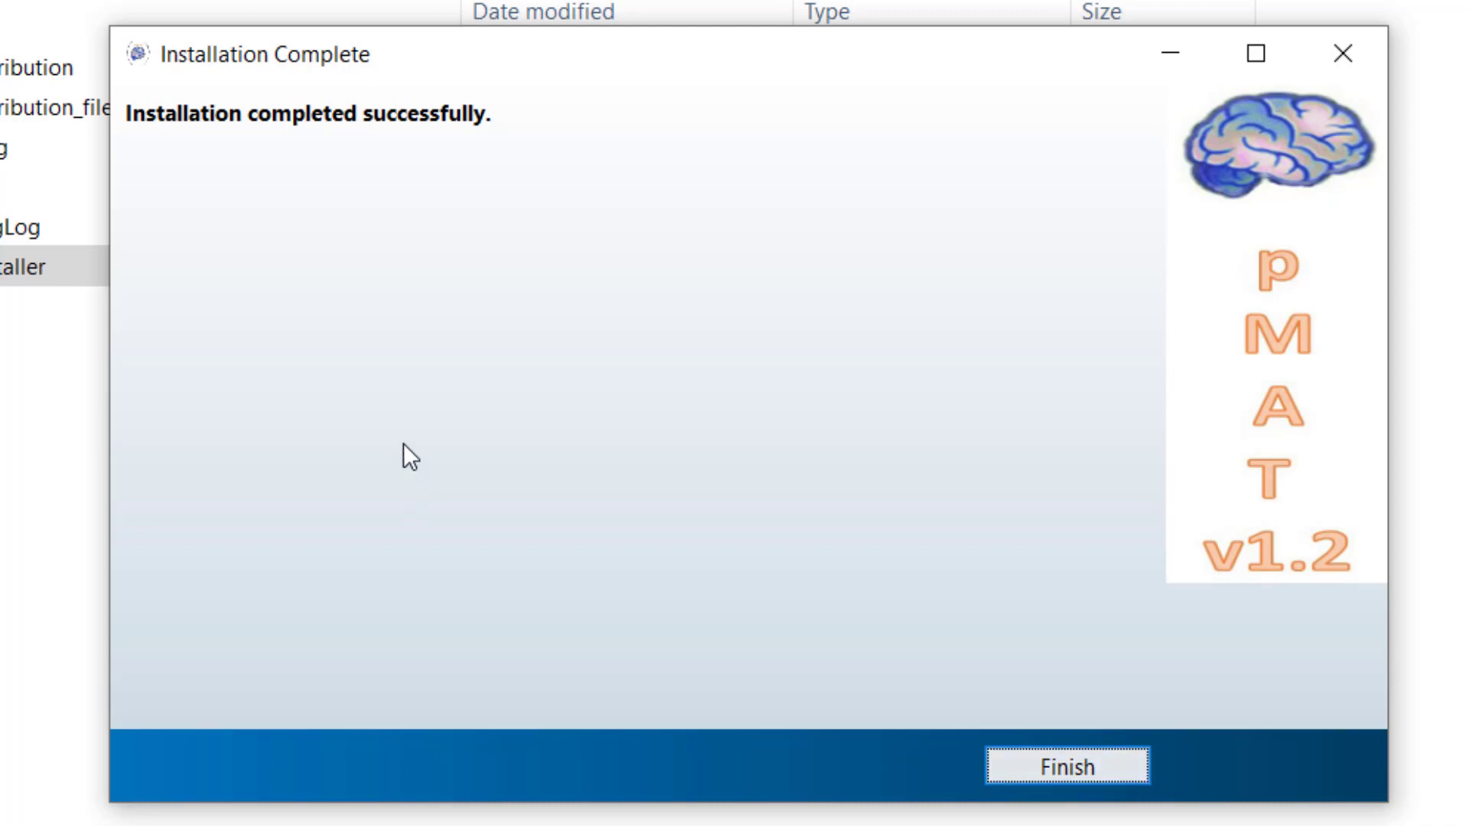
mouse_move(1016, 586)
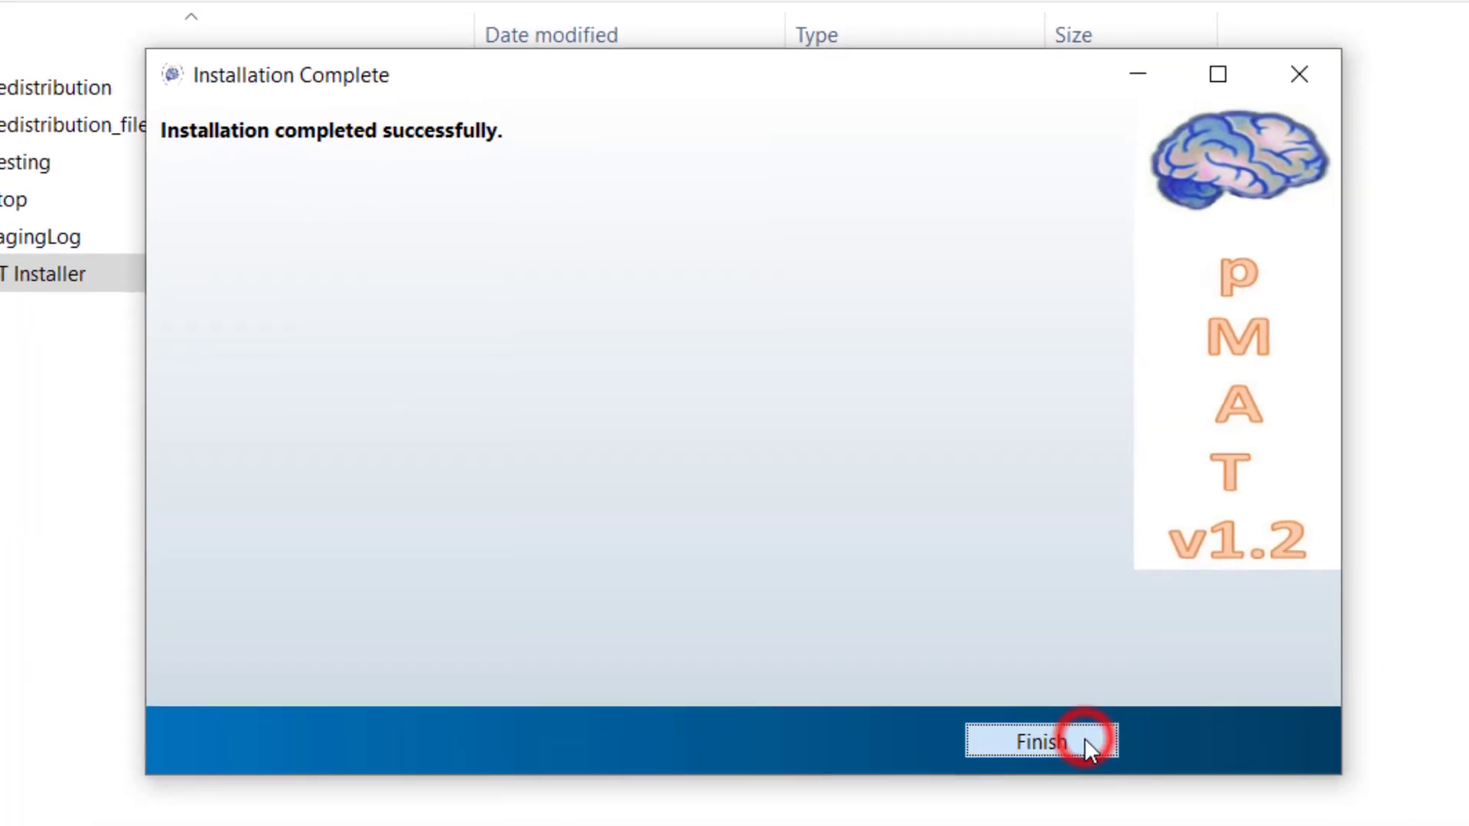
click(1037, 742)
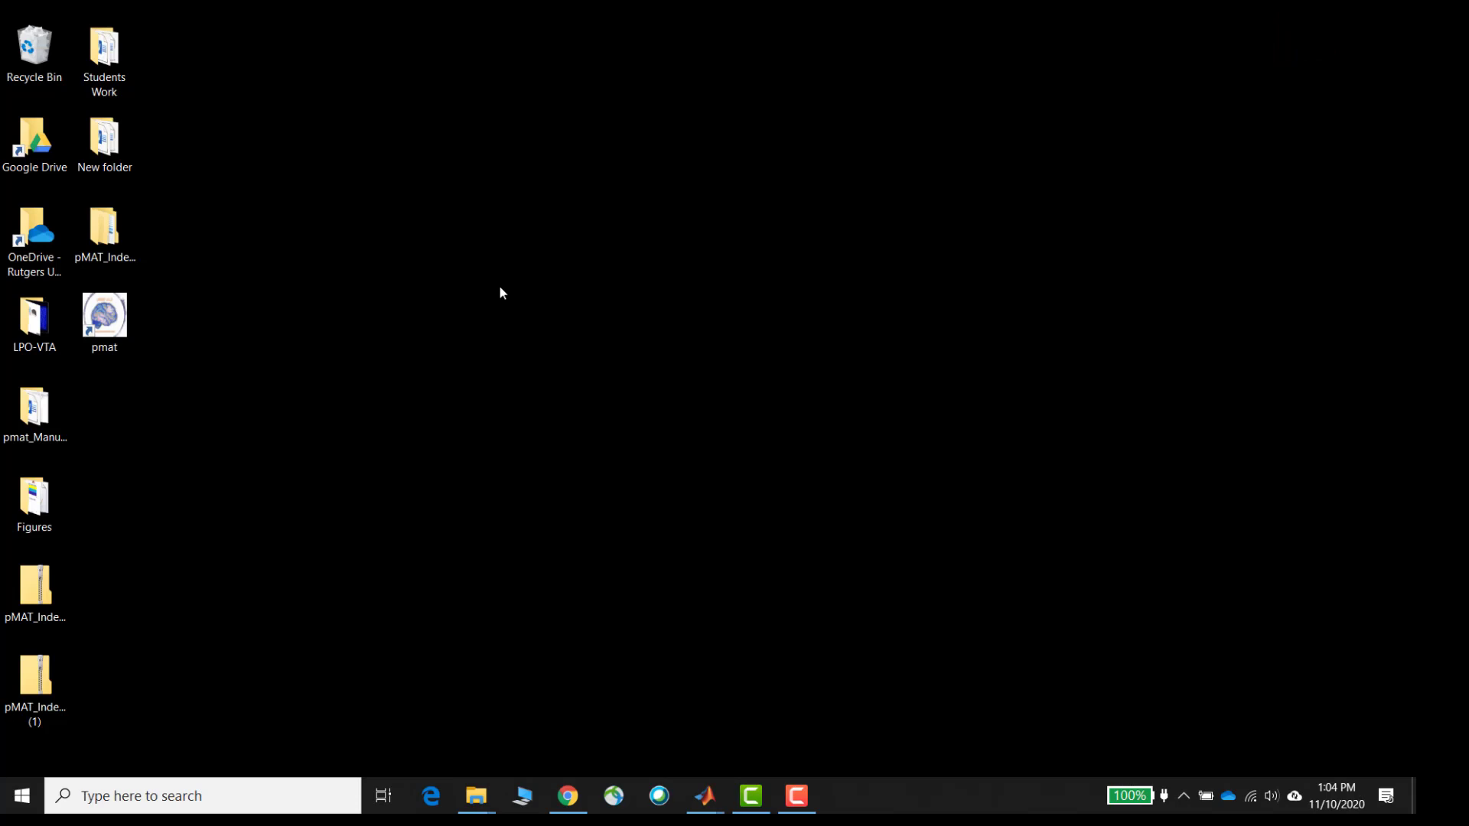
- Launch pMAT v1.2 from its new desktop shortcut to show the main analysis window
click(105, 314)
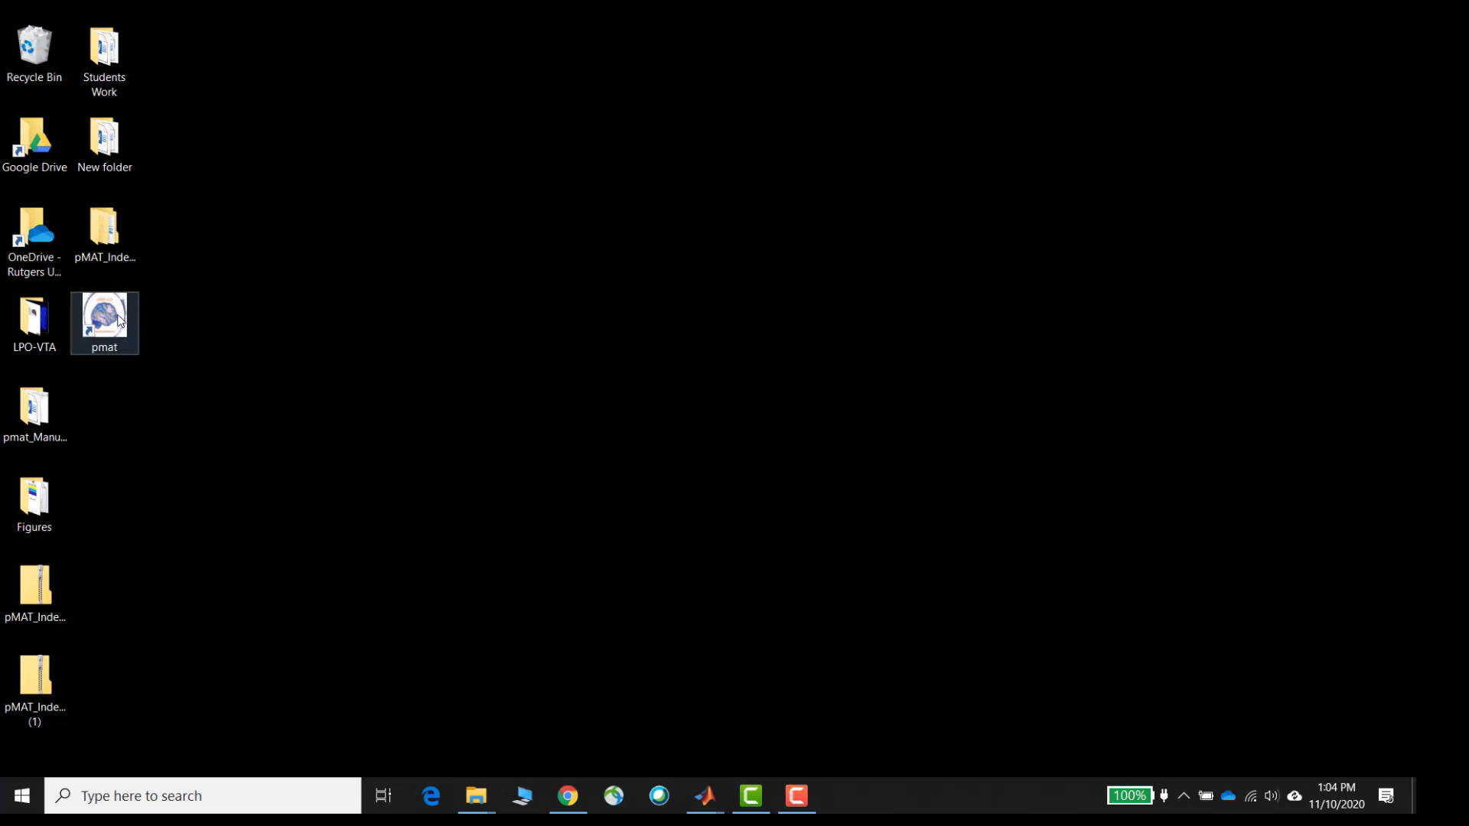
double_click(104, 323)
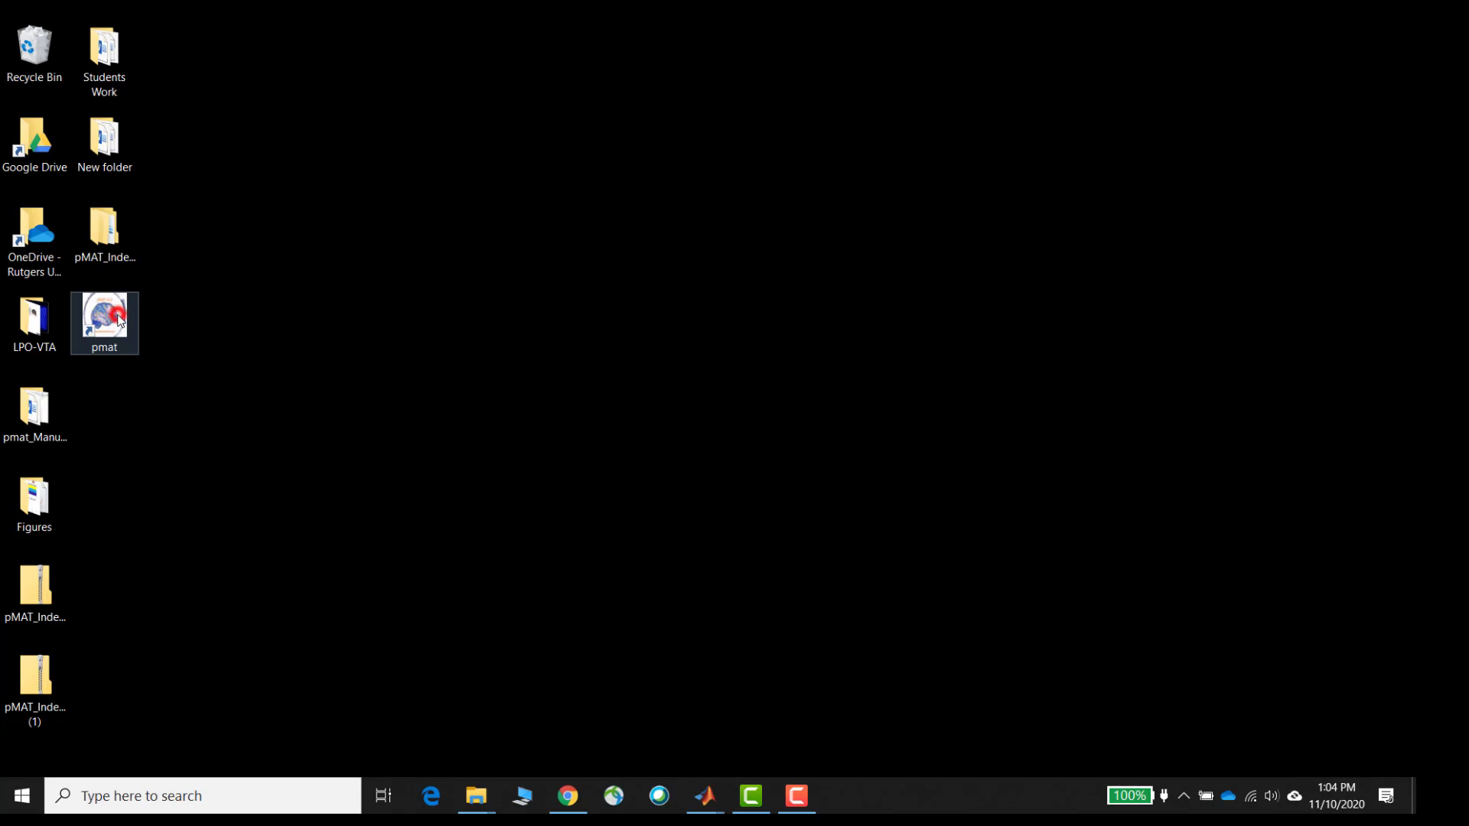
double_click(104, 315)
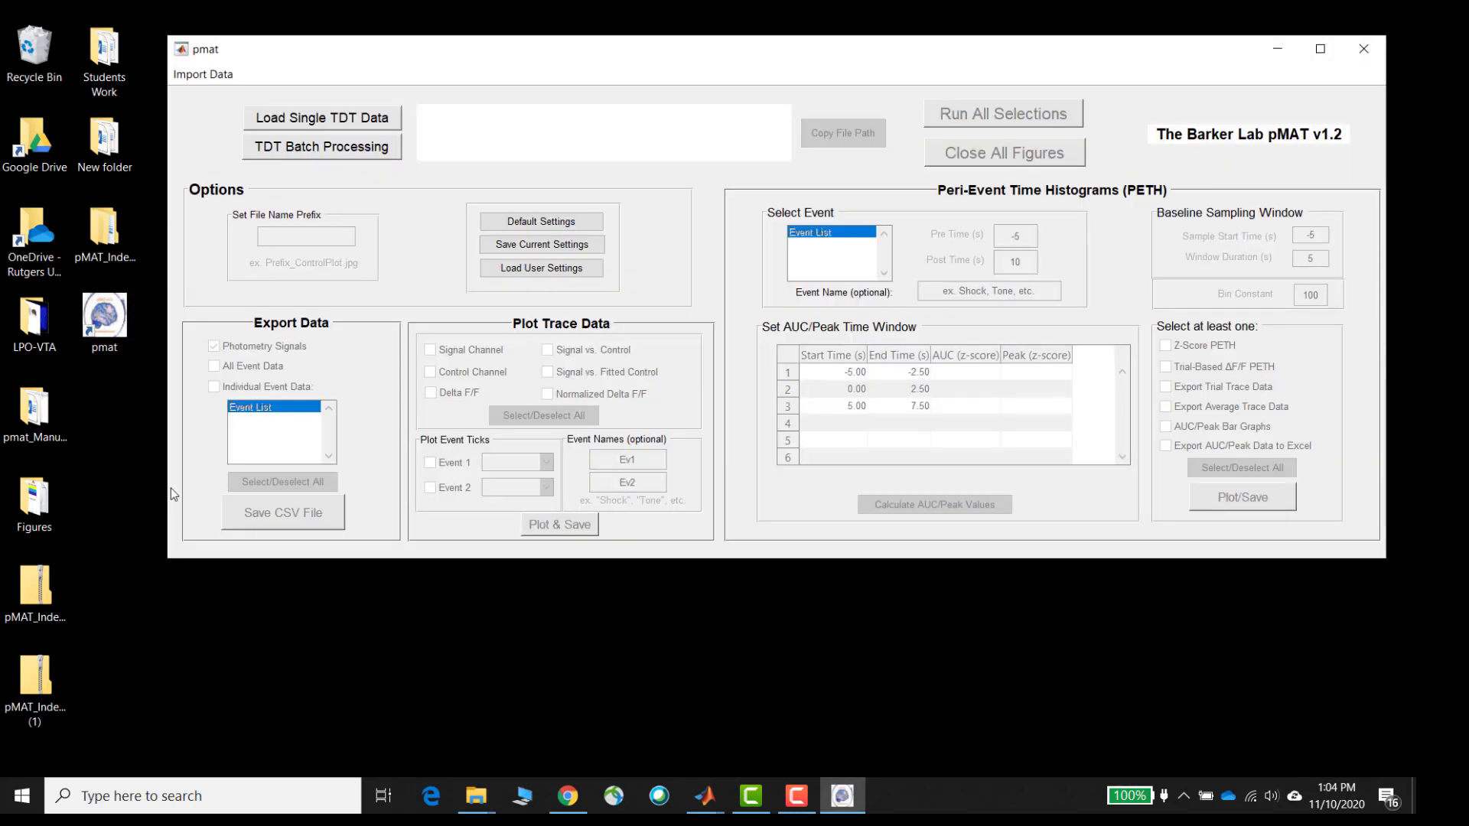